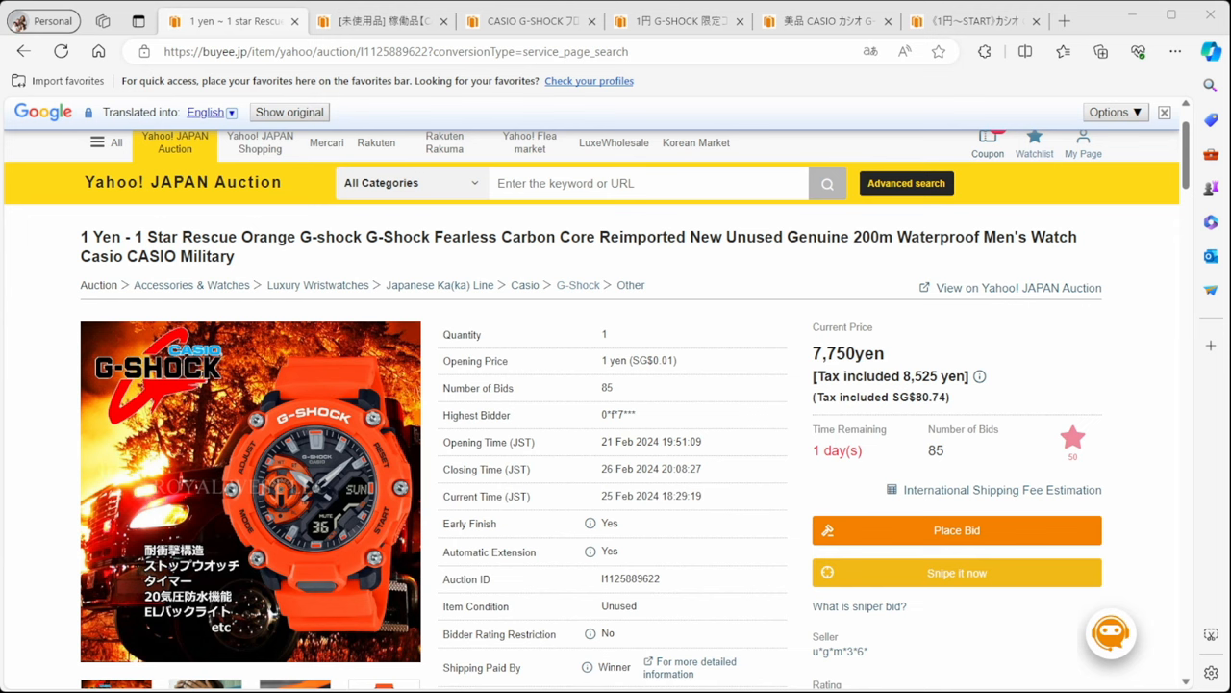
Browse the orange Fearless Carbon Core listing's photos, including the on-wrist and strap side views
{"action": "scroll", "scroll_direction": "down", "scroll_amount": 3}
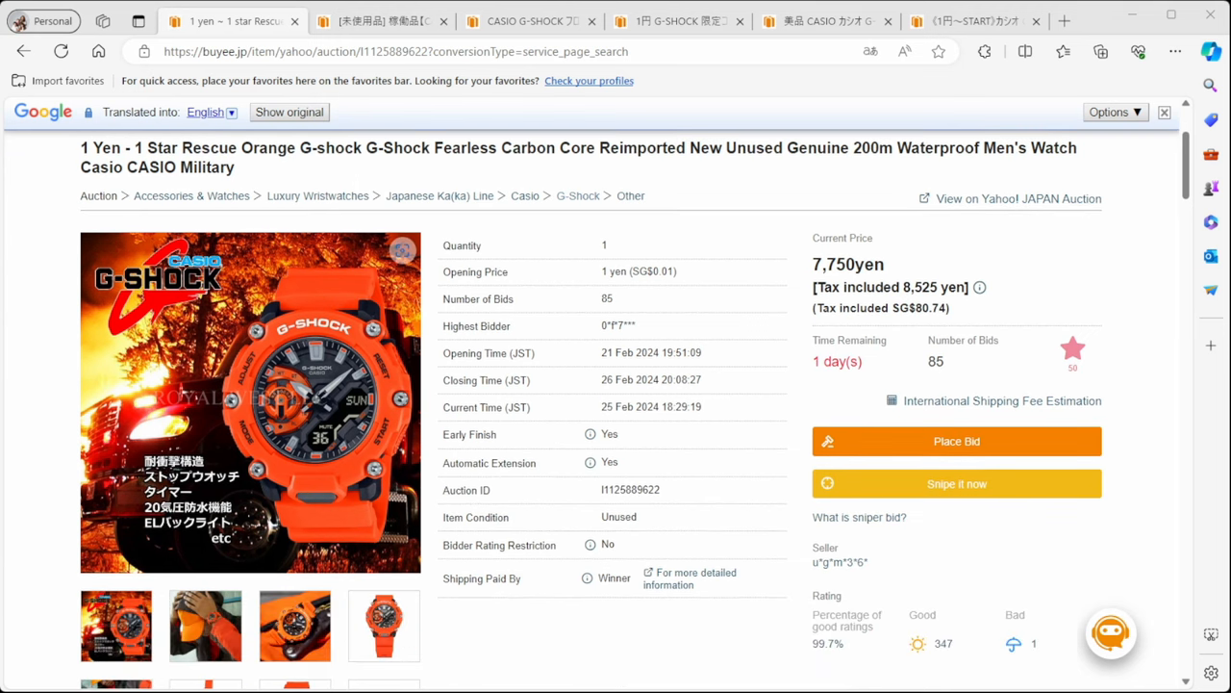
{"action": "scroll", "scroll_direction": "down", "scroll_amount": 3}
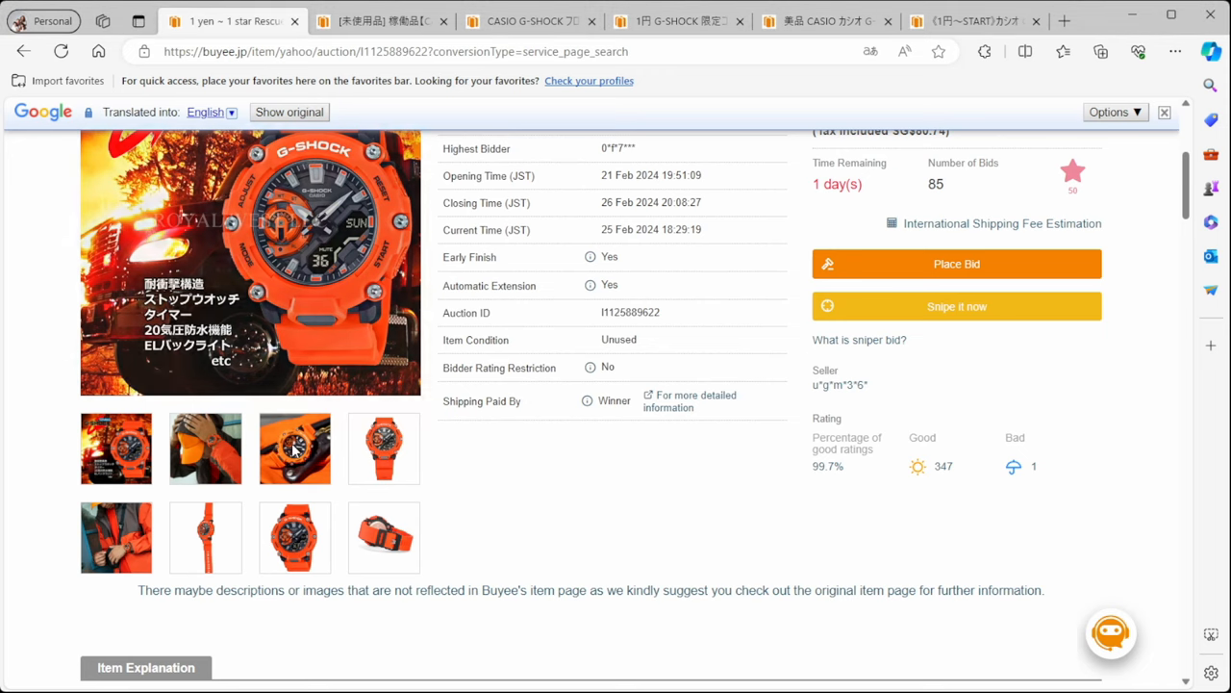
{"action": "left_click", "coordinate": [295, 448]}
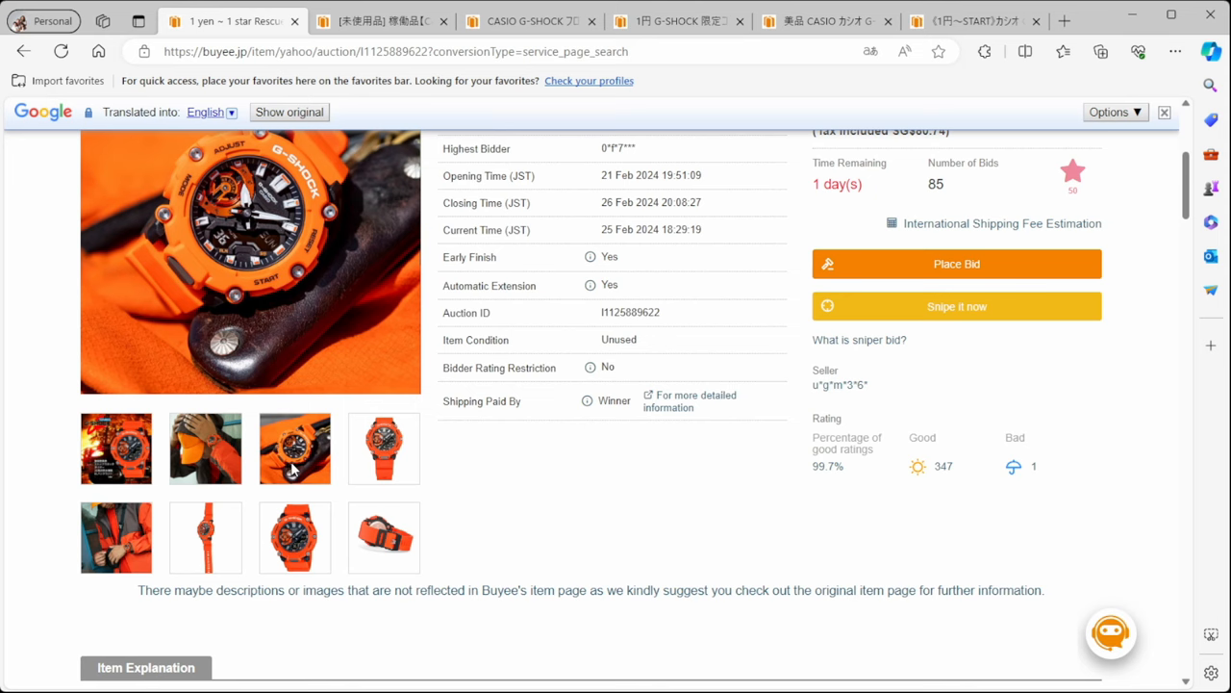
{"action": "left_click", "coordinate": [116, 537]}
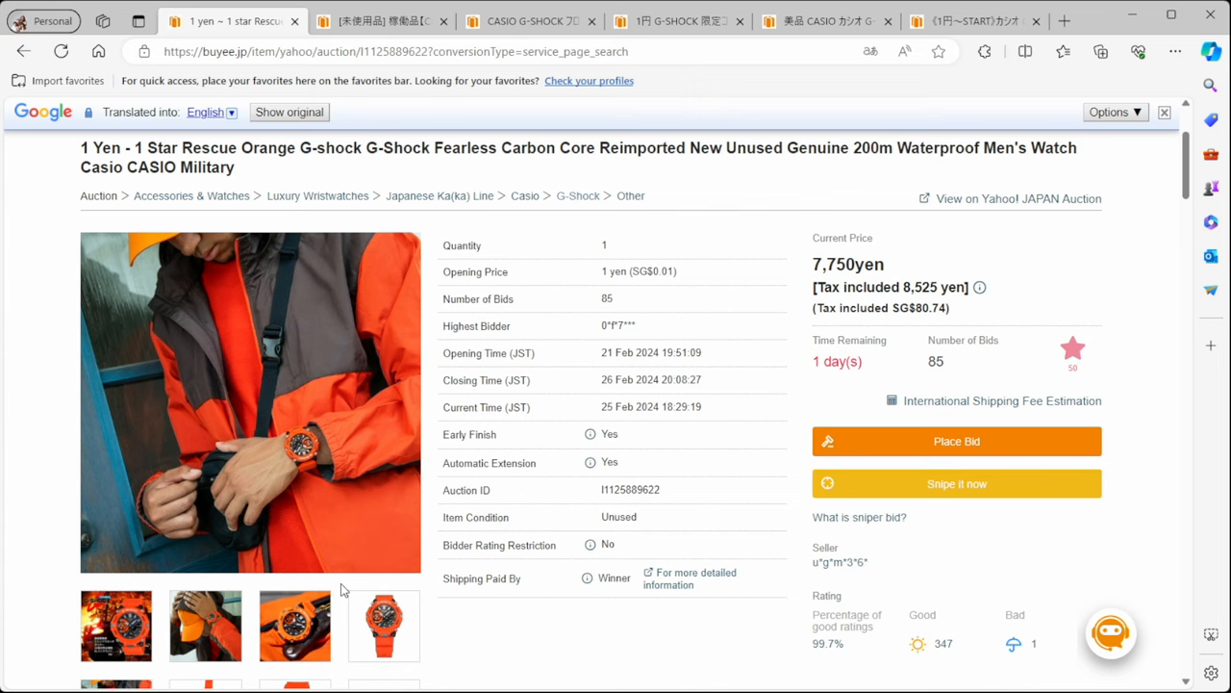
{"action": "scroll", "scroll_direction": "down", "scroll_amount": 3}
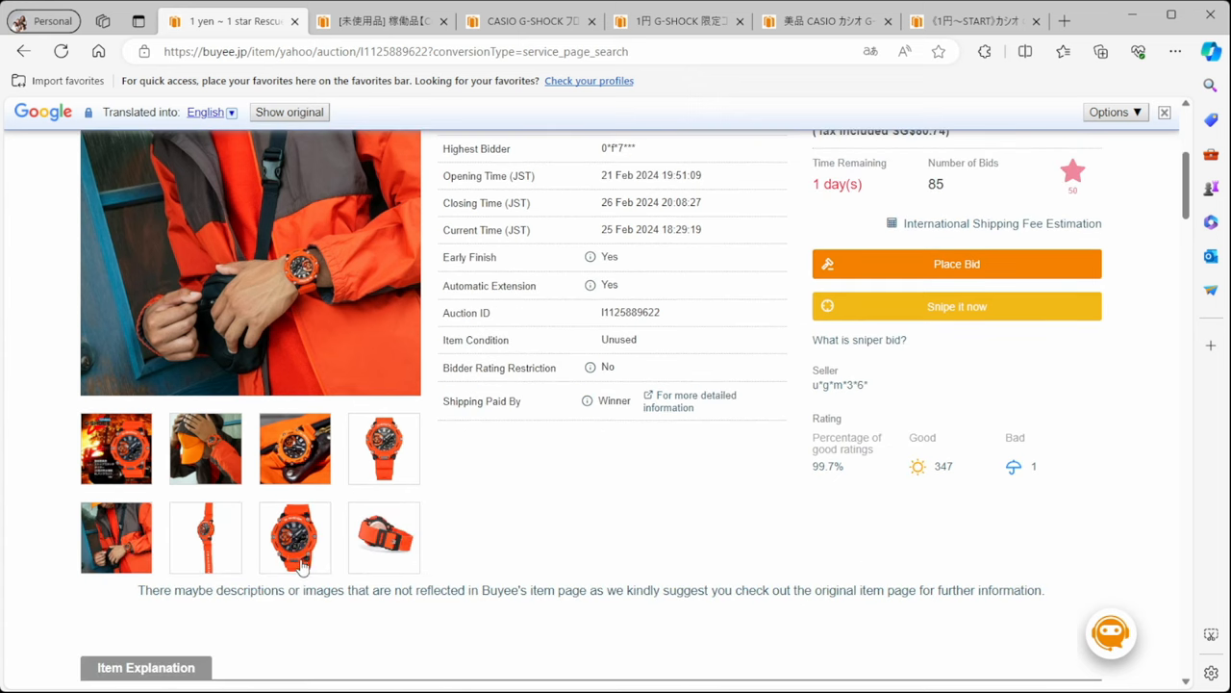
{"action": "scroll", "scroll_direction": "up", "scroll_amount": 3}
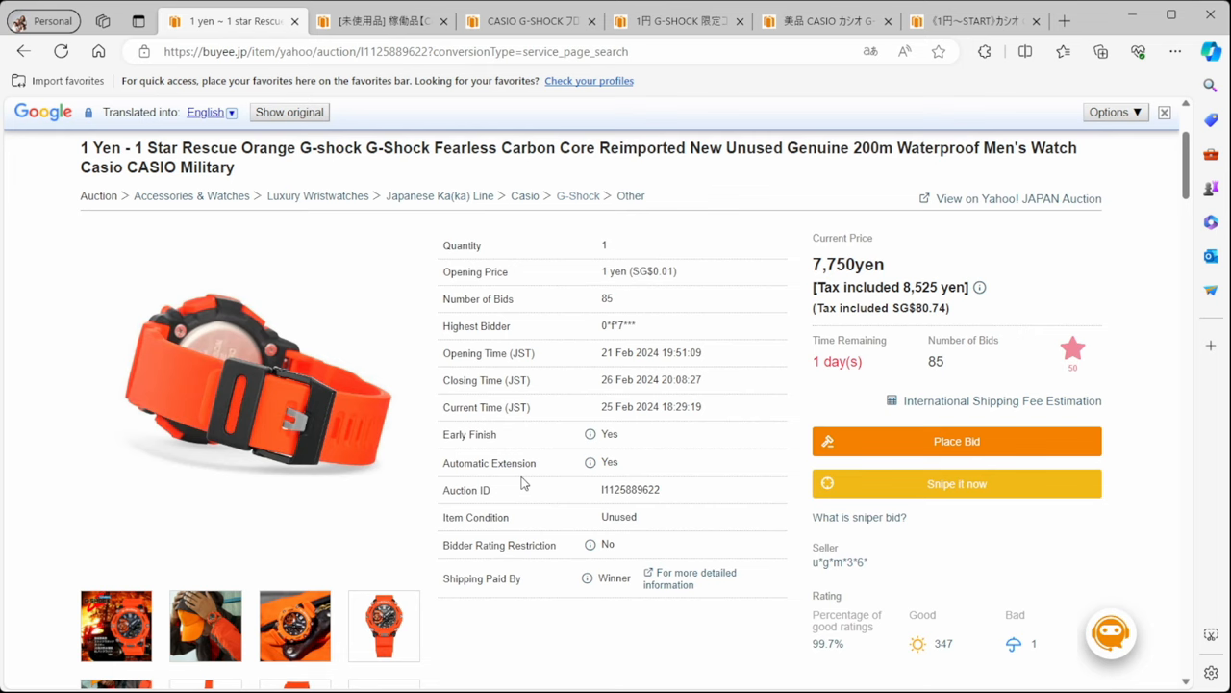
{"action": "left_click", "coordinate": [214, 21]}
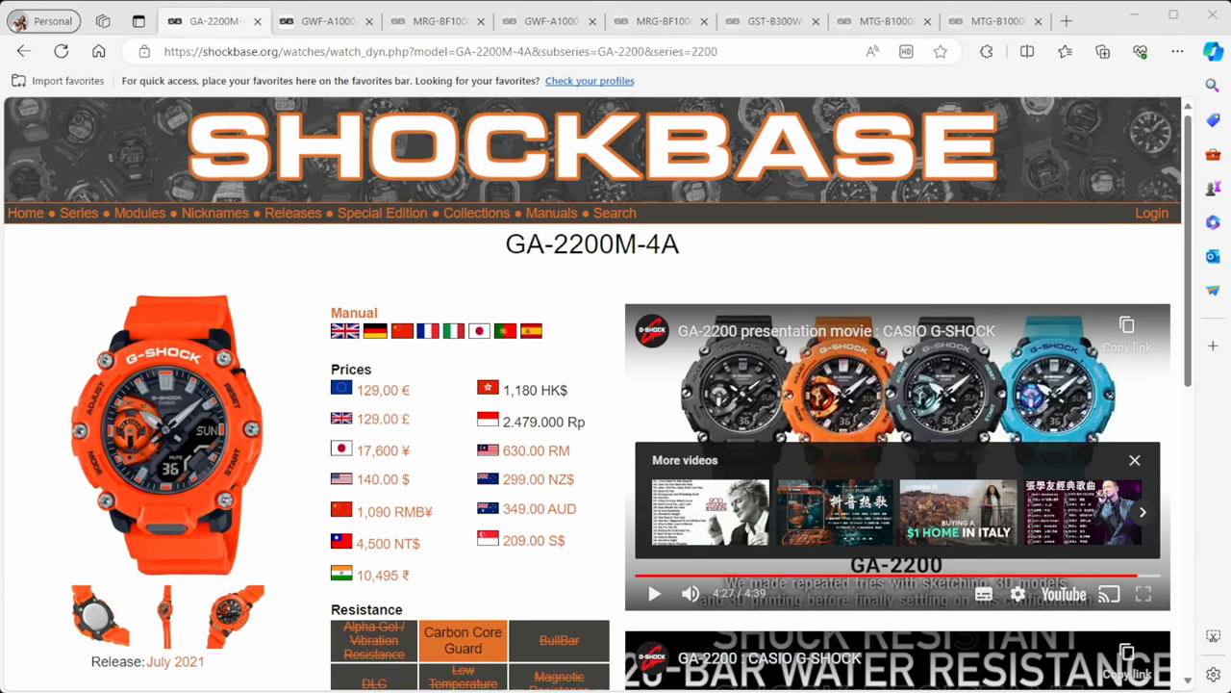
Scroll through the GA-2200M-4A specifications and photos on Shockbase
{"action": "scroll", "scroll_direction": "down", "scroll_amount": 3}
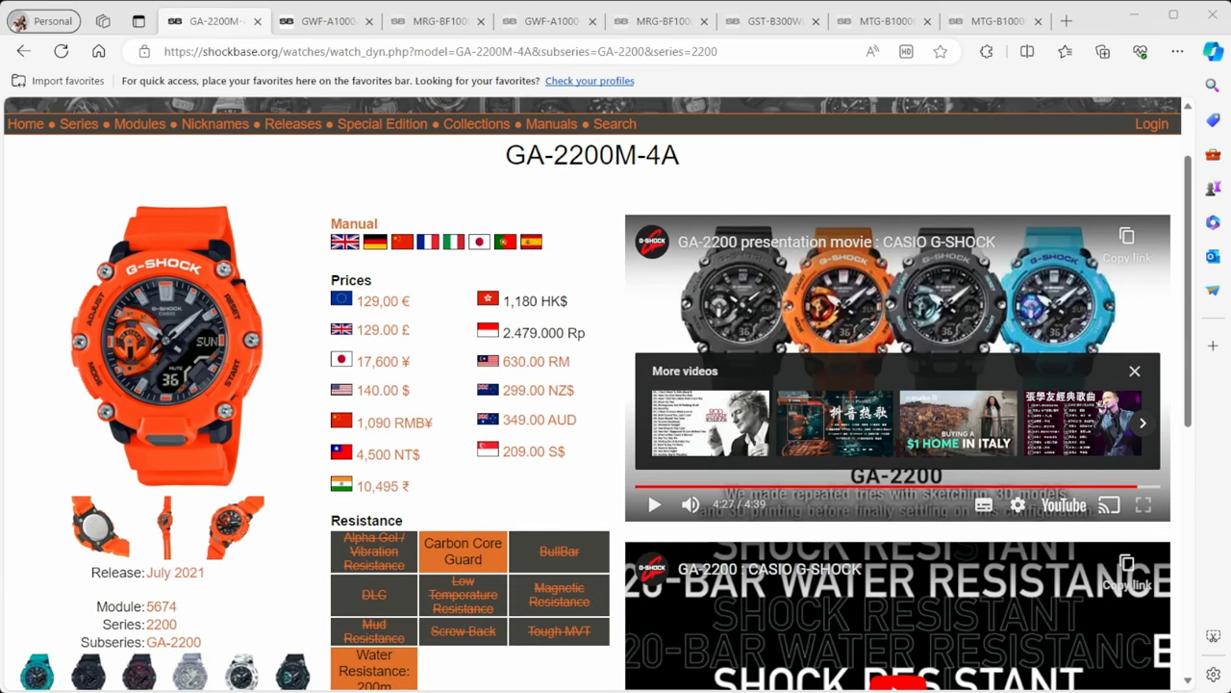
{"action": "scroll", "scroll_direction": "down", "scroll_amount": 3}
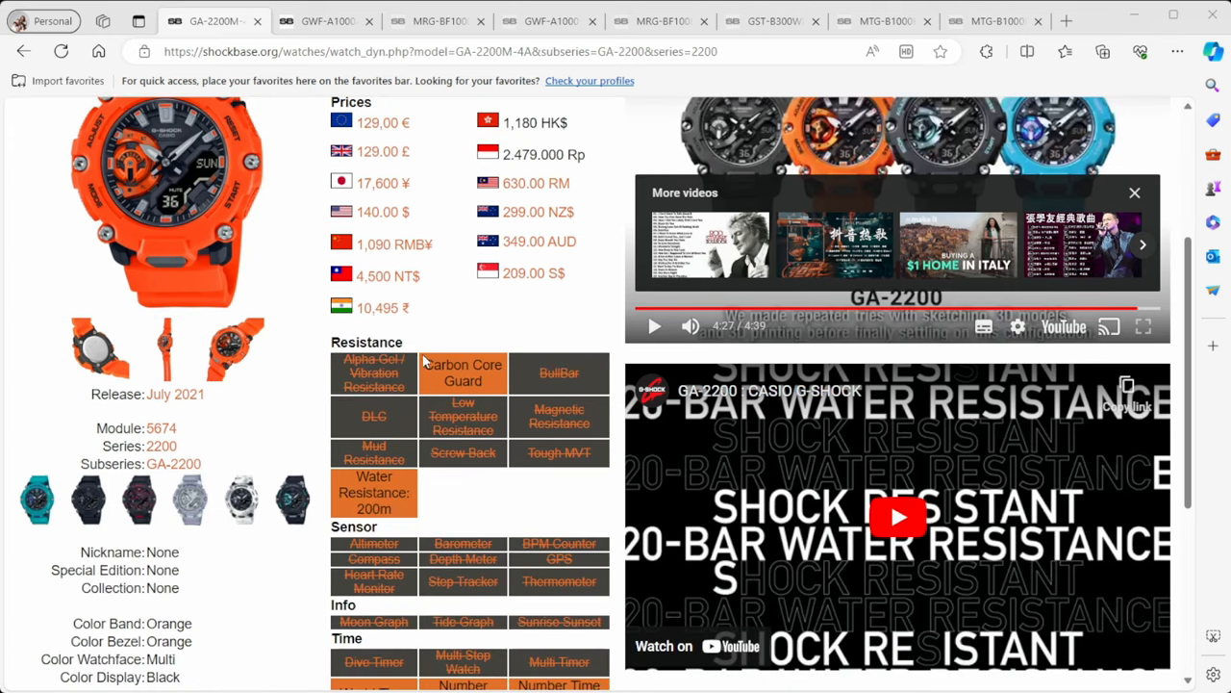
{"action": "mouse_move", "coordinate": [298, 392]}
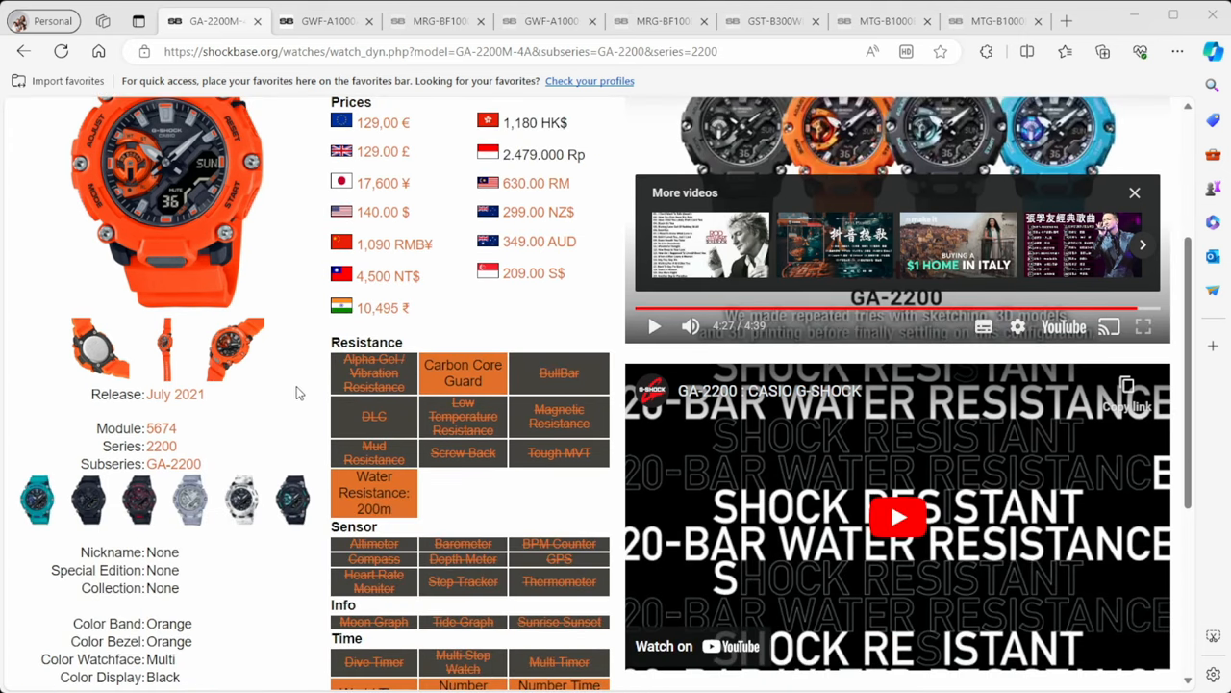
{"action": "scroll", "scroll_direction": "down", "scroll_amount": 3}
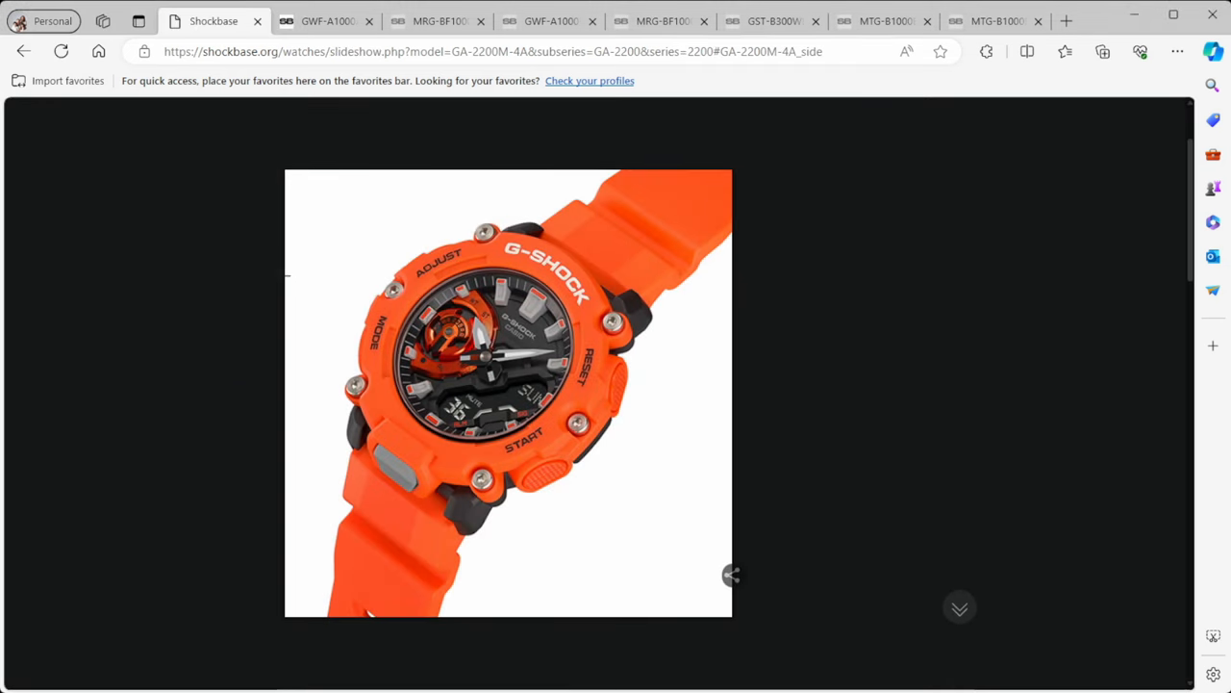
{"action": "mouse_move", "coordinate": [258, 225]}
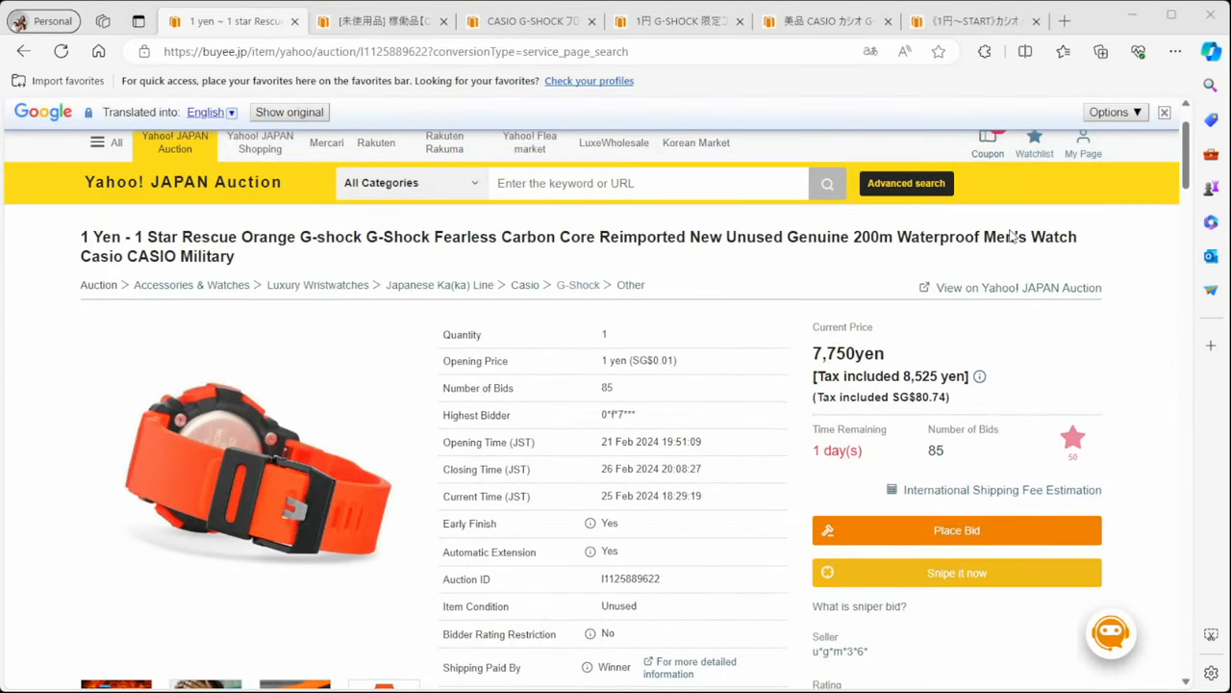
{"action": "scroll", "scroll_direction": "down", "scroll_amount": 3}
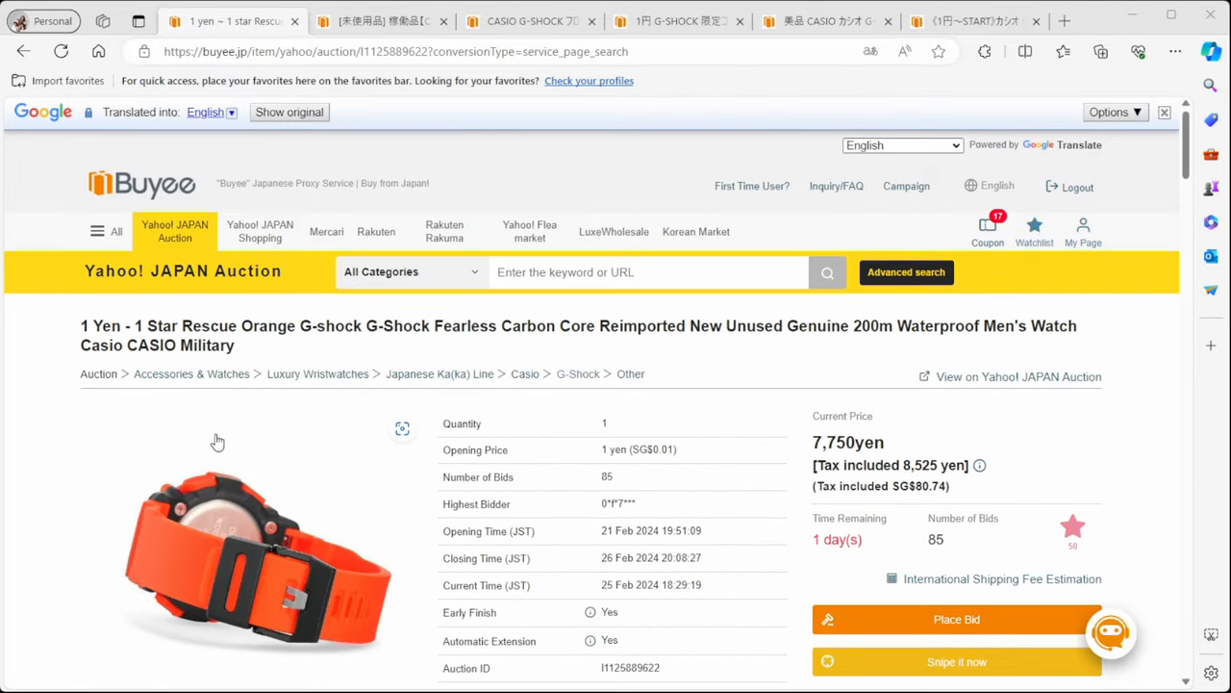
{"action": "scroll", "scroll_direction": "down", "scroll_amount": 3}
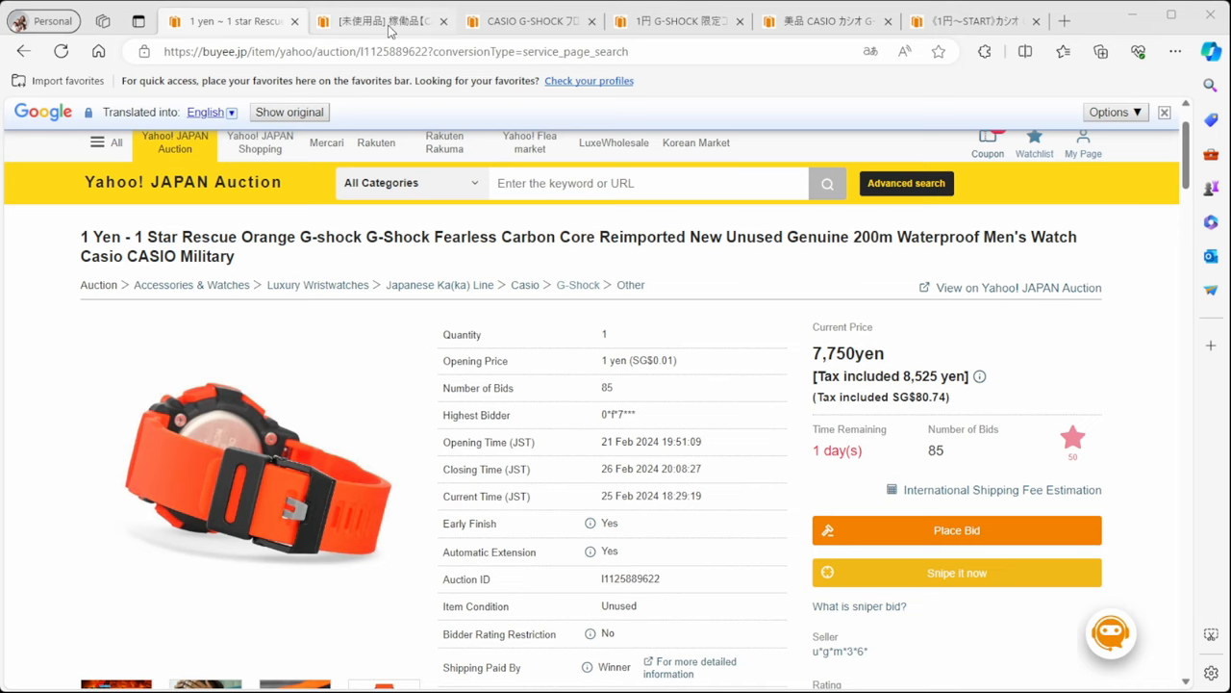
Review the GWF-A1000APF-1AJR Frogman auction at 86,777 yen with 207 bids
{"action": "left_click", "coordinate": [375, 21]}
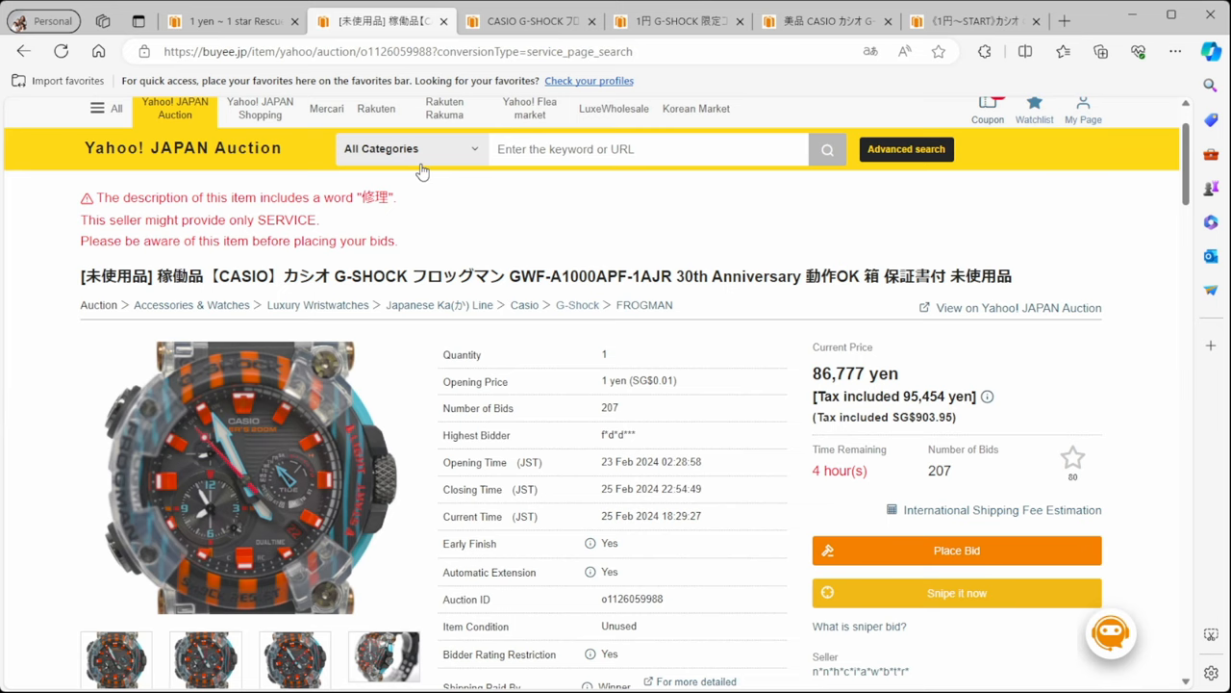
{"action": "mouse_move", "coordinate": [244, 381]}
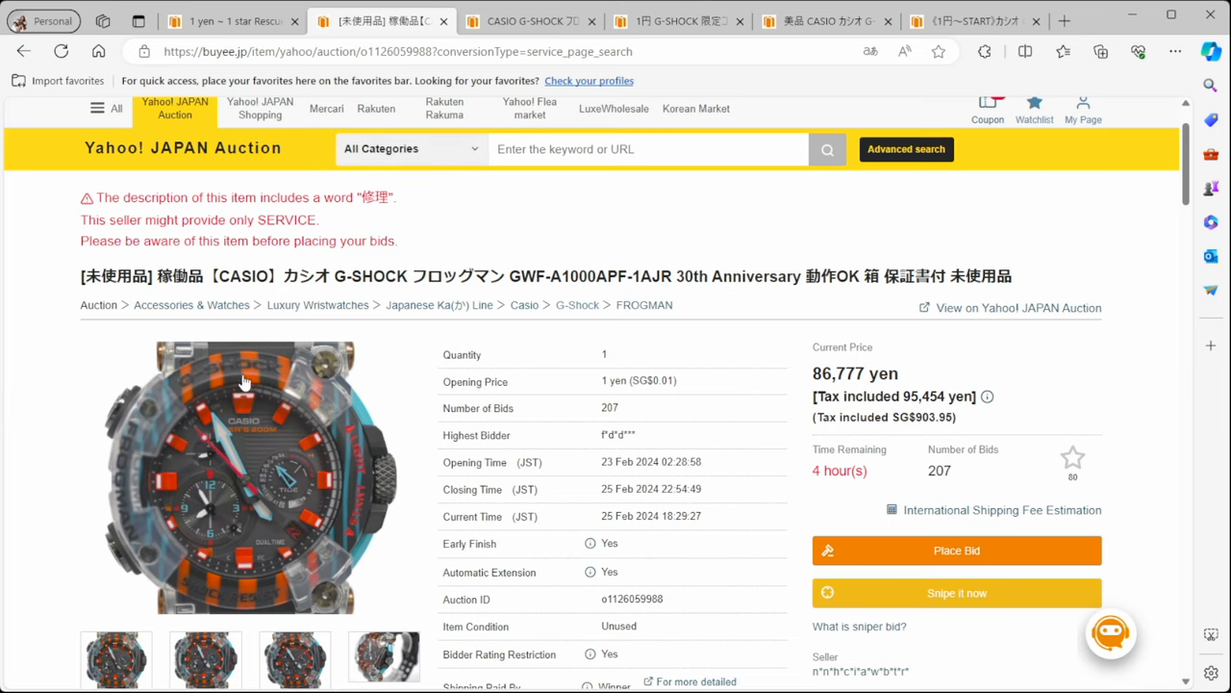
{"action": "scroll", "scroll_direction": "down", "scroll_amount": 3}
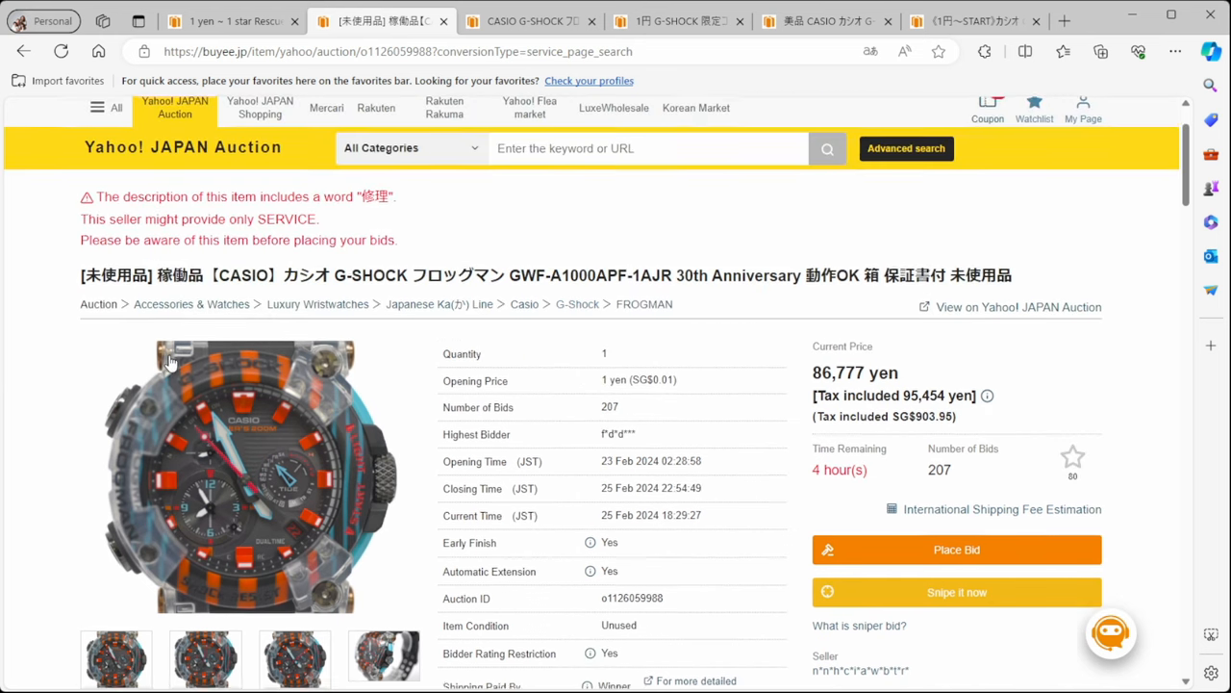
{"action": "scroll", "scroll_direction": "down", "scroll_amount": 3}
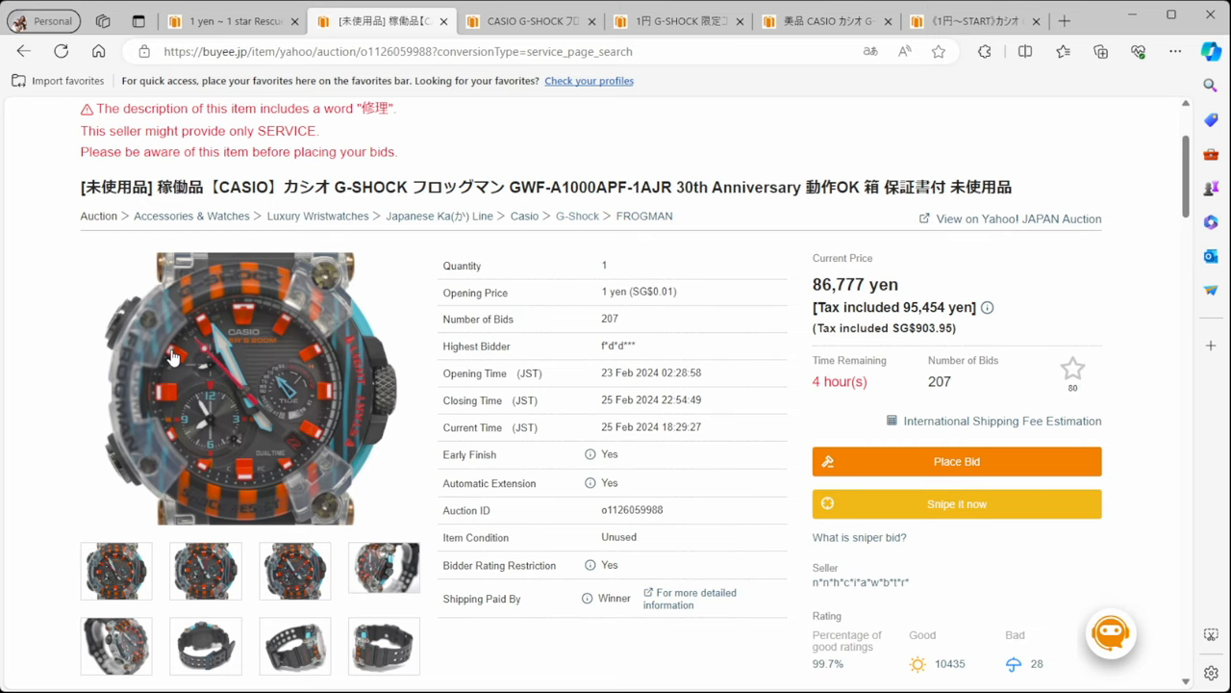
{"action": "mouse_move", "coordinate": [258, 360]}
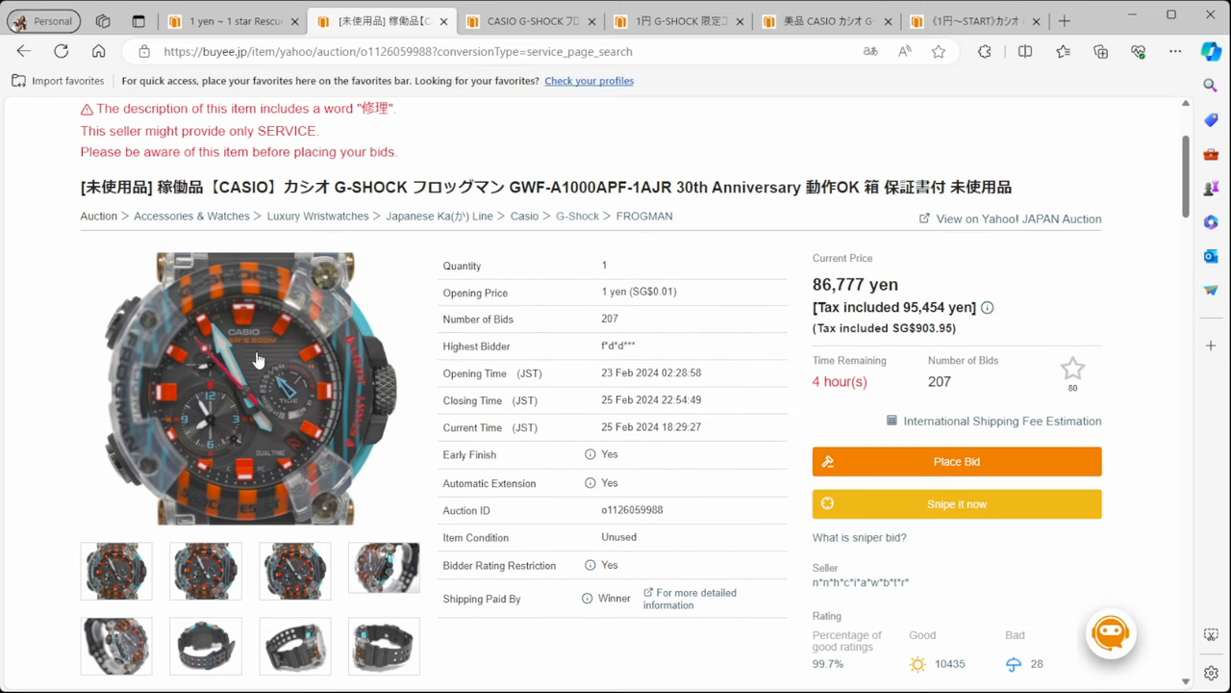
{"action": "mouse_move", "coordinate": [258, 360]}
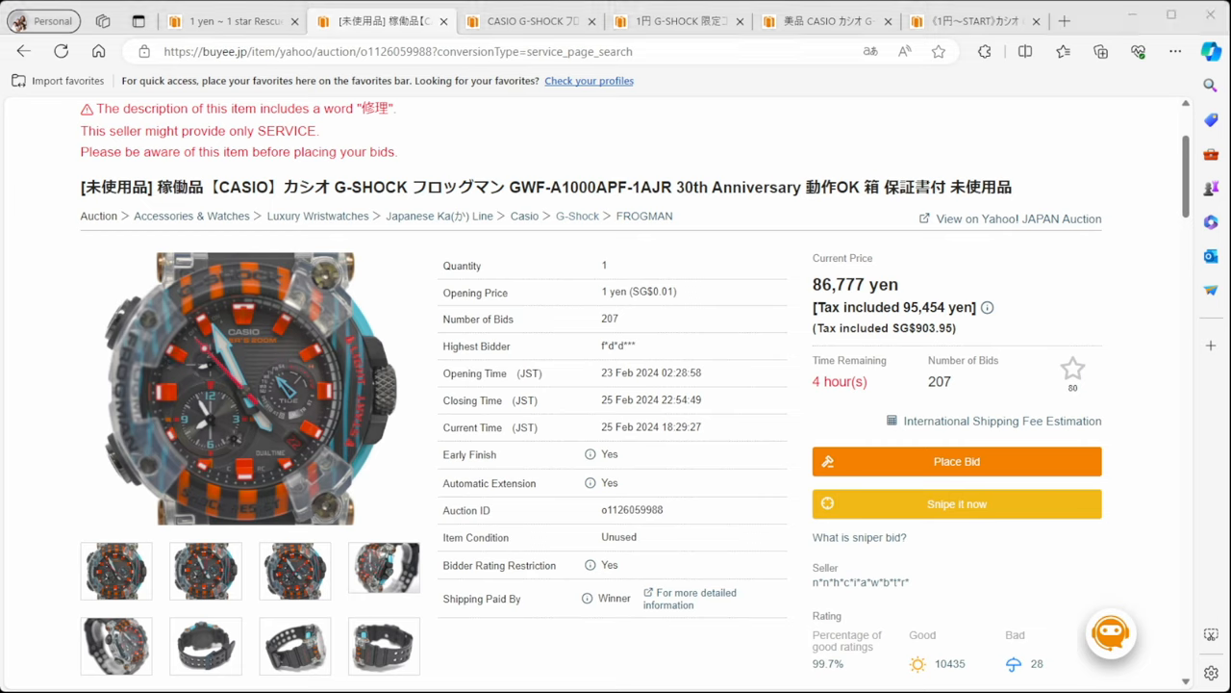
Bring up the GWF-A1000APF-1A Shockbase page and scroll to its prices and resistance specs
{"action": "left_click", "coordinate": [327, 21]}
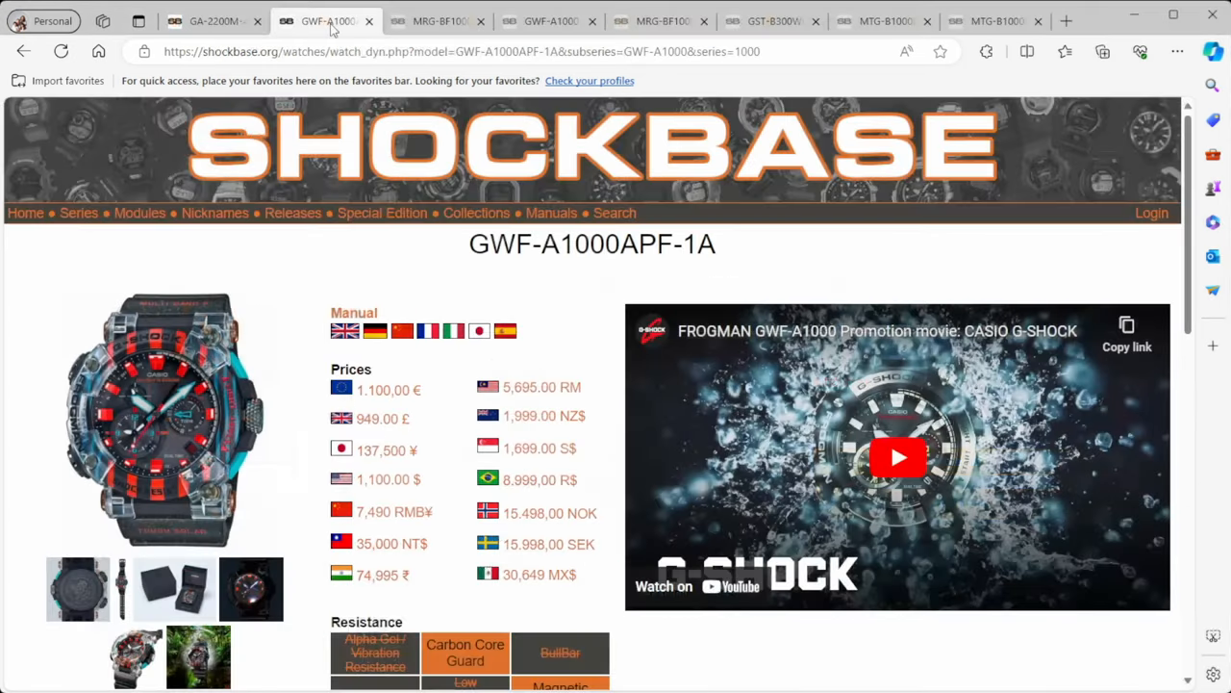
{"action": "scroll", "scroll_direction": "down", "scroll_amount": 3}
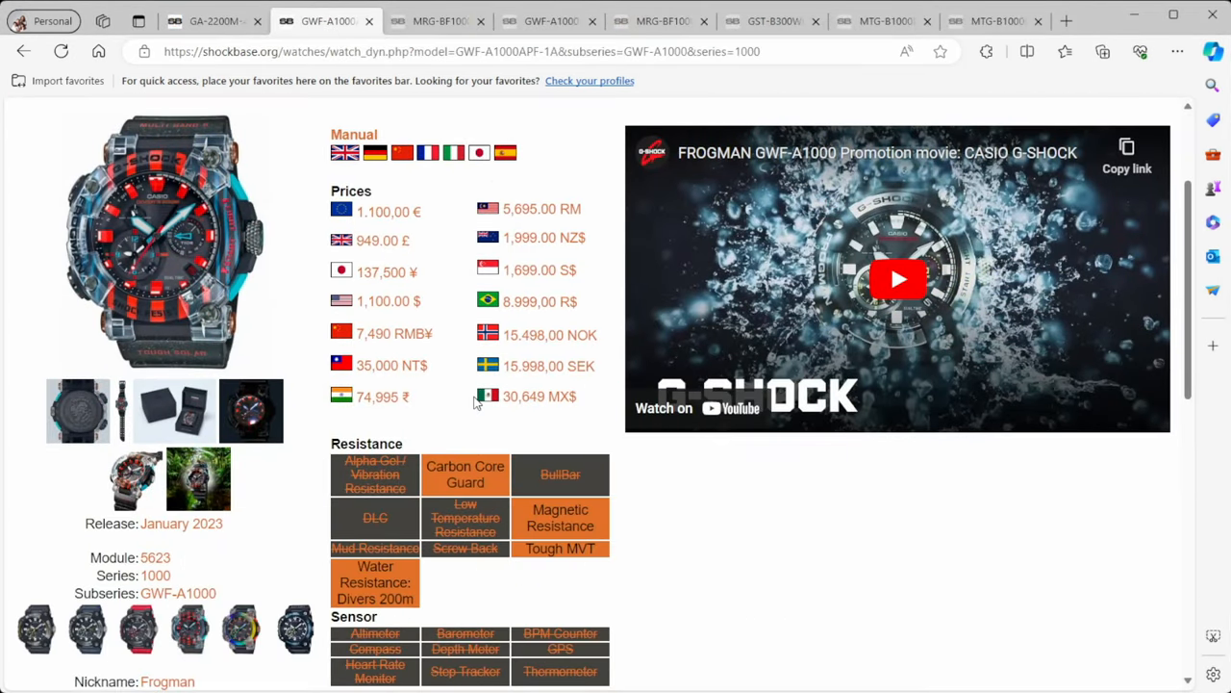
{"action": "scroll", "scroll_direction": "down", "scroll_amount": 3}
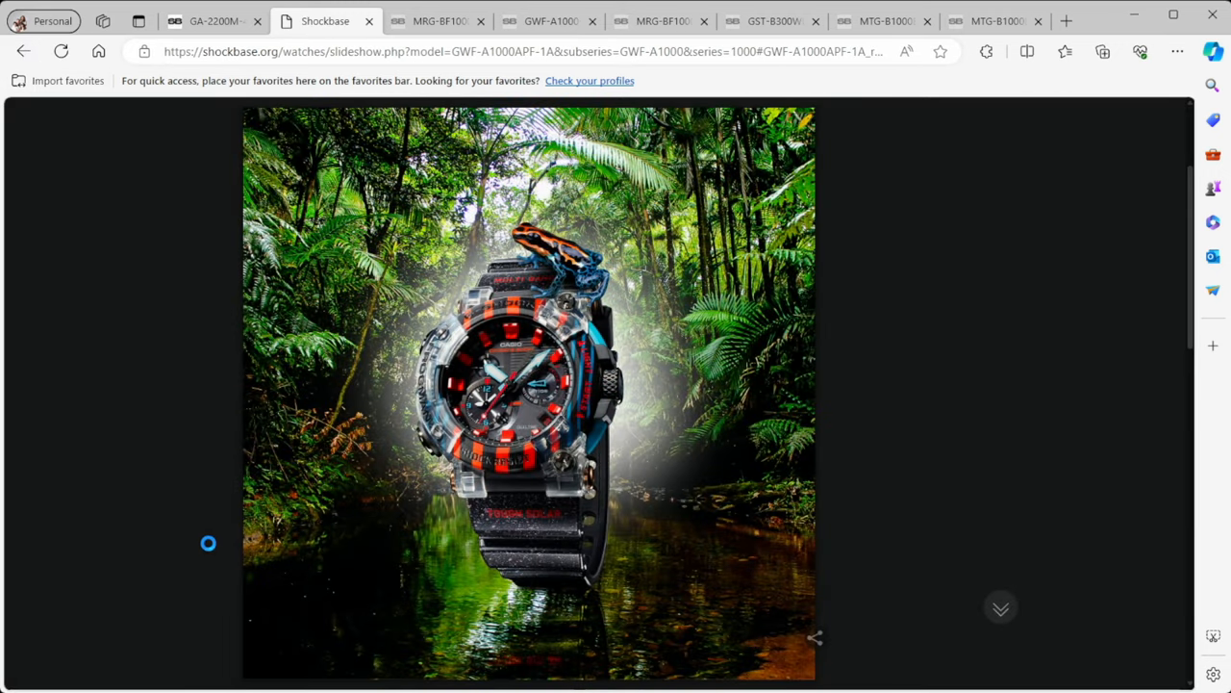
{"action": "mouse_move", "coordinate": [231, 502]}
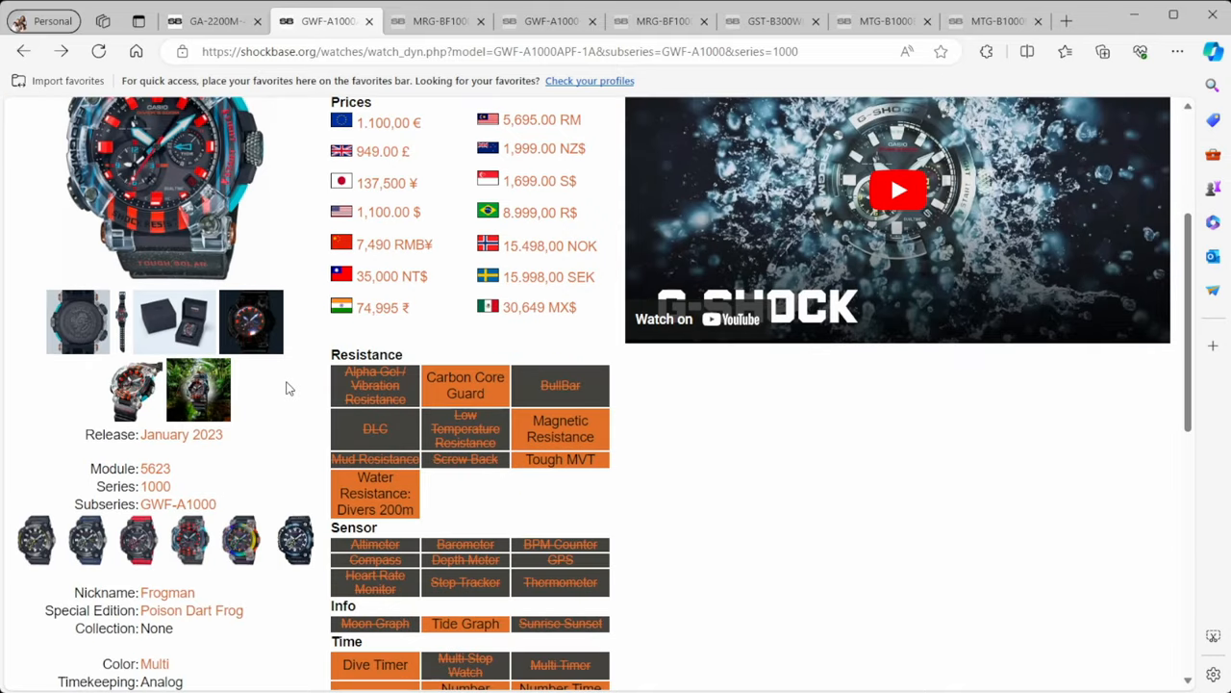
{"action": "scroll", "scroll_direction": "down", "scroll_amount": 3}
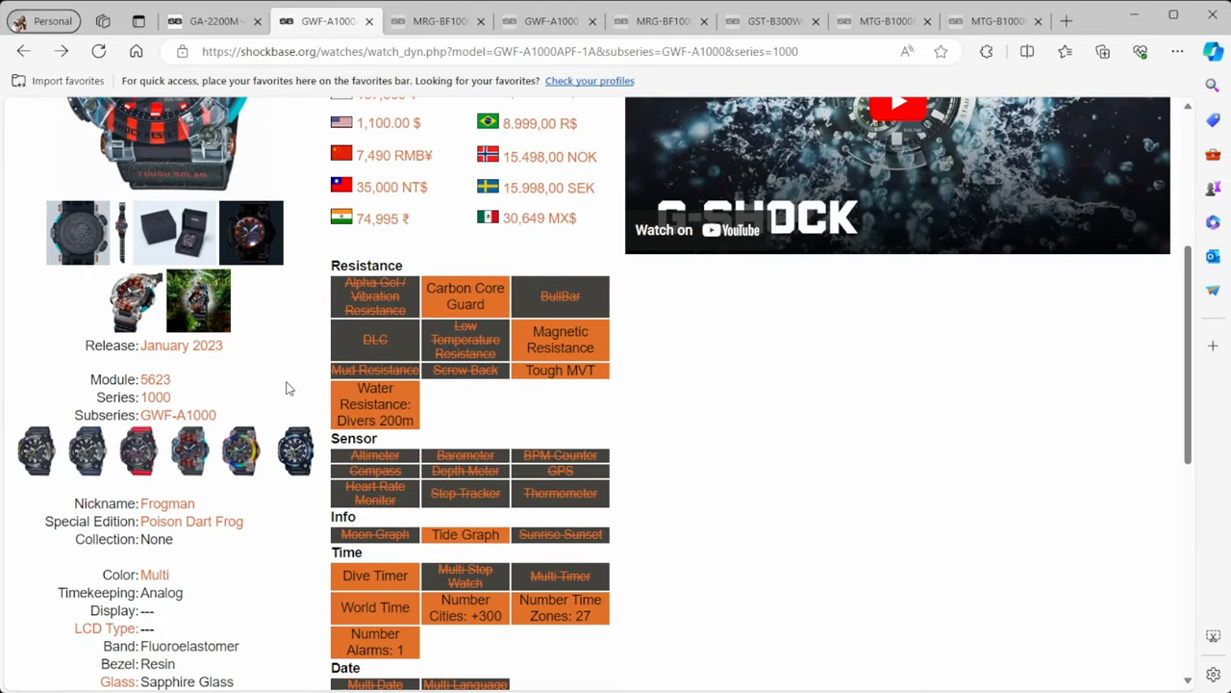
{"action": "mouse_move", "coordinate": [292, 399]}
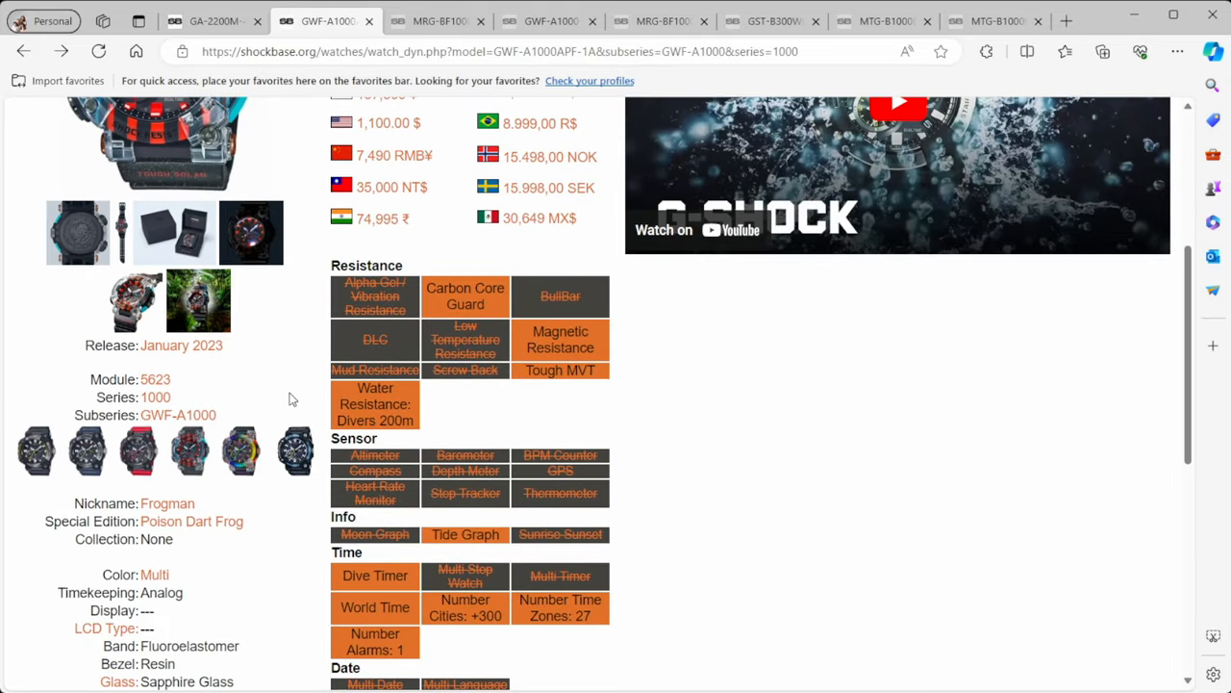
{"action": "scroll", "scroll_direction": "down", "scroll_amount": 3}
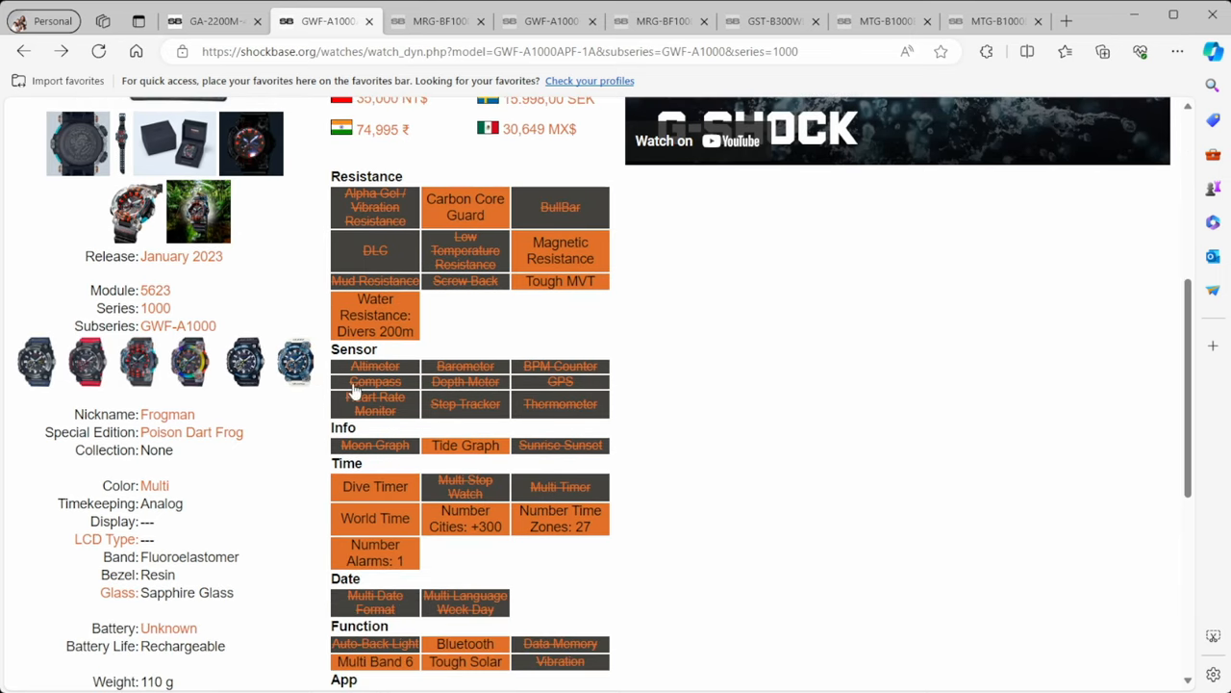
{"action": "scroll", "scroll_direction": "down", "scroll_amount": 3}
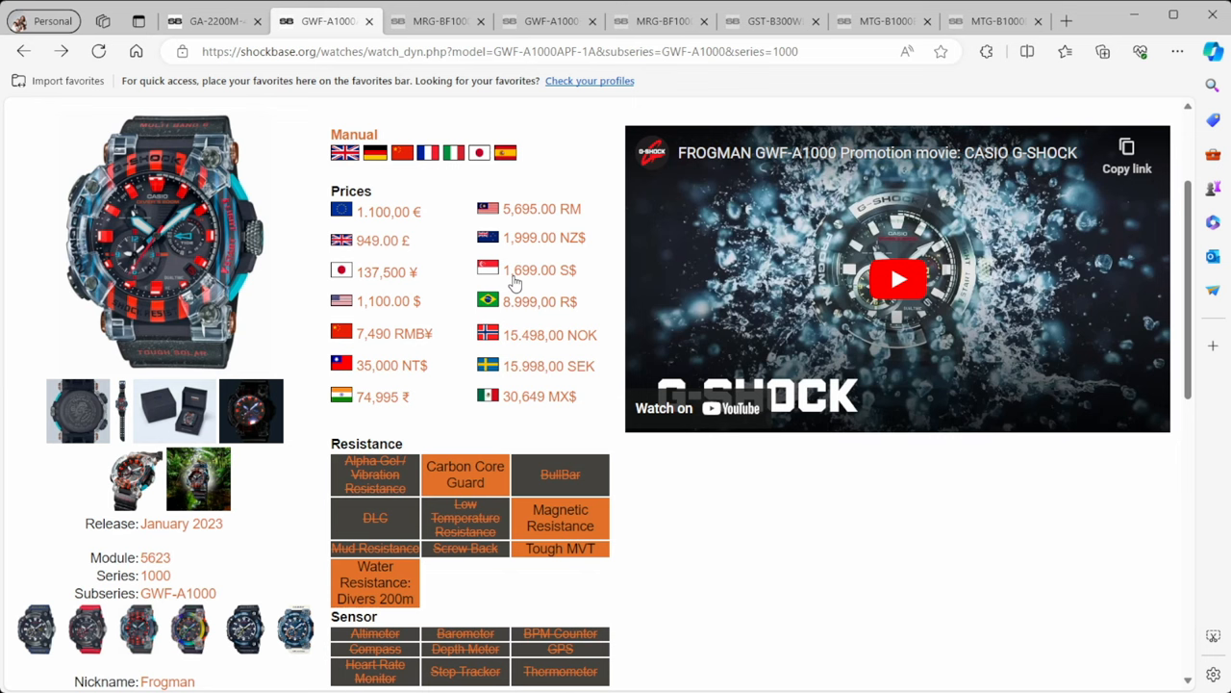
{"action": "mouse_move", "coordinate": [537, 286]}
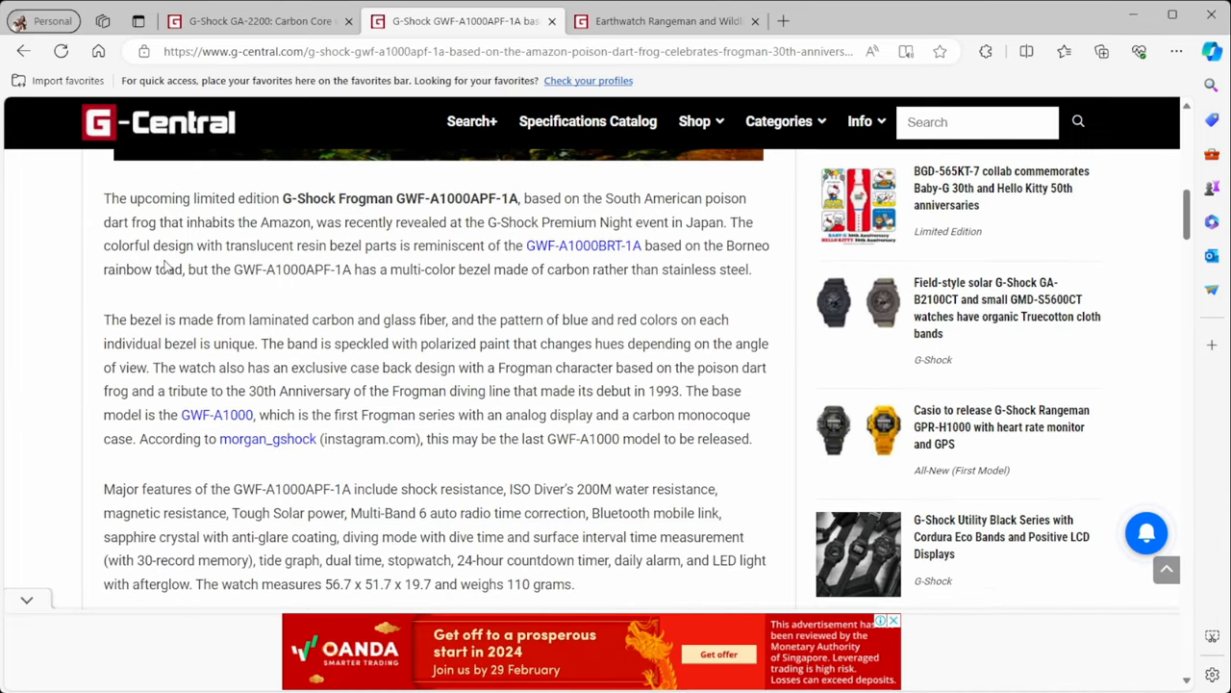
{"action": "mouse_move", "coordinate": [383, 214]}
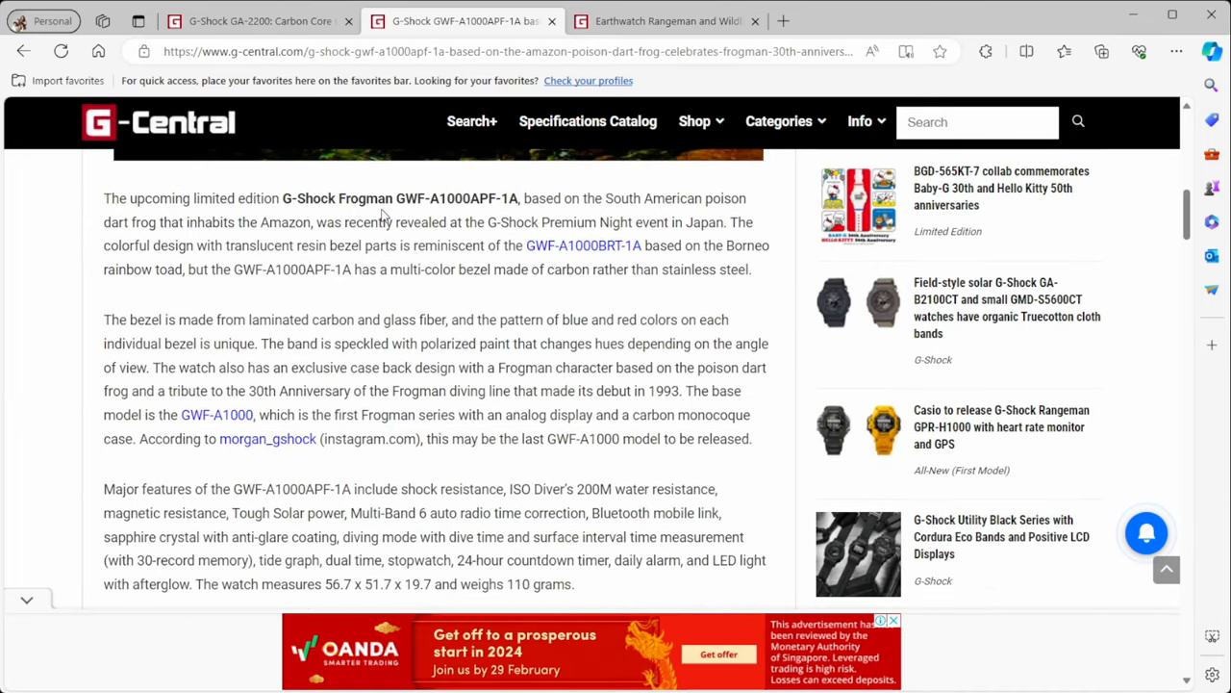
{"action": "mouse_move", "coordinate": [646, 213]}
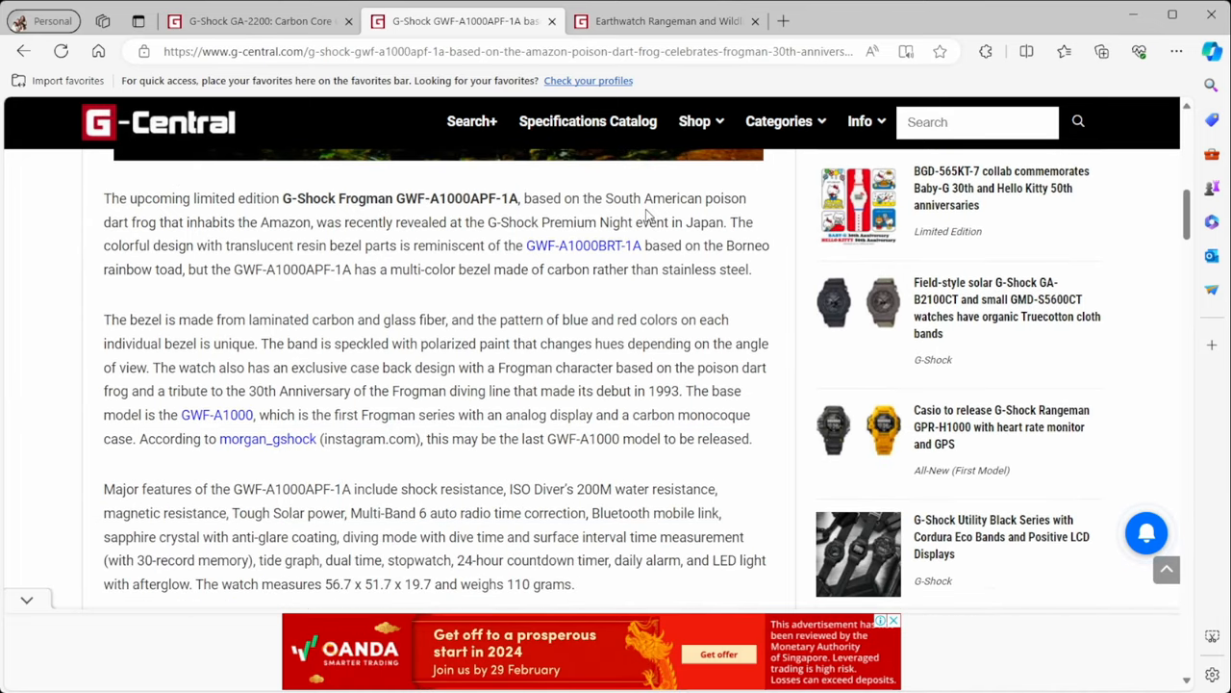
{"action": "mouse_move", "coordinate": [285, 303]}
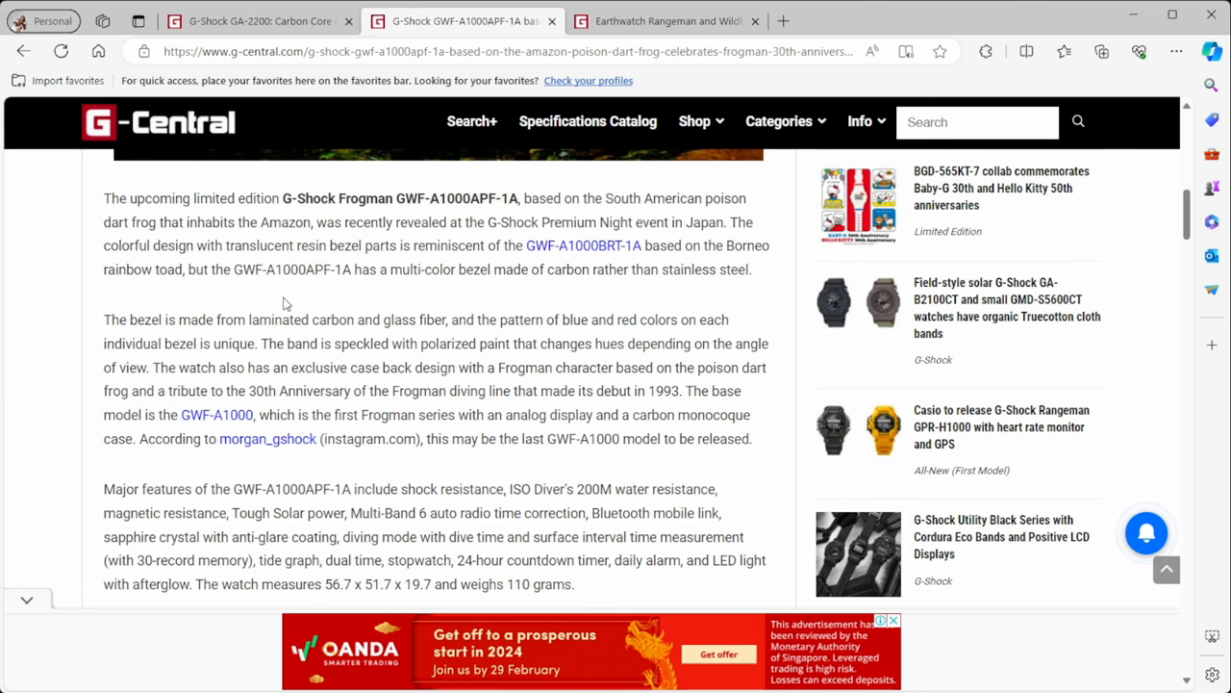
Read down the GWF-A1000APF-1A G-Central article's description and photos to the case back
{"action": "scroll", "scroll_direction": "down", "scroll_amount": 3}
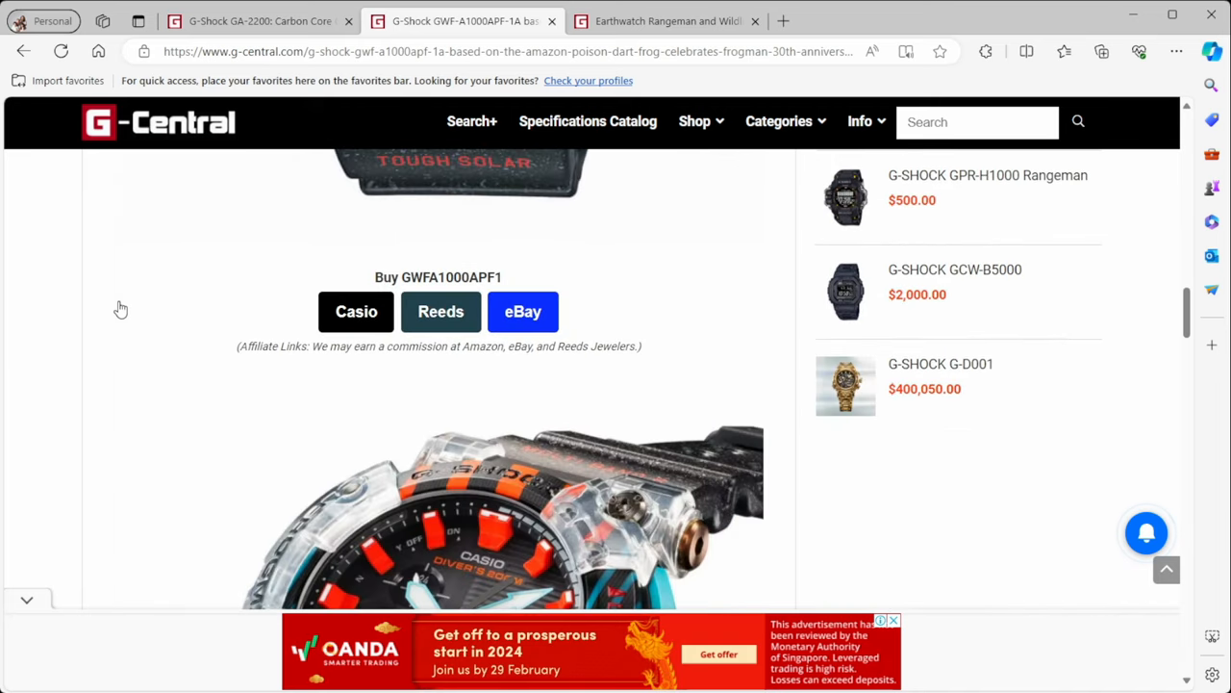
{"action": "scroll", "scroll_direction": "down", "scroll_amount": 3}
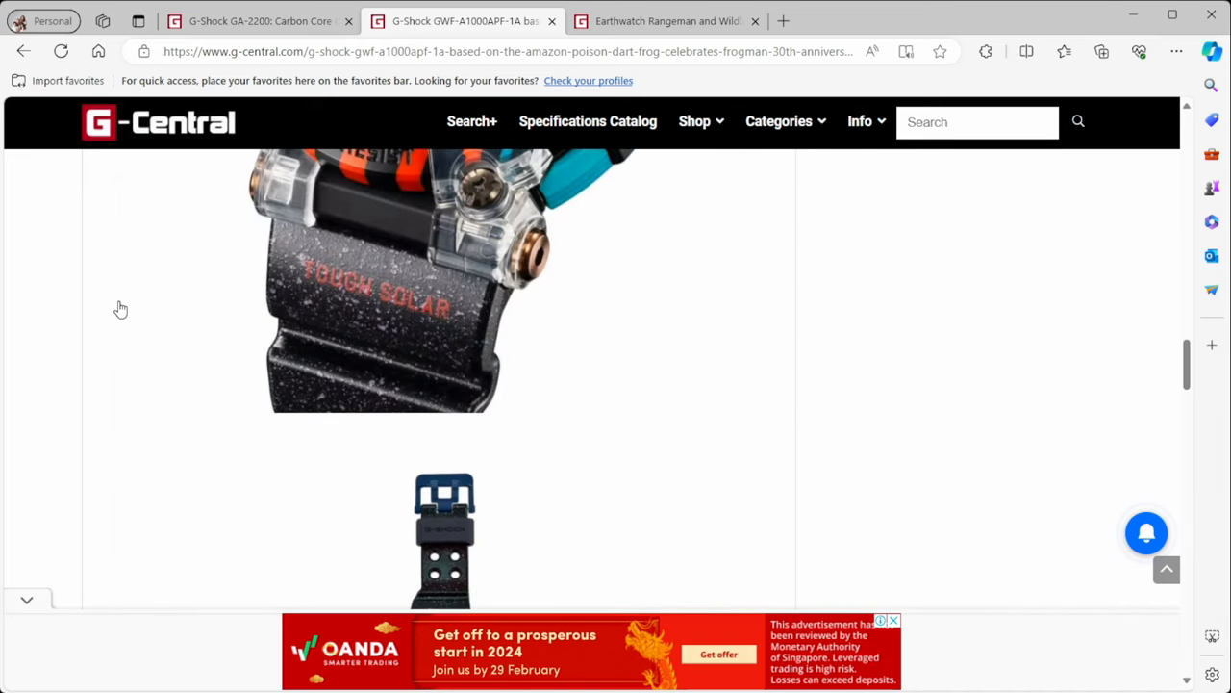
{"action": "scroll", "scroll_direction": "down", "scroll_amount": 3}
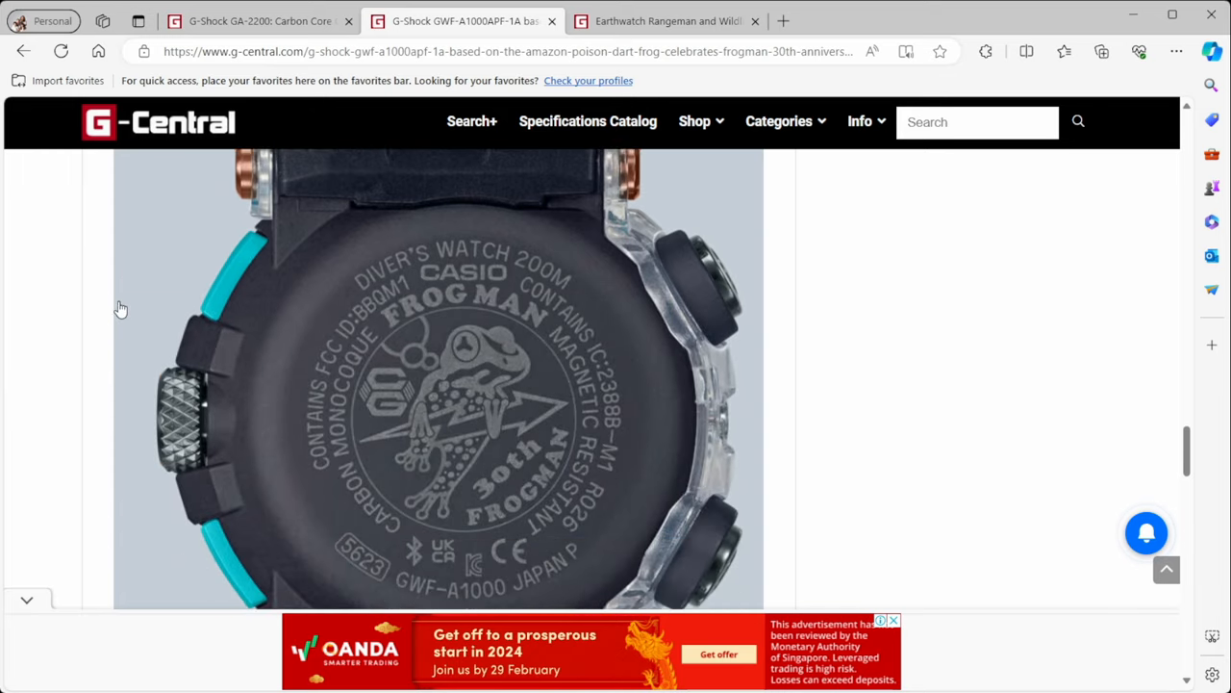
{"action": "scroll", "scroll_direction": "down", "scroll_amount": 3}
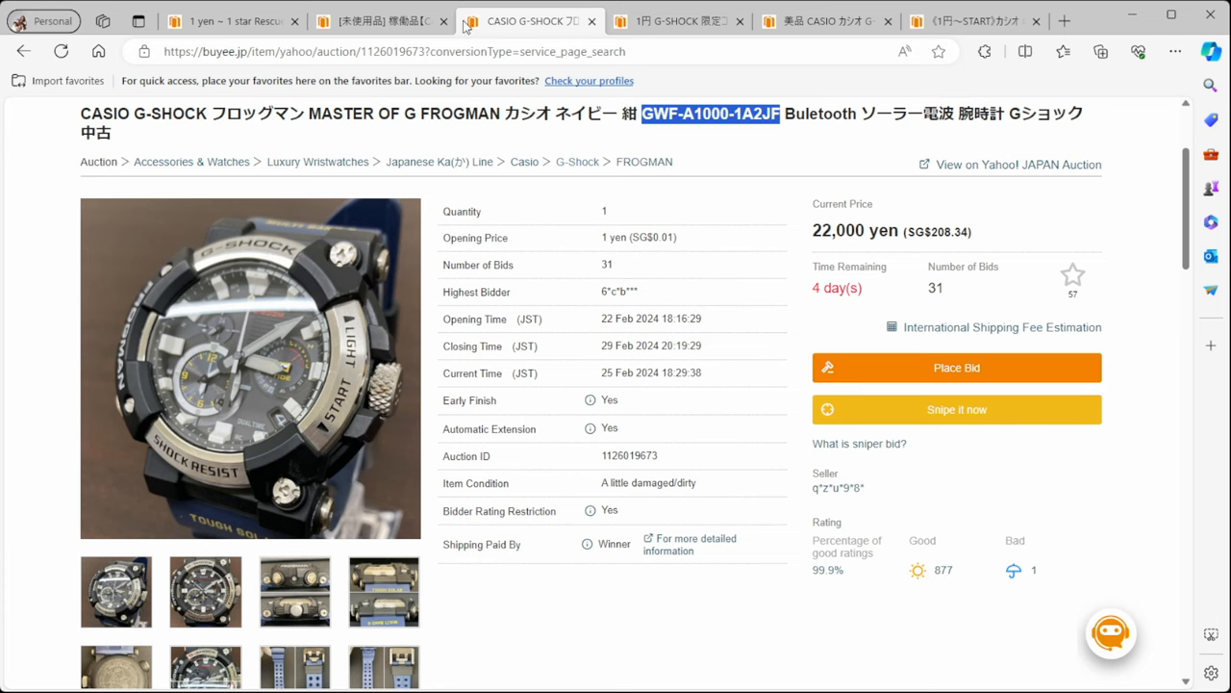
Browse the navy GWF-A1000-1A2JF Frogman listing's photos, including the case-button close-up
{"action": "left_click", "coordinate": [380, 20]}
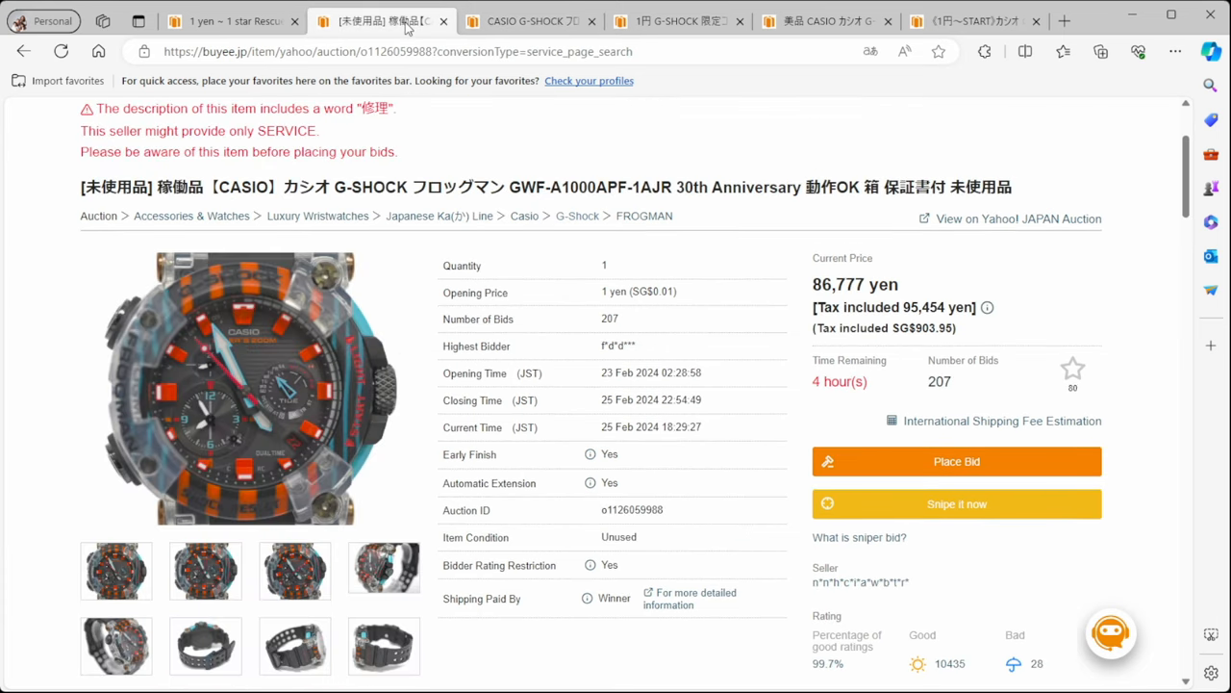
{"action": "left_click", "coordinate": [531, 20]}
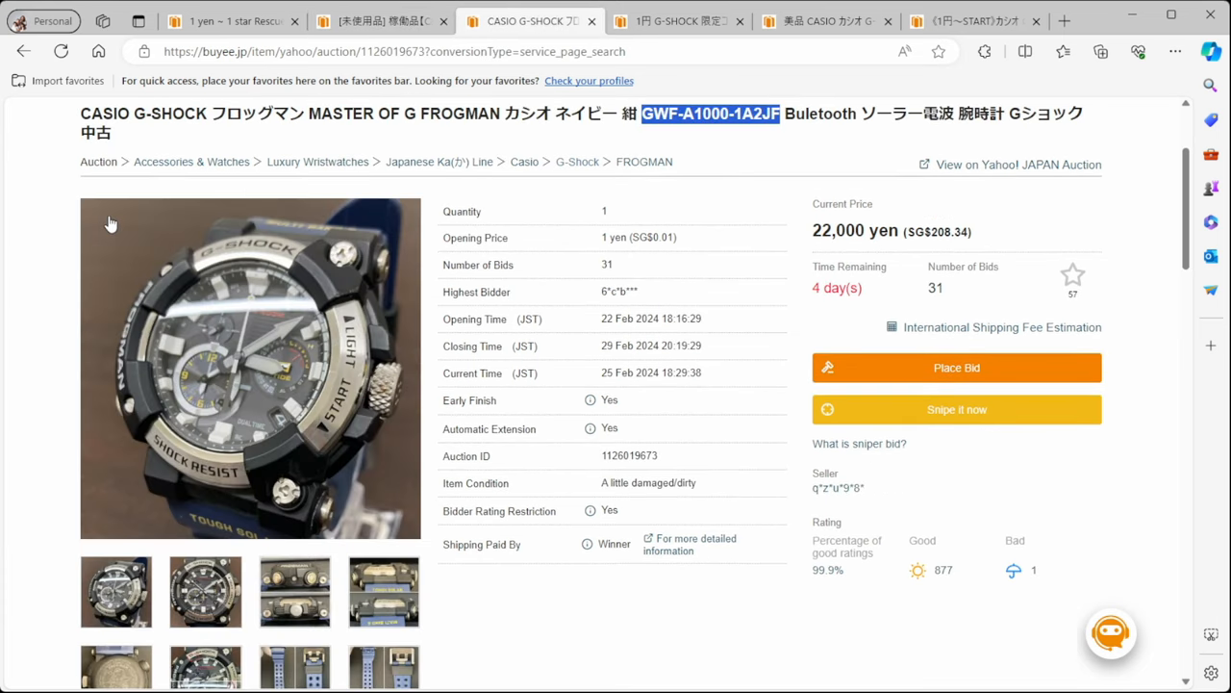
{"action": "mouse_move", "coordinate": [126, 230]}
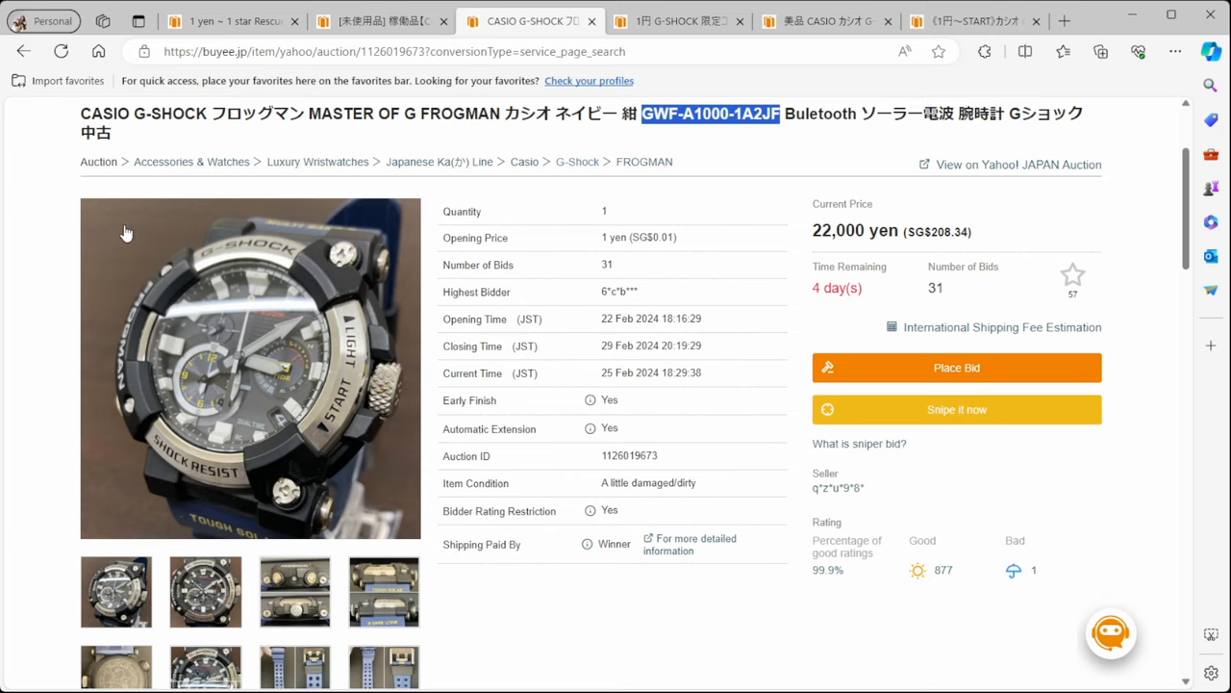
{"action": "mouse_move", "coordinate": [686, 236]}
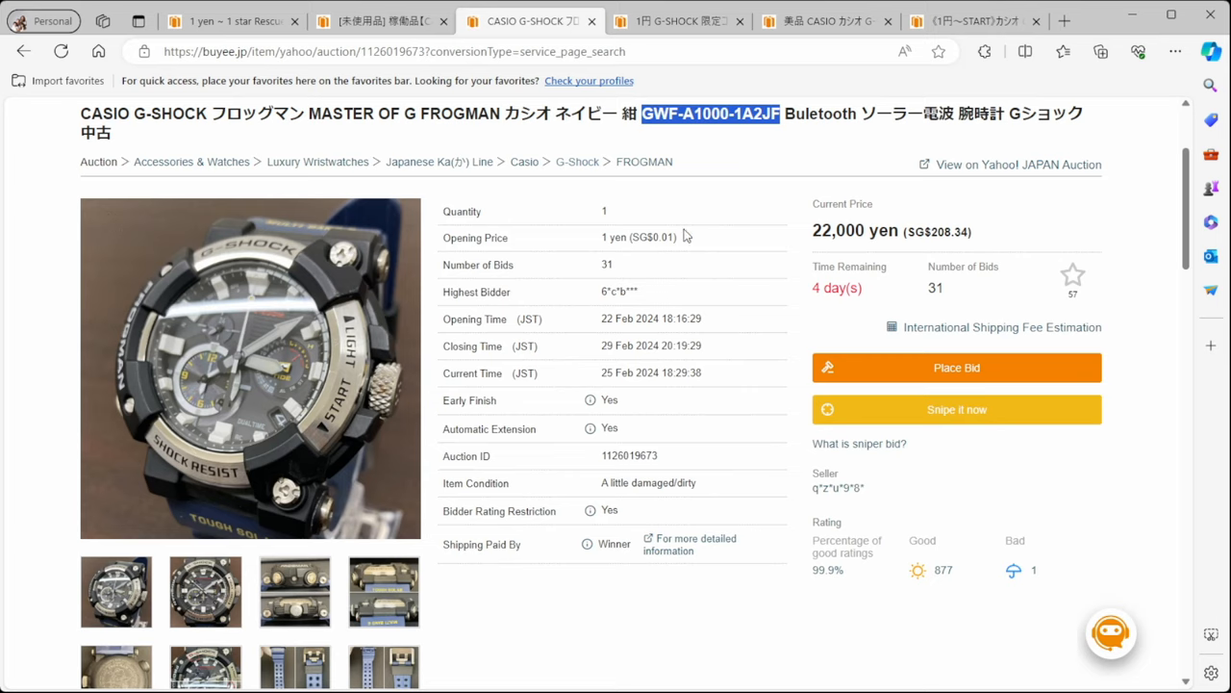
{"action": "mouse_move", "coordinate": [922, 260]}
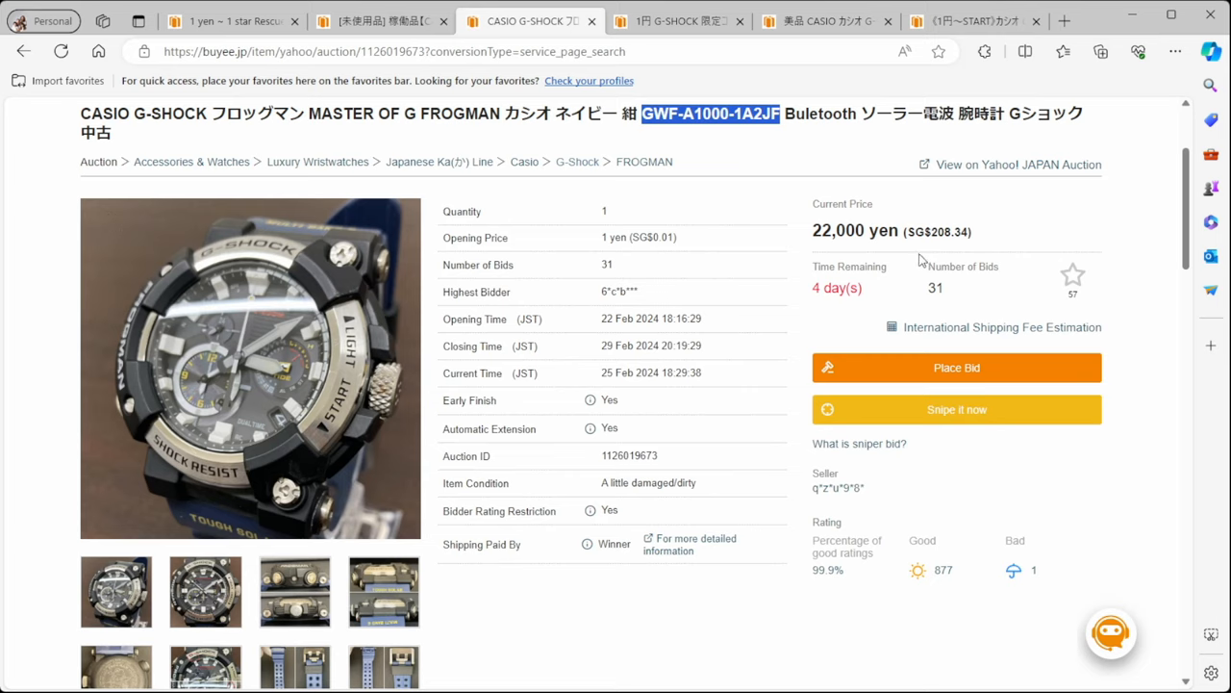
{"action": "scroll", "scroll_direction": "down", "scroll_amount": 3}
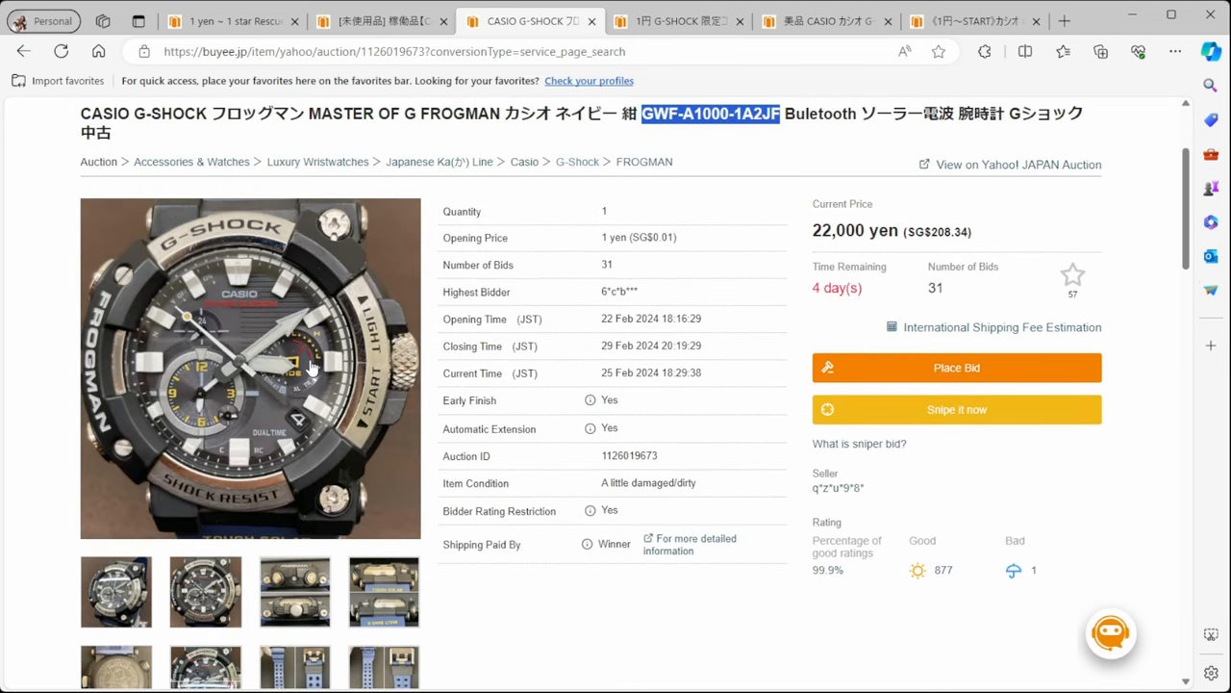
{"action": "mouse_move", "coordinate": [350, 346]}
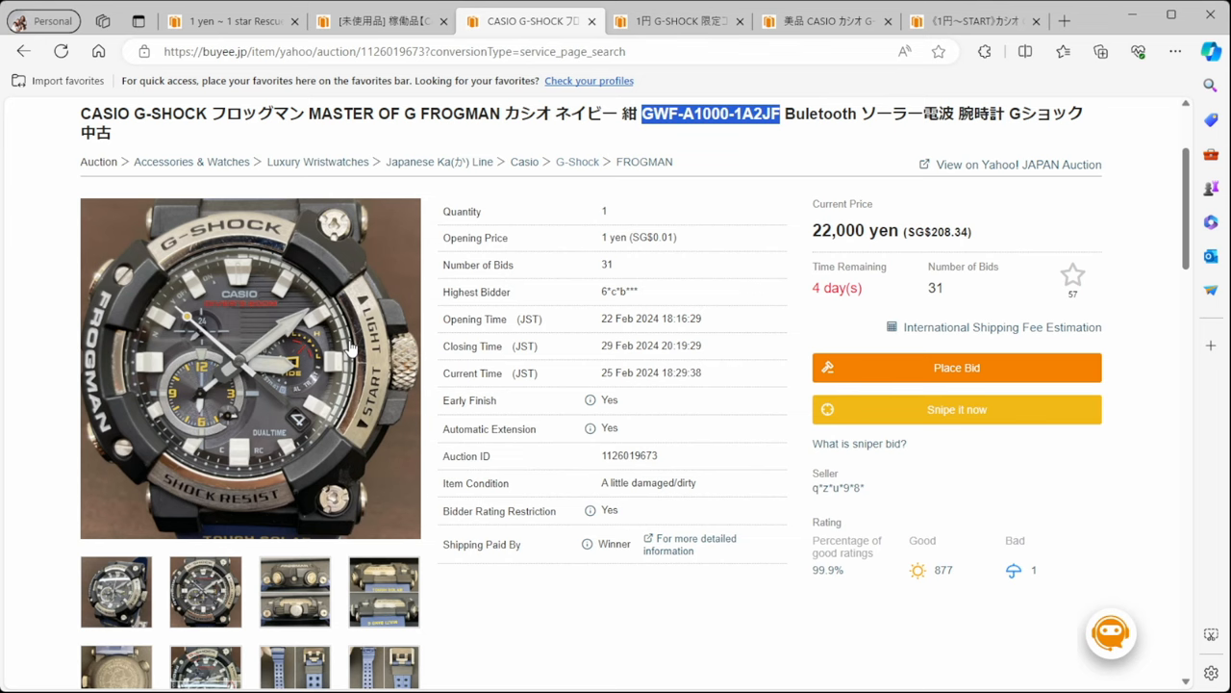
{"action": "scroll", "scroll_direction": "down", "scroll_amount": 3}
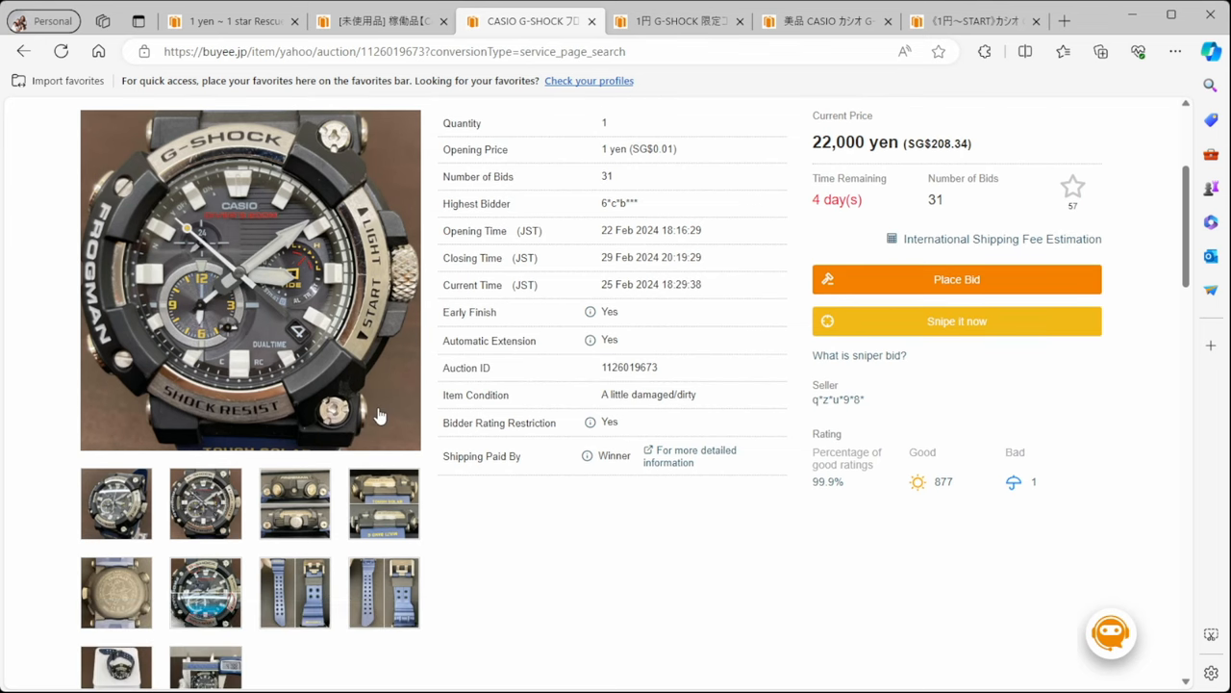
{"action": "scroll", "scroll_direction": "down", "scroll_amount": 3}
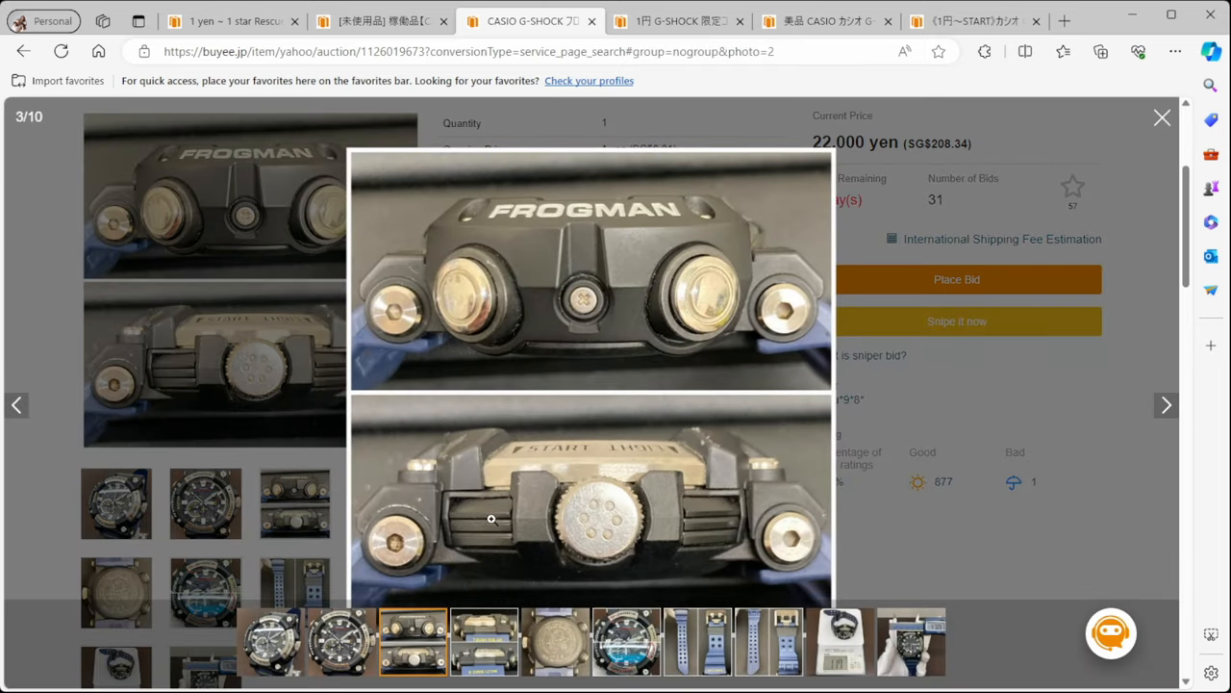
{"action": "mouse_move", "coordinate": [1168, 136]}
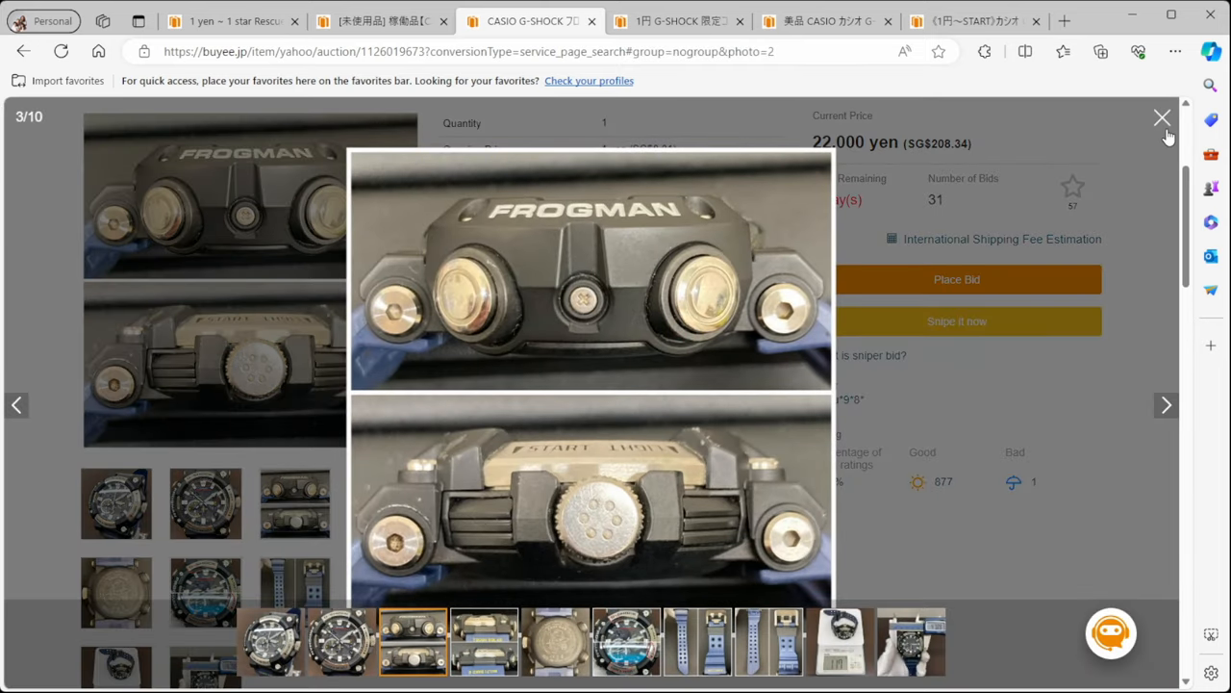
{"action": "left_click", "coordinate": [1162, 117]}
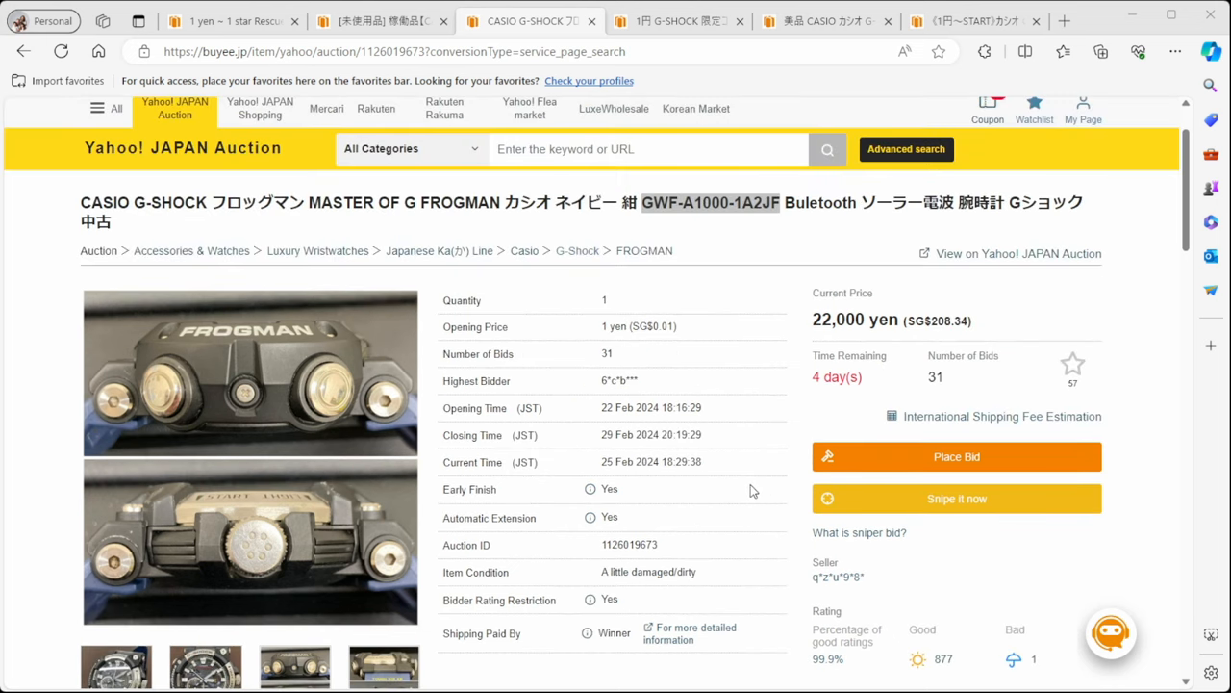
{"action": "mouse_move", "coordinate": [805, 450]}
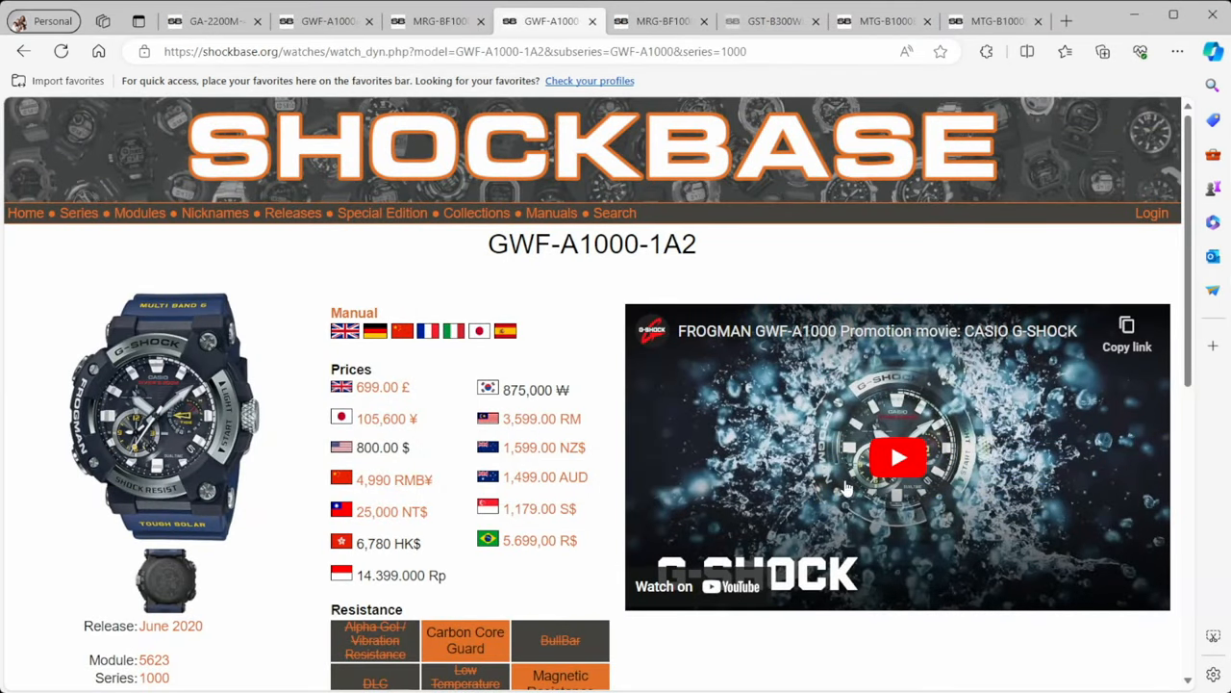
{"action": "mouse_move", "coordinate": [539, 520]}
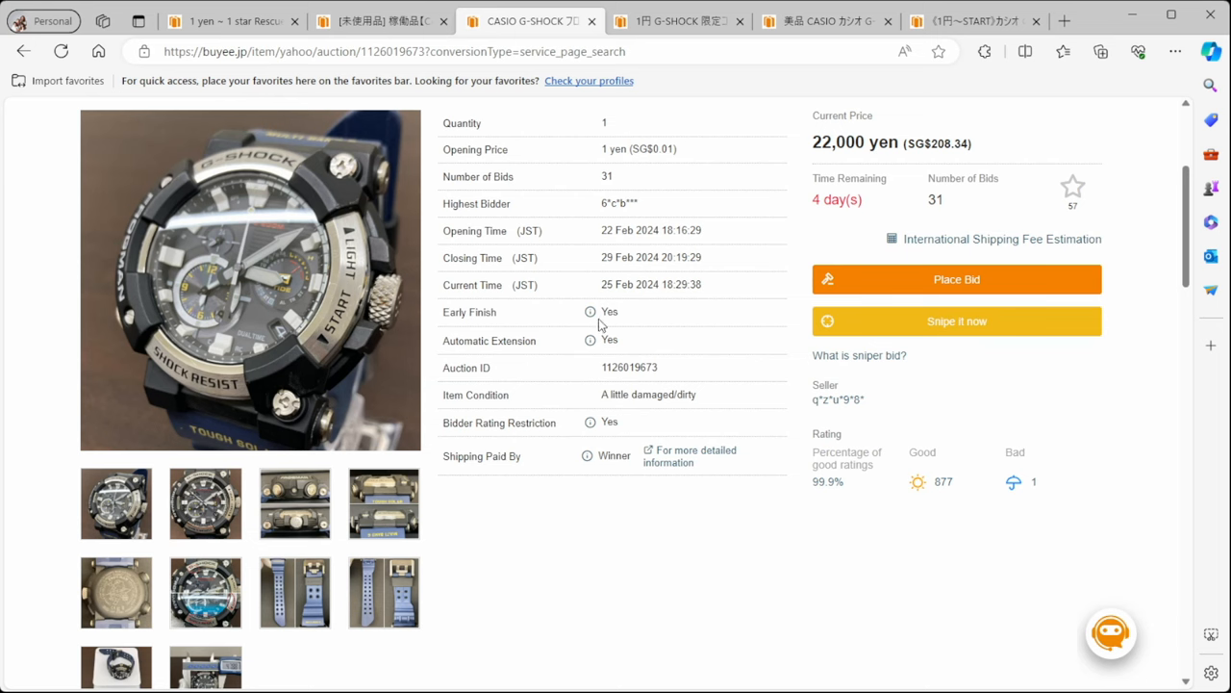
{"action": "left_click", "coordinate": [380, 20]}
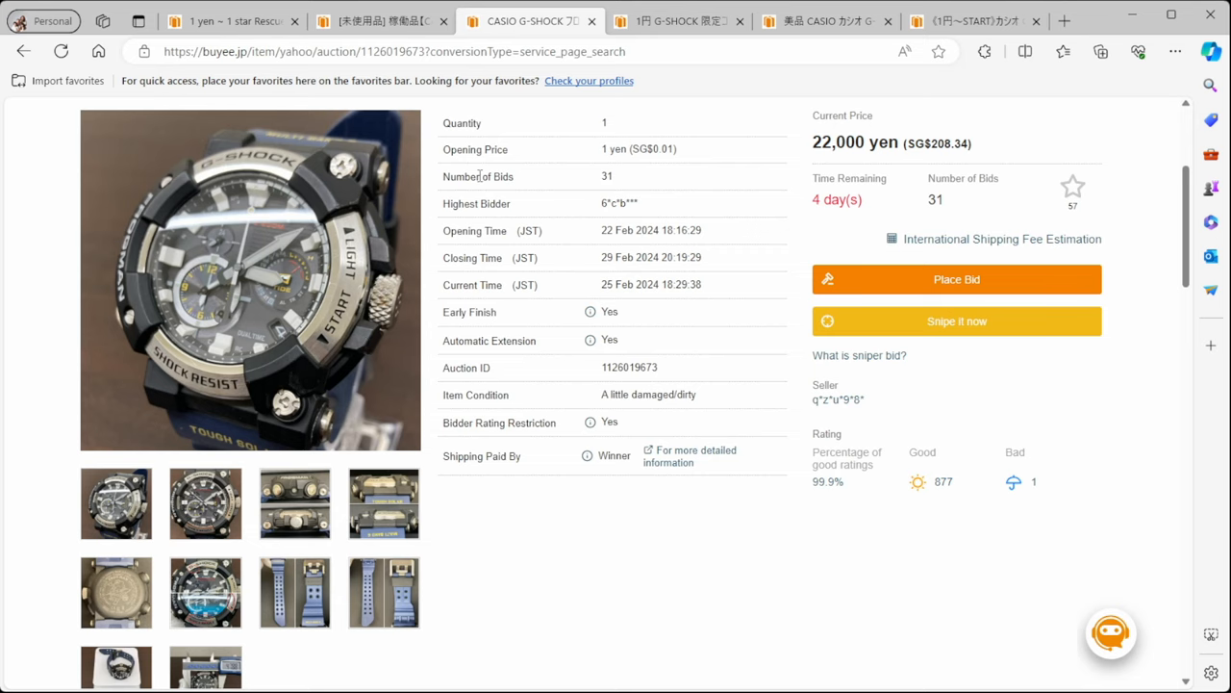
Review the MRG-BF1000E-1A9 Frogman specs on Shockbase and compare the MRG-BF1000R-1A variant
{"action": "left_click", "coordinate": [678, 21]}
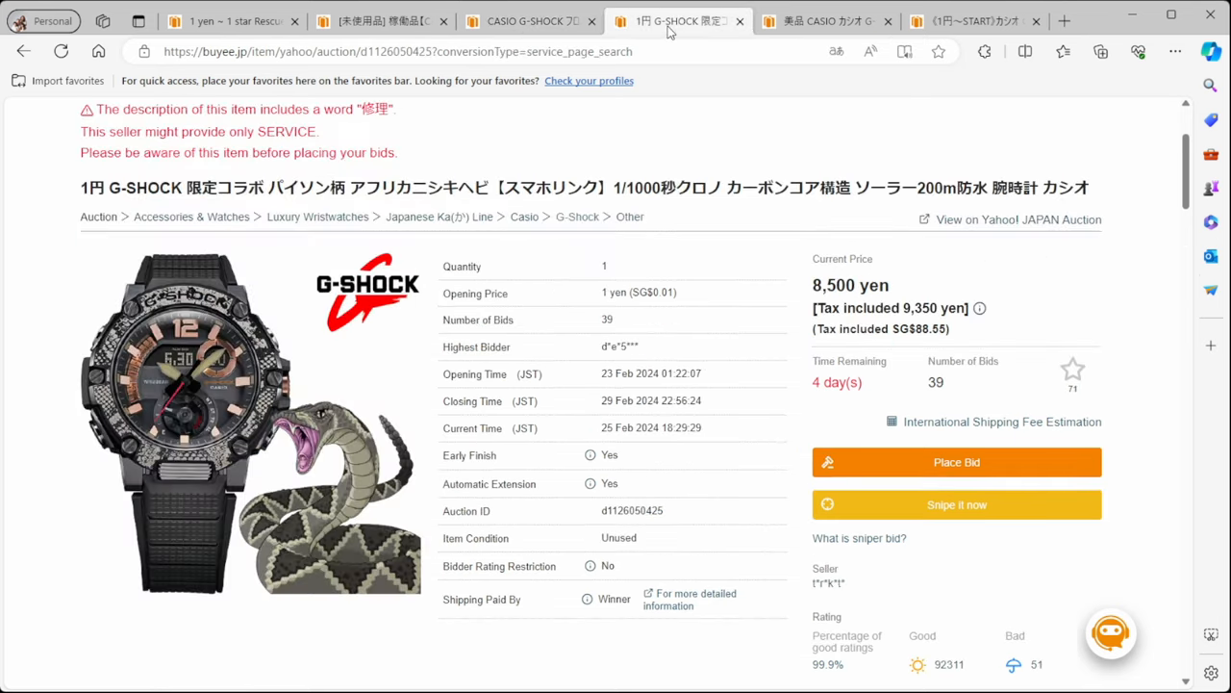
{"action": "left_click", "coordinate": [529, 20]}
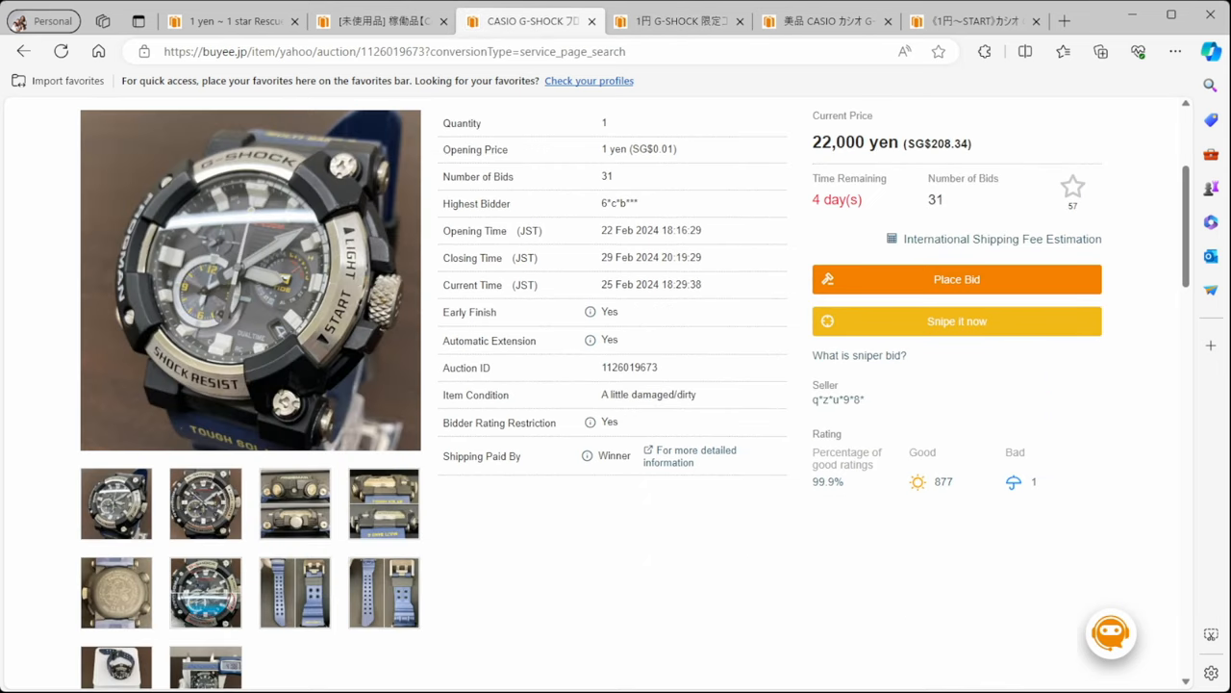
{"action": "left_click", "coordinate": [548, 21]}
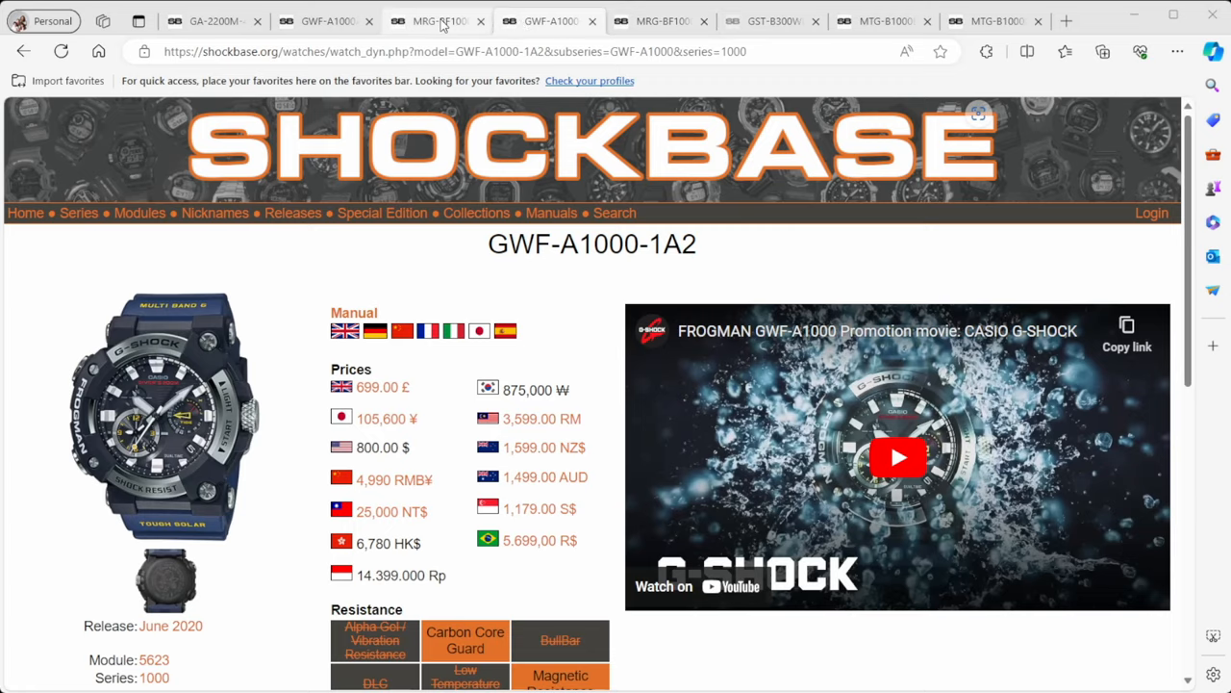
{"action": "left_click", "coordinate": [438, 20]}
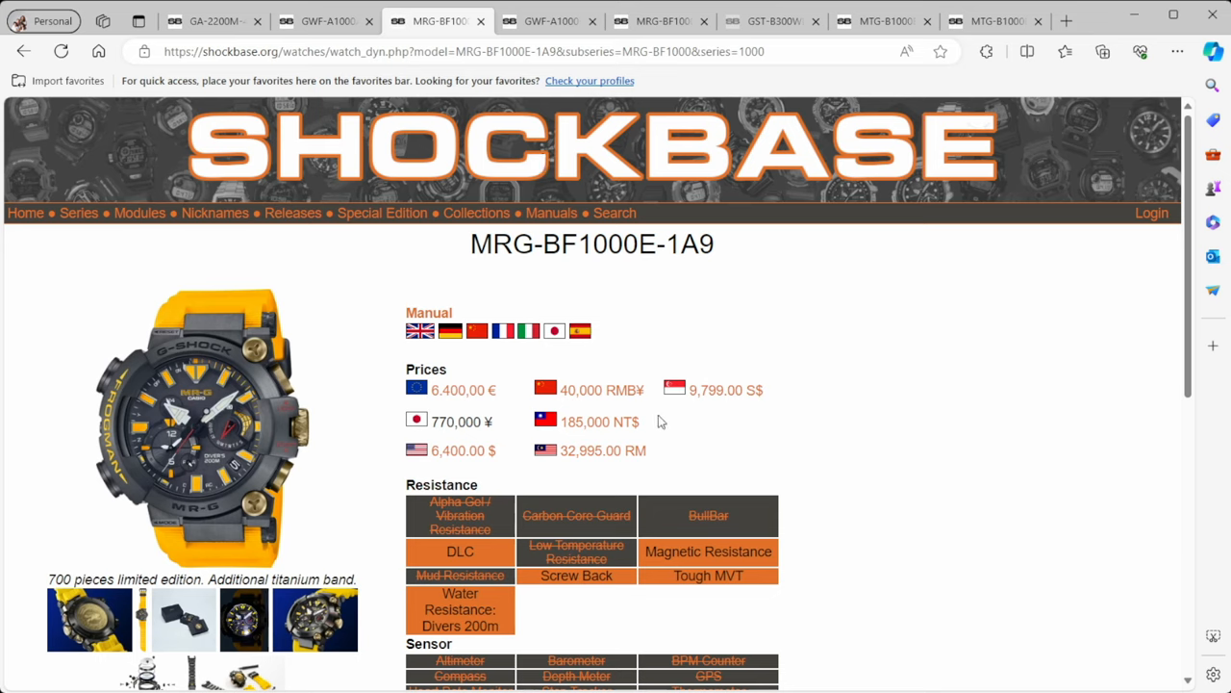
{"action": "mouse_move", "coordinate": [695, 409]}
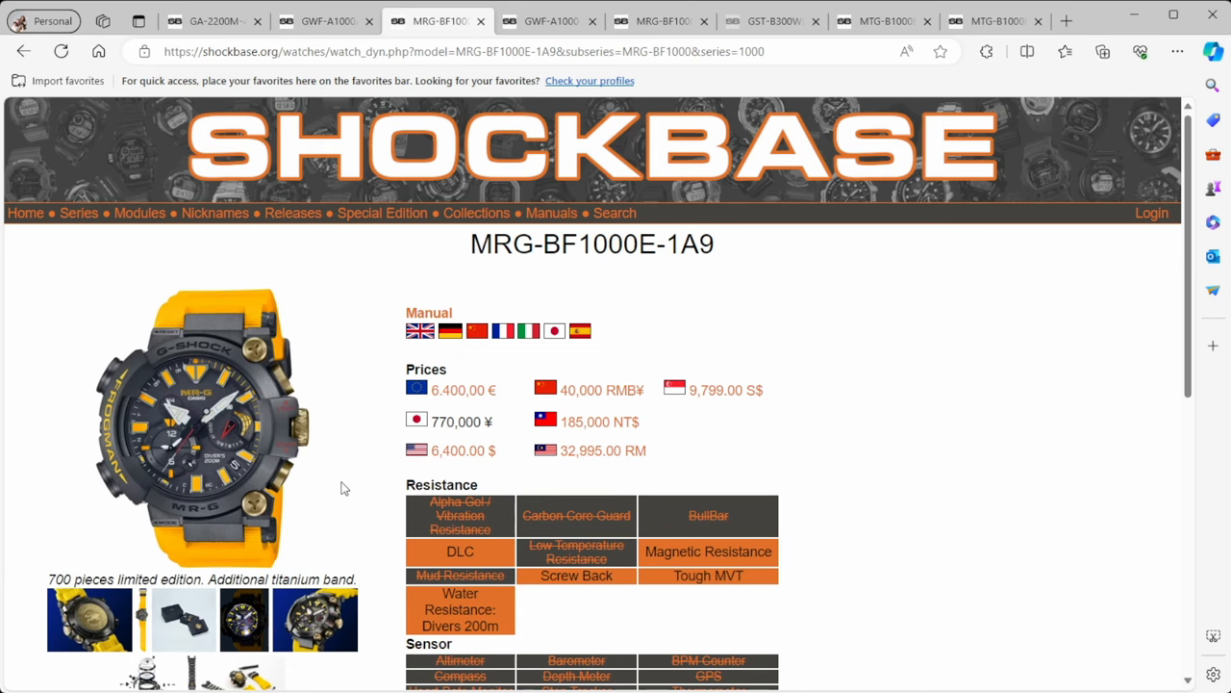
{"action": "scroll", "scroll_direction": "down", "scroll_amount": 3}
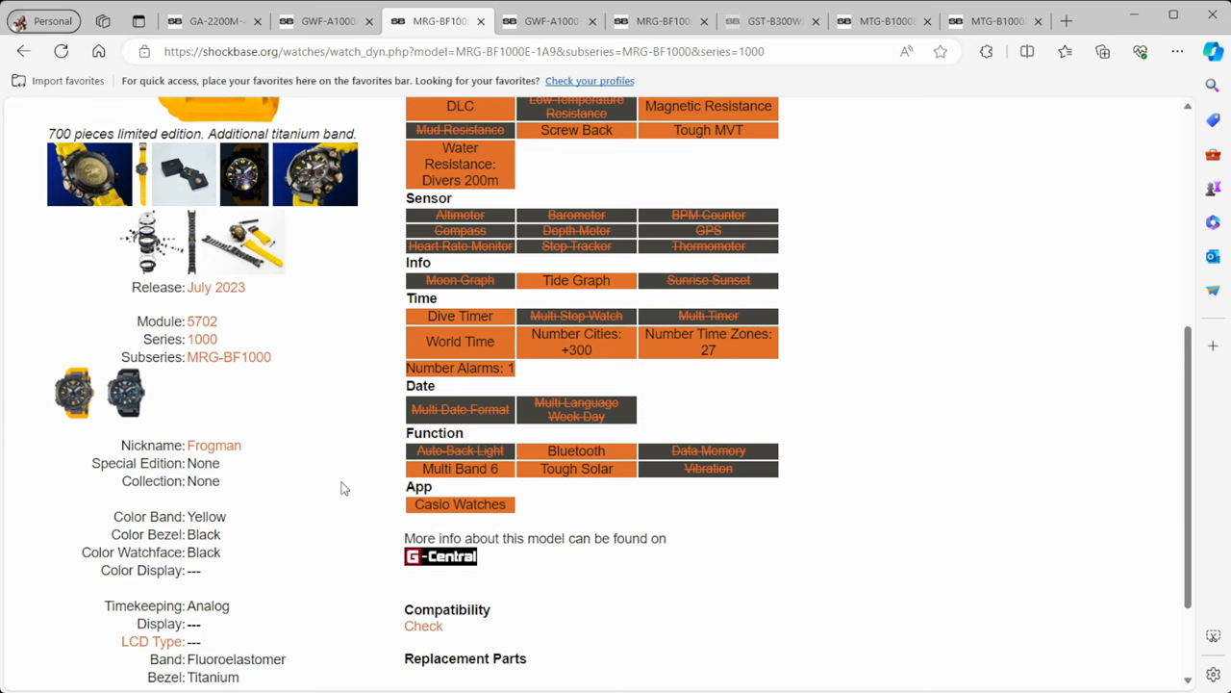
{"action": "scroll", "scroll_direction": "up", "scroll_amount": 3}
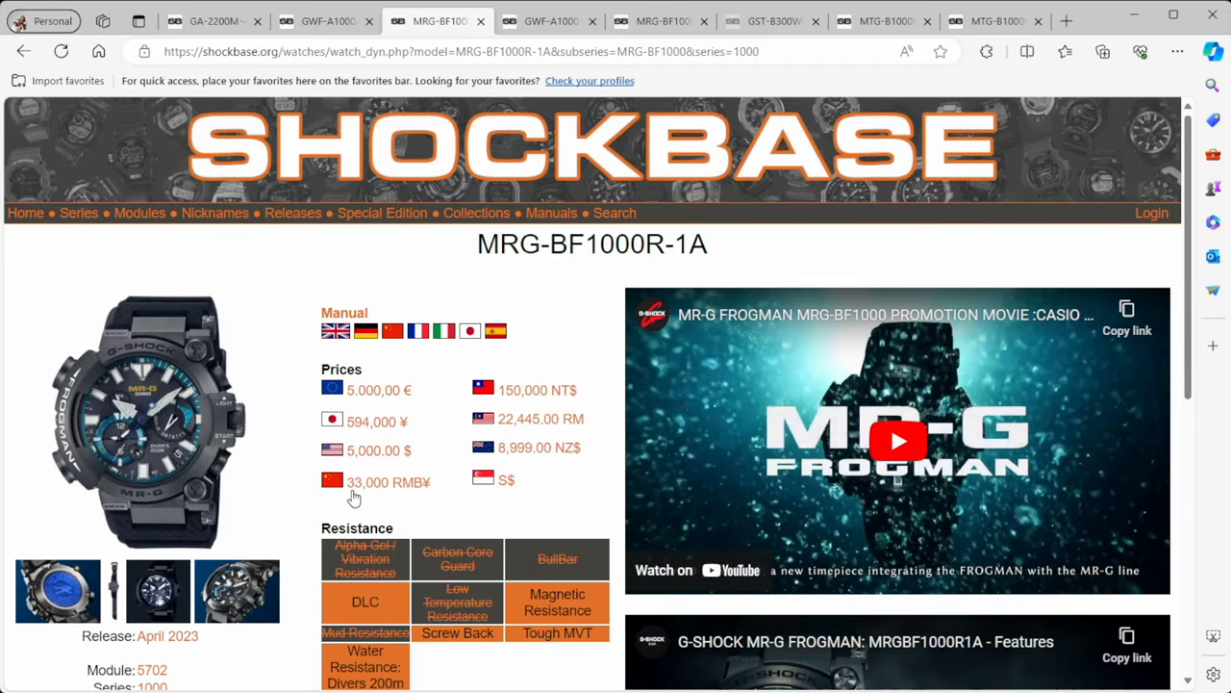
{"action": "mouse_move", "coordinate": [321, 495]}
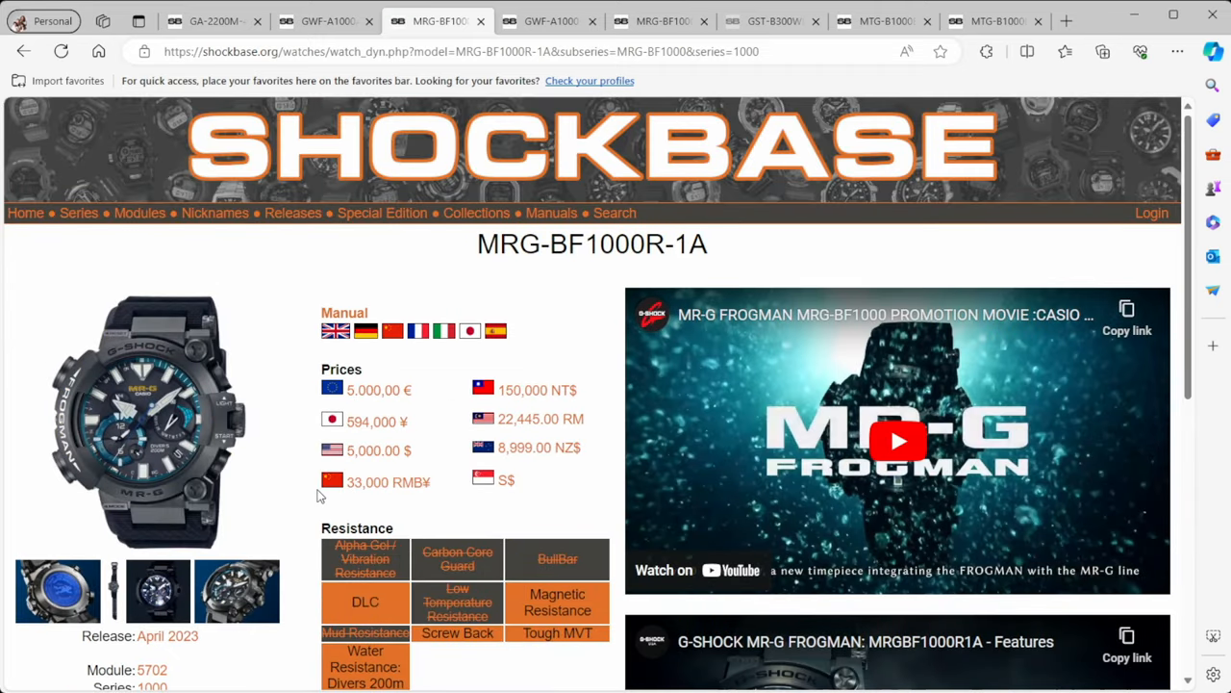
{"action": "scroll", "scroll_direction": "down", "scroll_amount": 3}
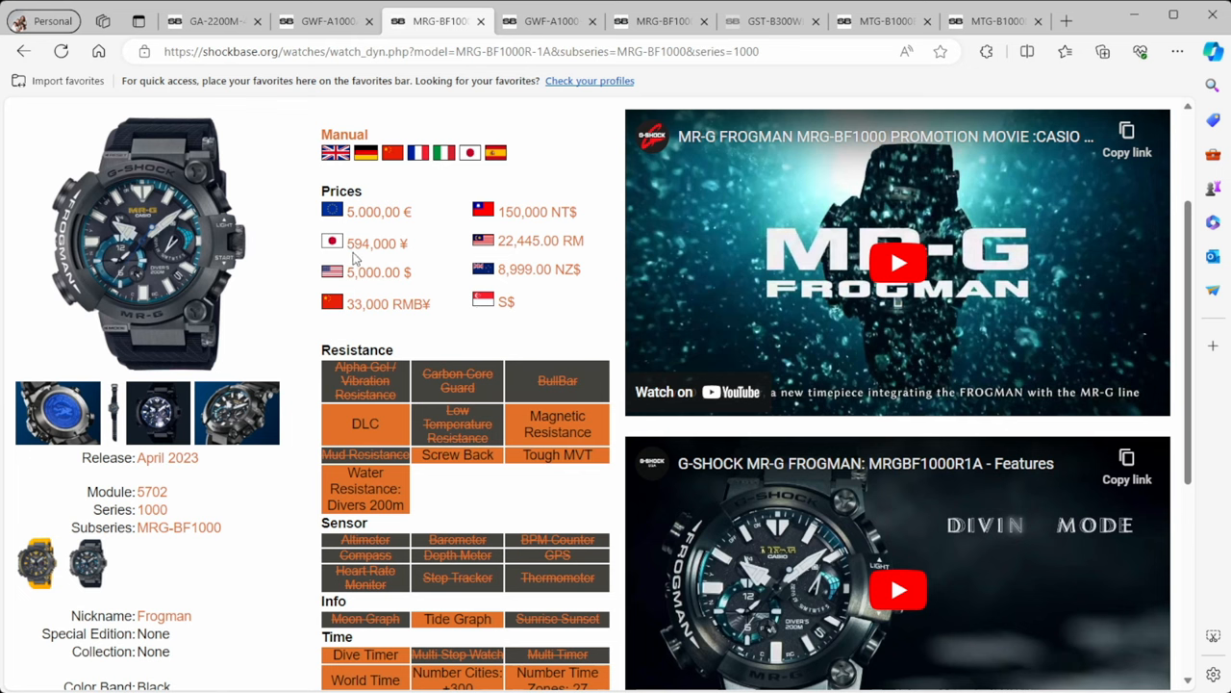
{"action": "mouse_move", "coordinate": [364, 255]}
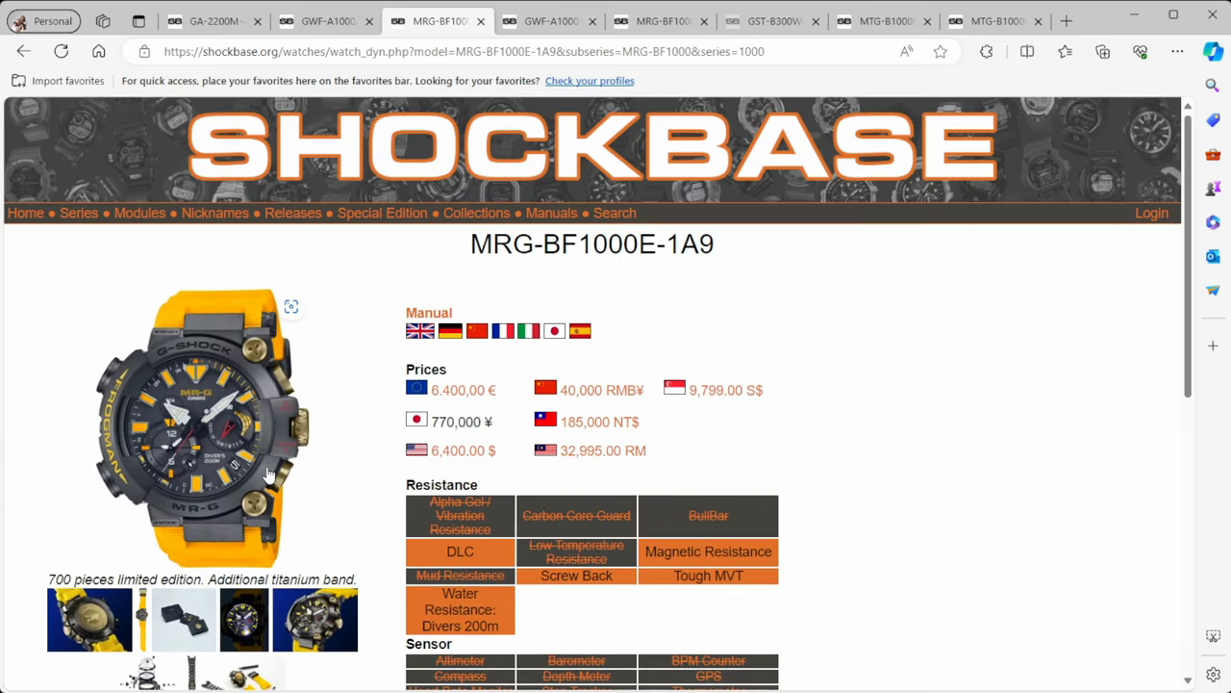
{"action": "scroll", "scroll_direction": "down", "scroll_amount": 3}
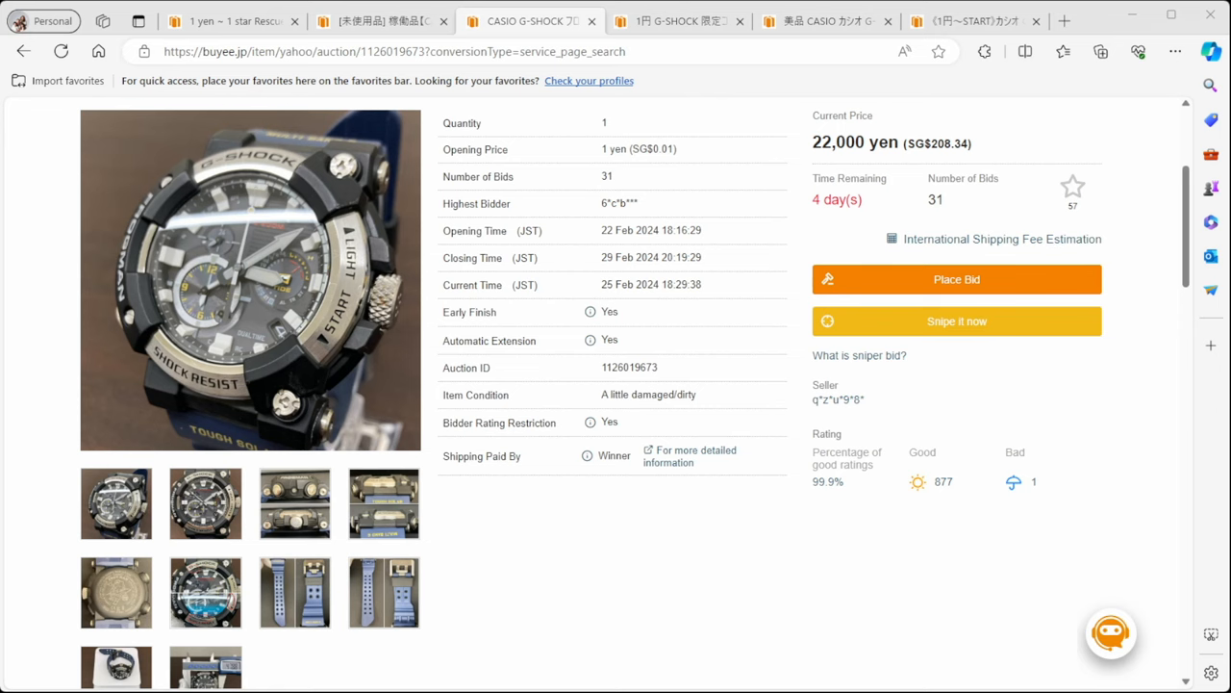
Compare the Frogman listings, settling on the python-pattern collab auction at 8,500 yen
{"action": "left_click", "coordinate": [438, 21]}
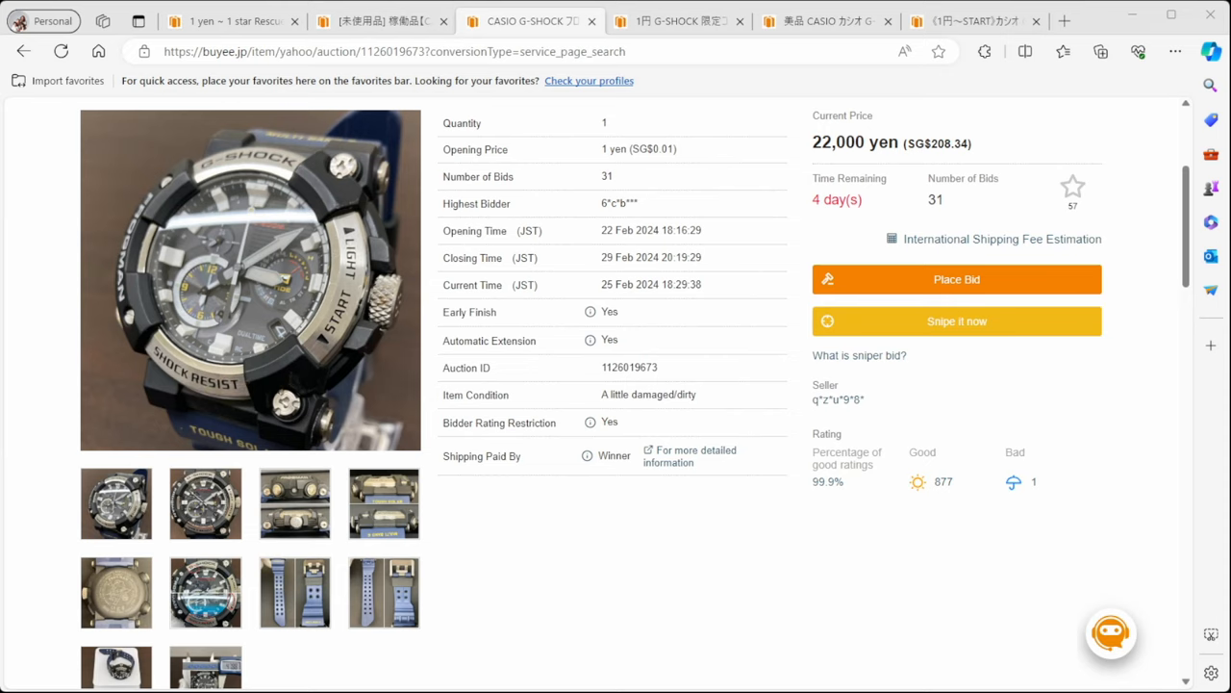
{"action": "left_click", "coordinate": [674, 22]}
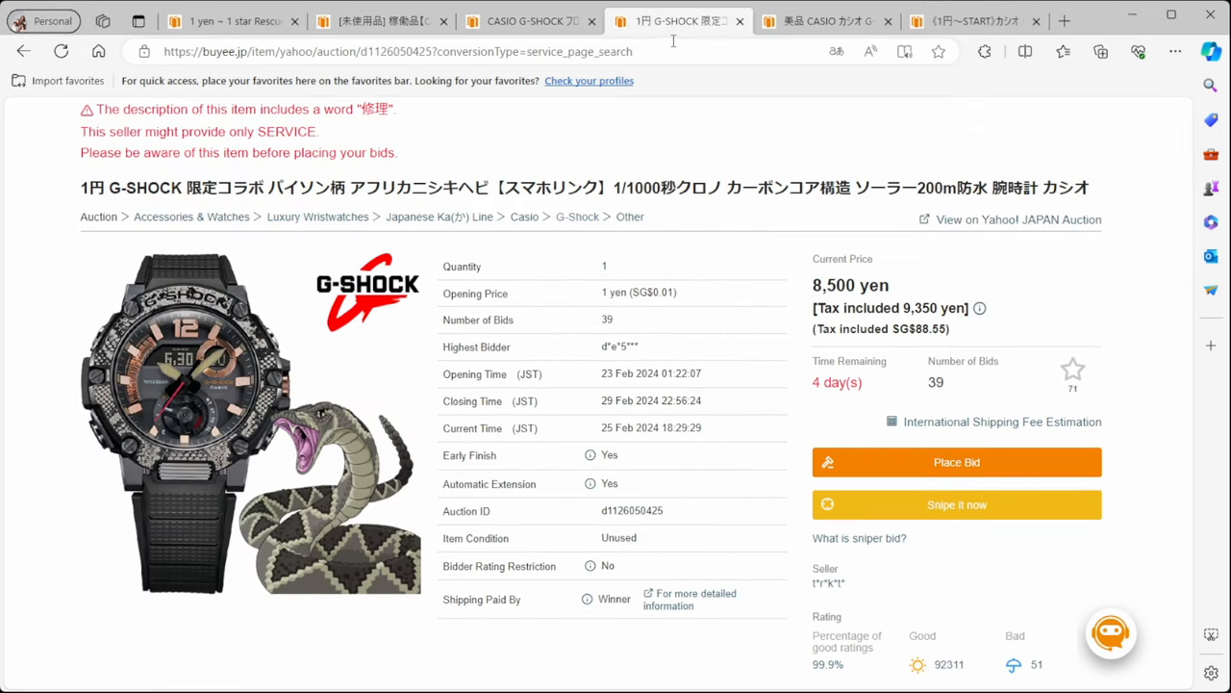
{"action": "mouse_move", "coordinate": [678, 81]}
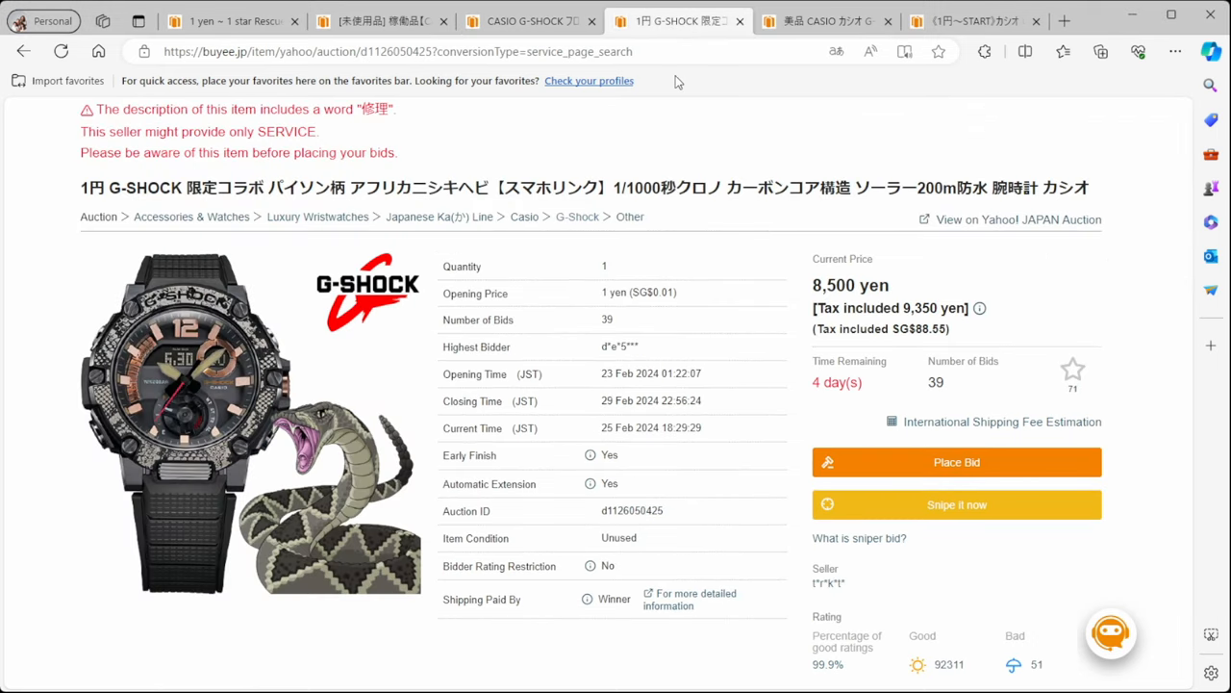
{"action": "left_click", "coordinate": [380, 20]}
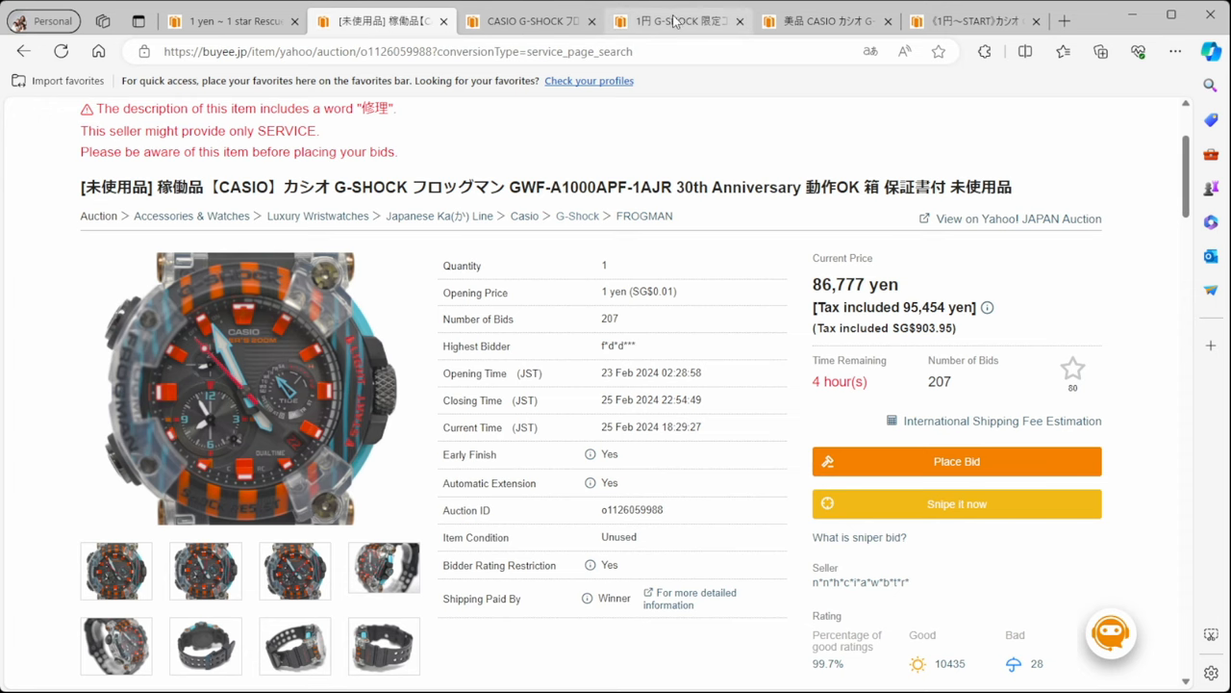
{"action": "left_click", "coordinate": [678, 21]}
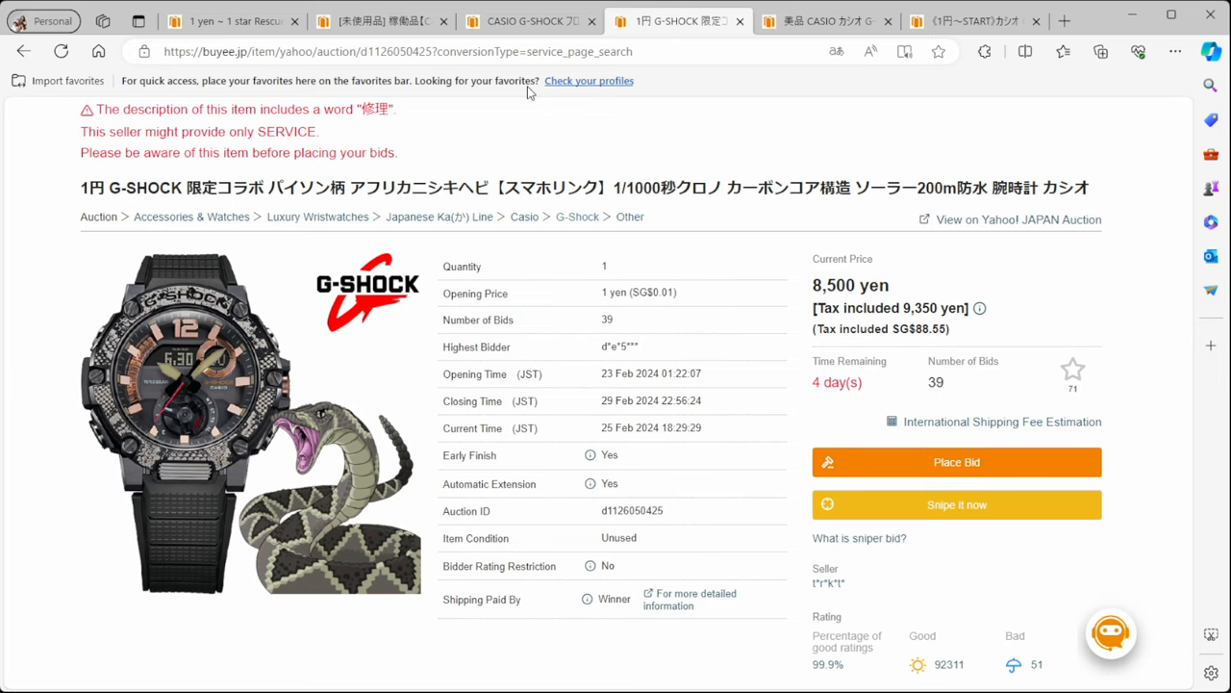
{"action": "mouse_move", "coordinate": [765, 466]}
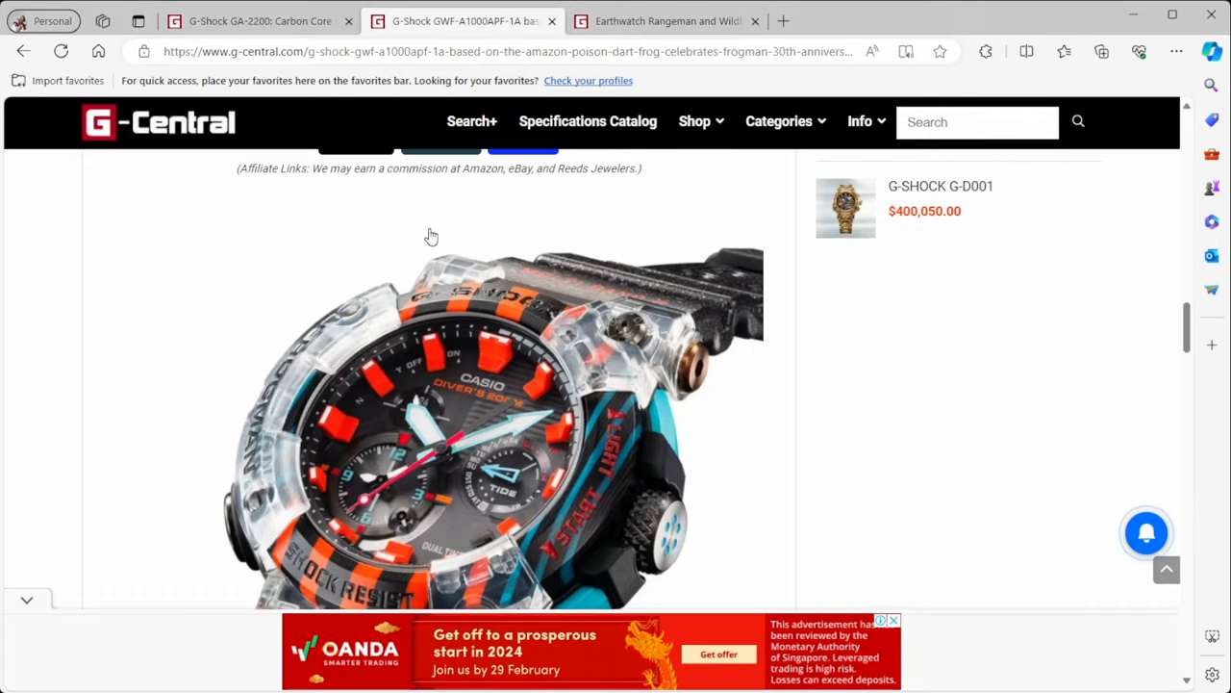
Scroll the Earthwatch article past the cassowary-and-python photo to the blue GW-9406KJ-2JR Rangeman
{"action": "left_click", "coordinate": [666, 21]}
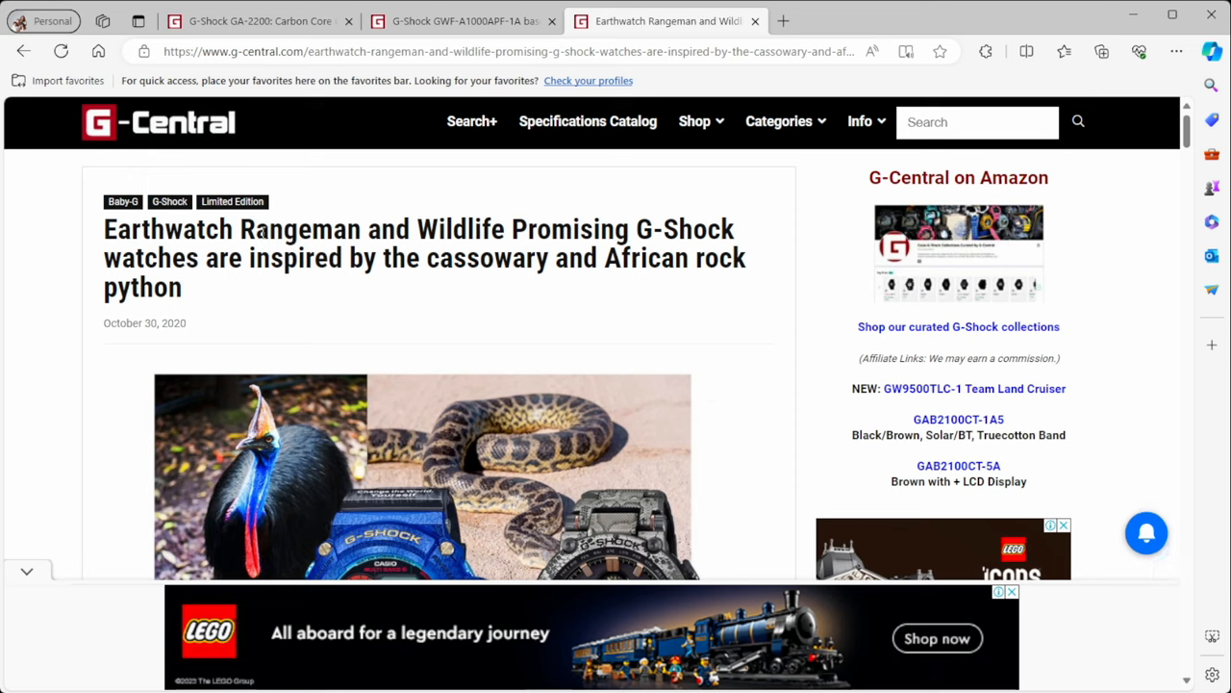
{"action": "mouse_move", "coordinate": [55, 411]}
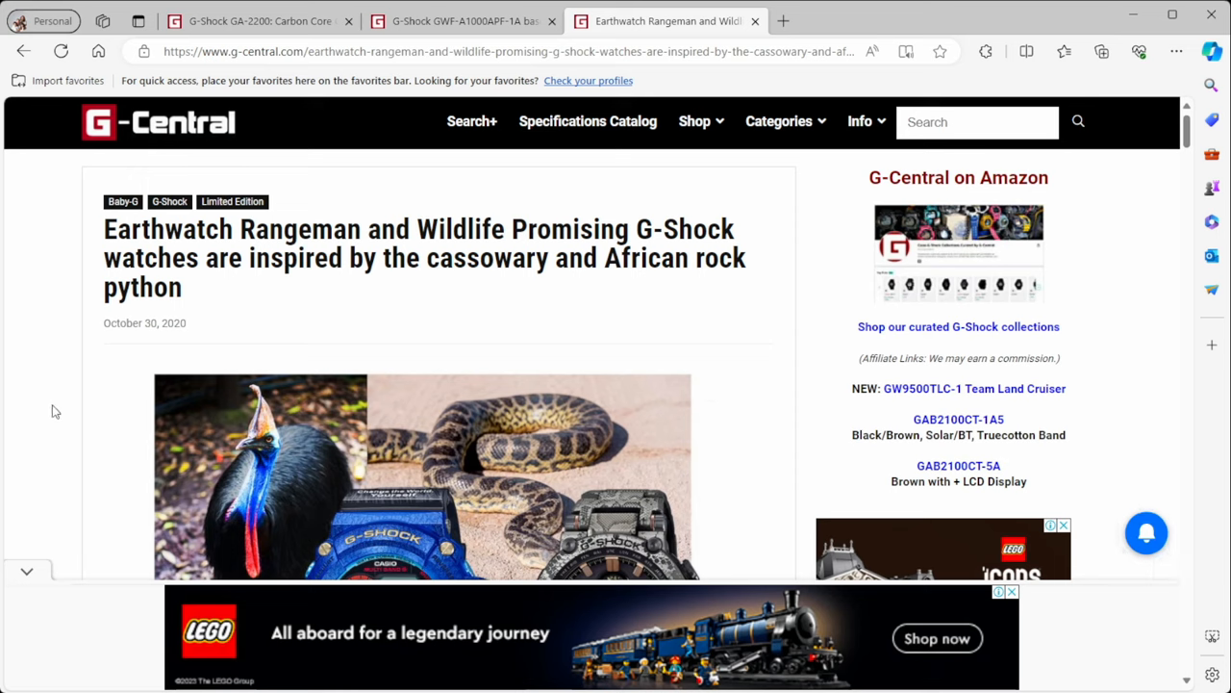
{"action": "mouse_move", "coordinate": [632, 262]}
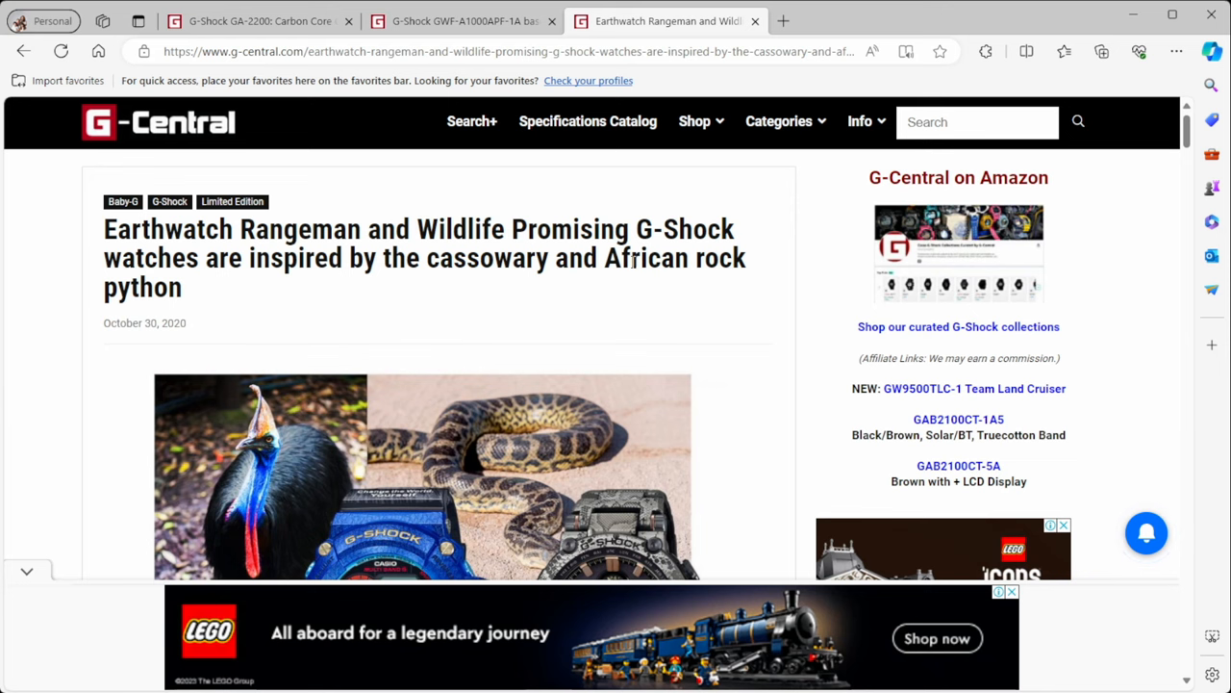
{"action": "mouse_move", "coordinate": [211, 320]}
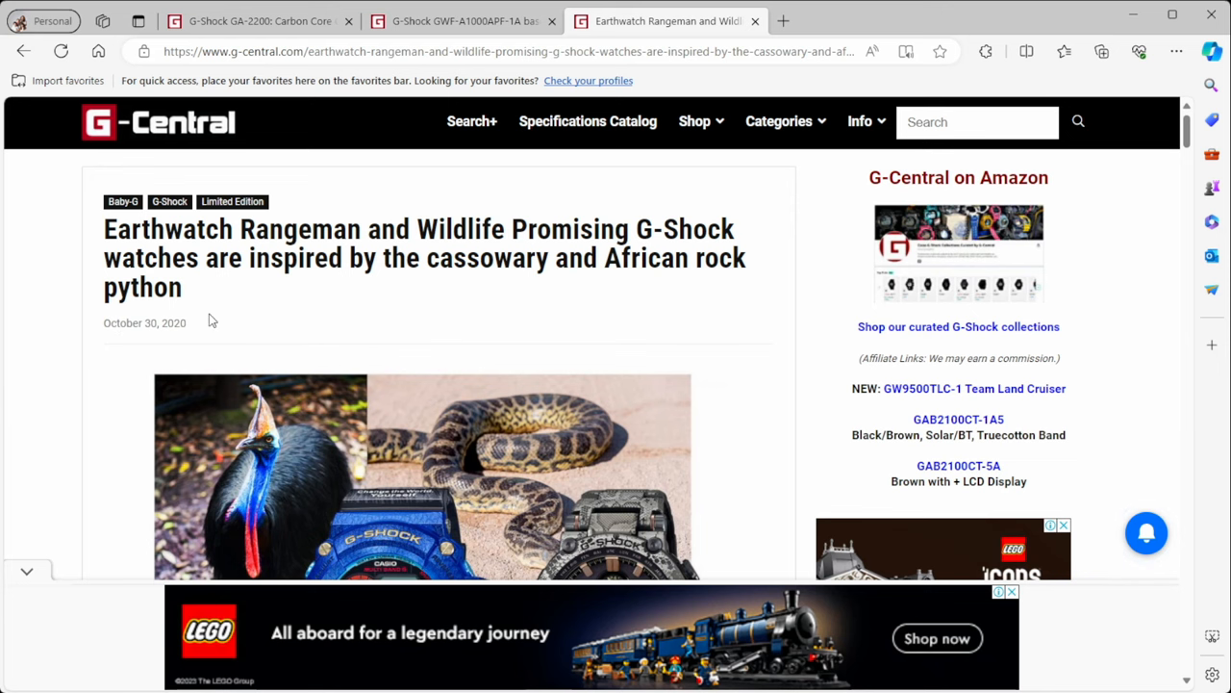
{"action": "scroll", "scroll_direction": "down", "scroll_amount": 3}
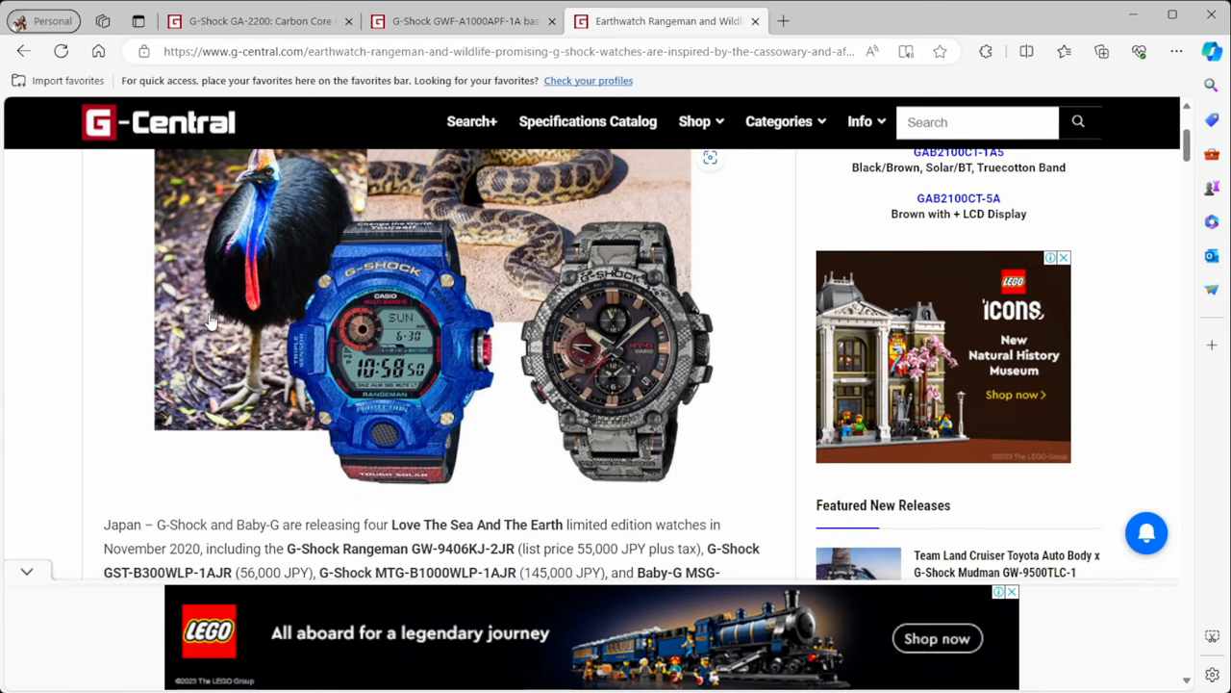
{"action": "mouse_move", "coordinate": [299, 221]}
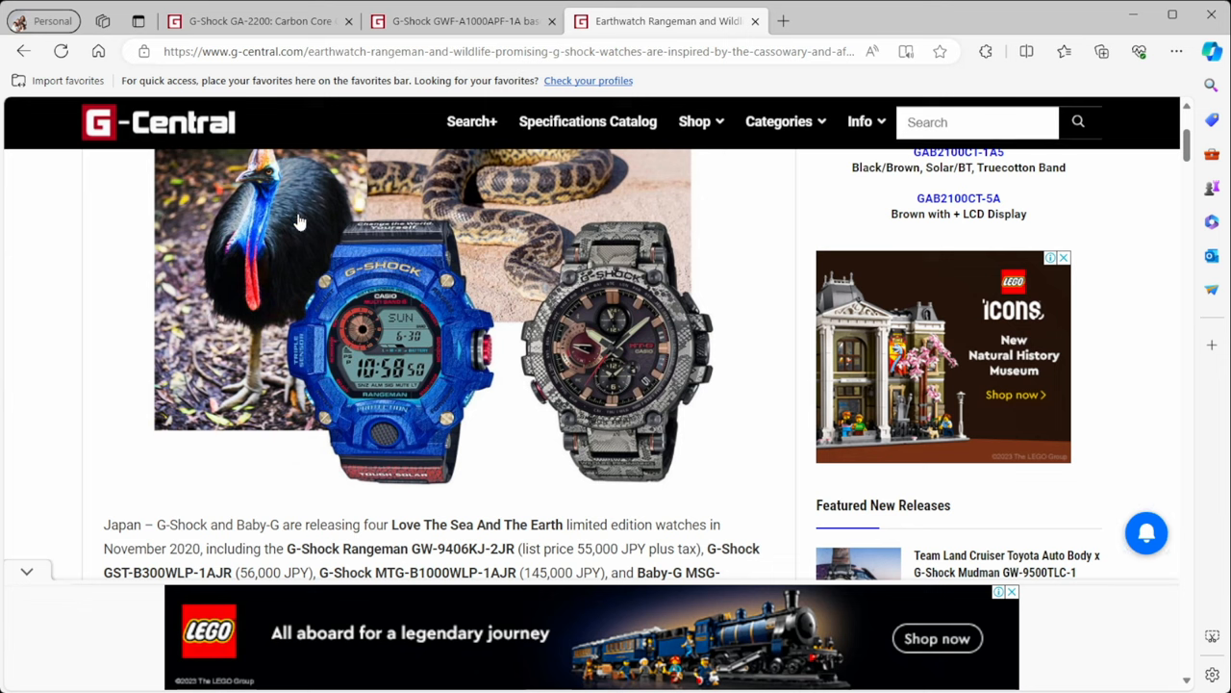
{"action": "mouse_move", "coordinate": [572, 334]}
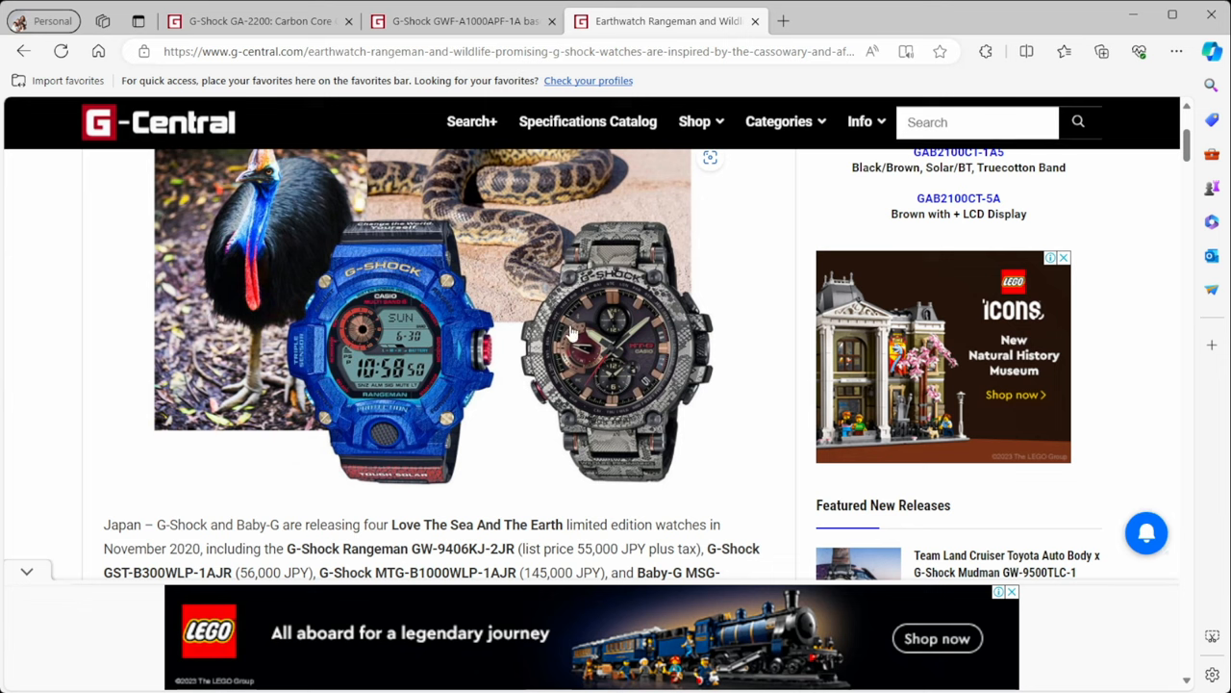
{"action": "mouse_move", "coordinate": [560, 351]}
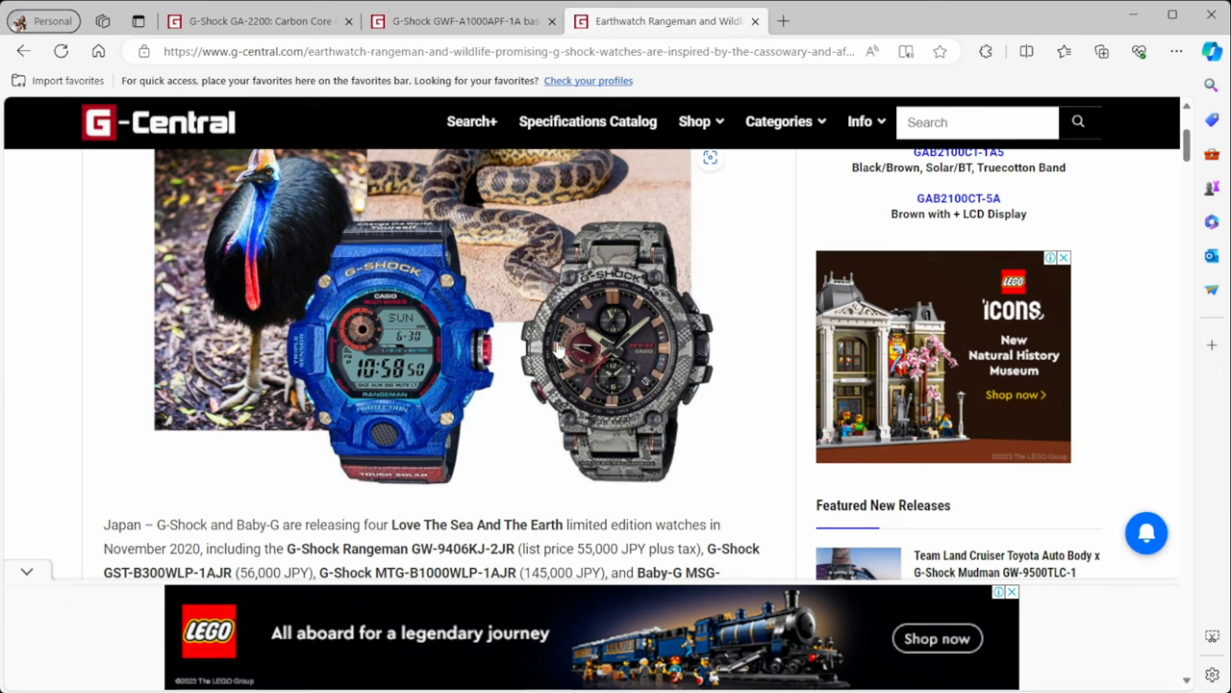
{"action": "mouse_move", "coordinate": [517, 341]}
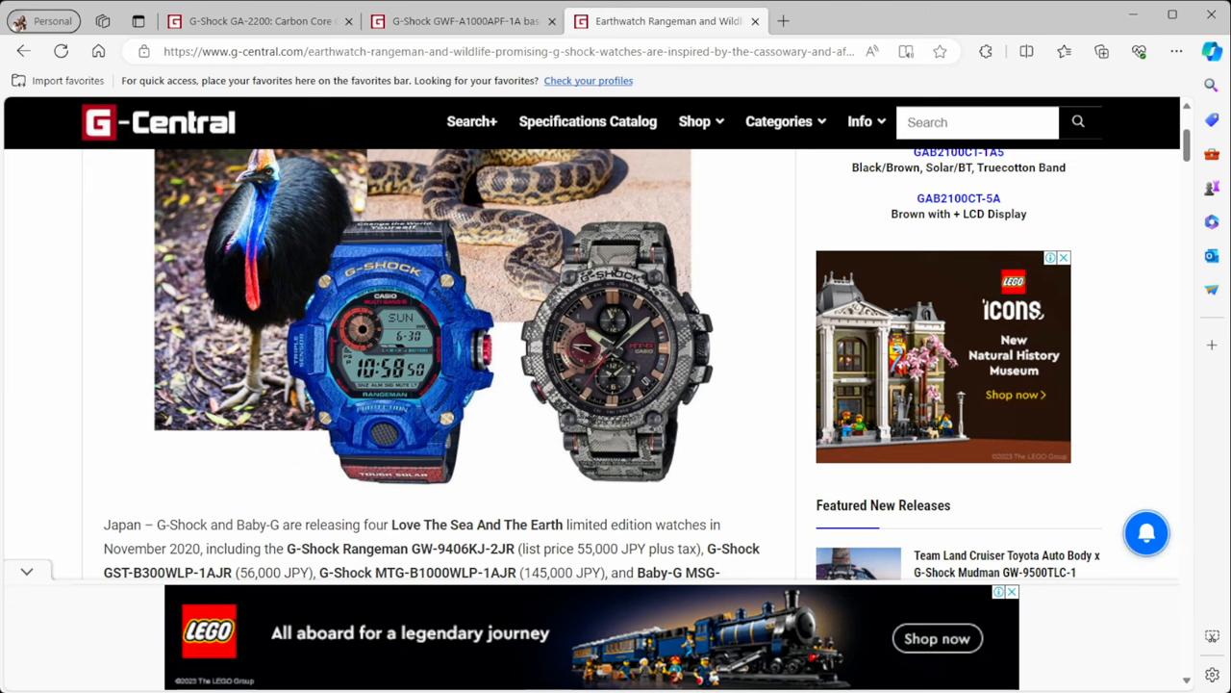
{"action": "mouse_move", "coordinate": [972, 361]}
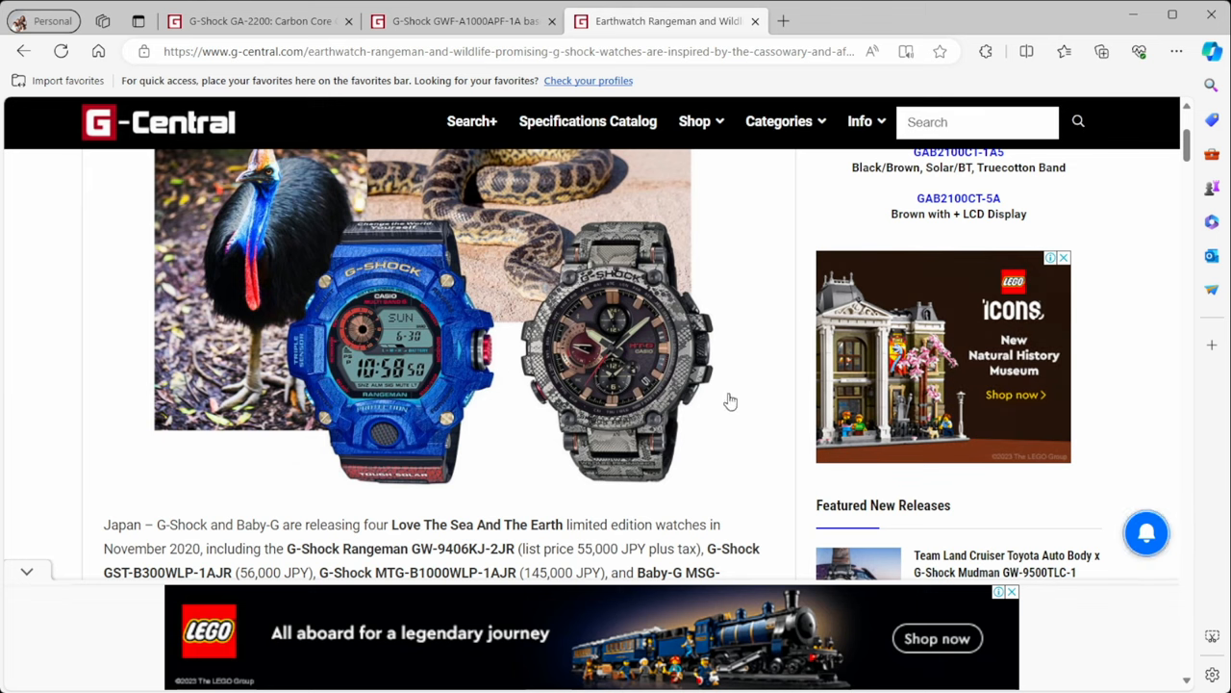
{"action": "scroll", "scroll_direction": "down", "scroll_amount": 3}
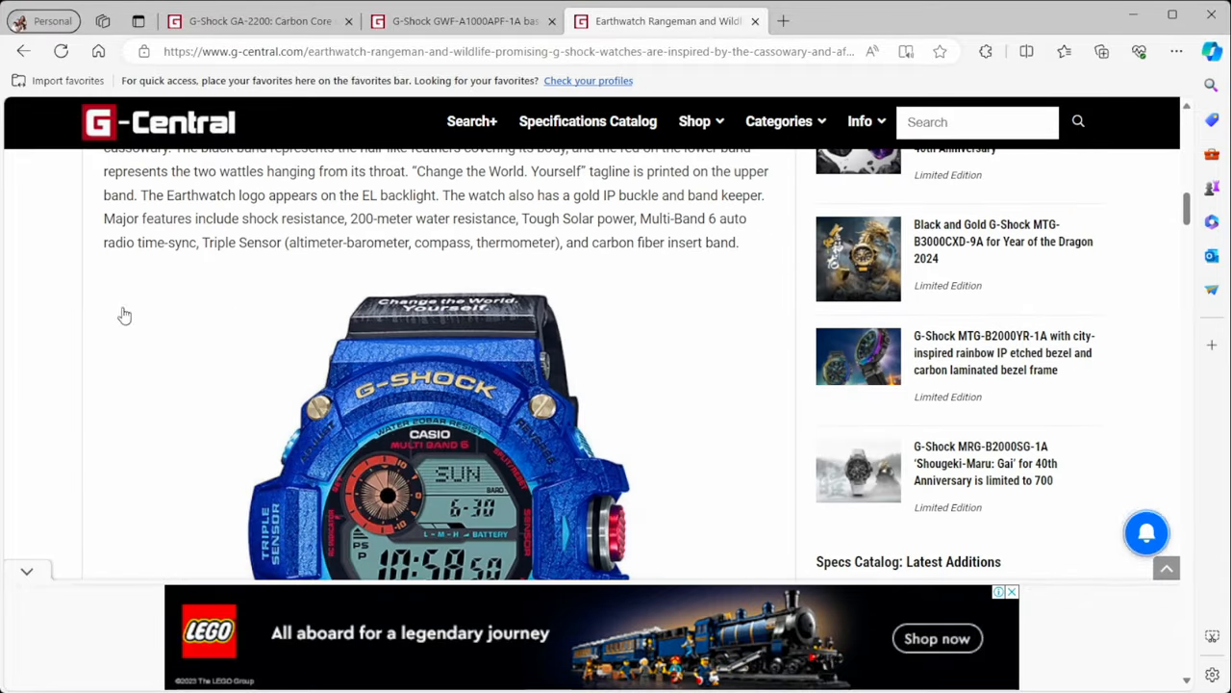
{"action": "scroll", "scroll_direction": "down", "scroll_amount": 3}
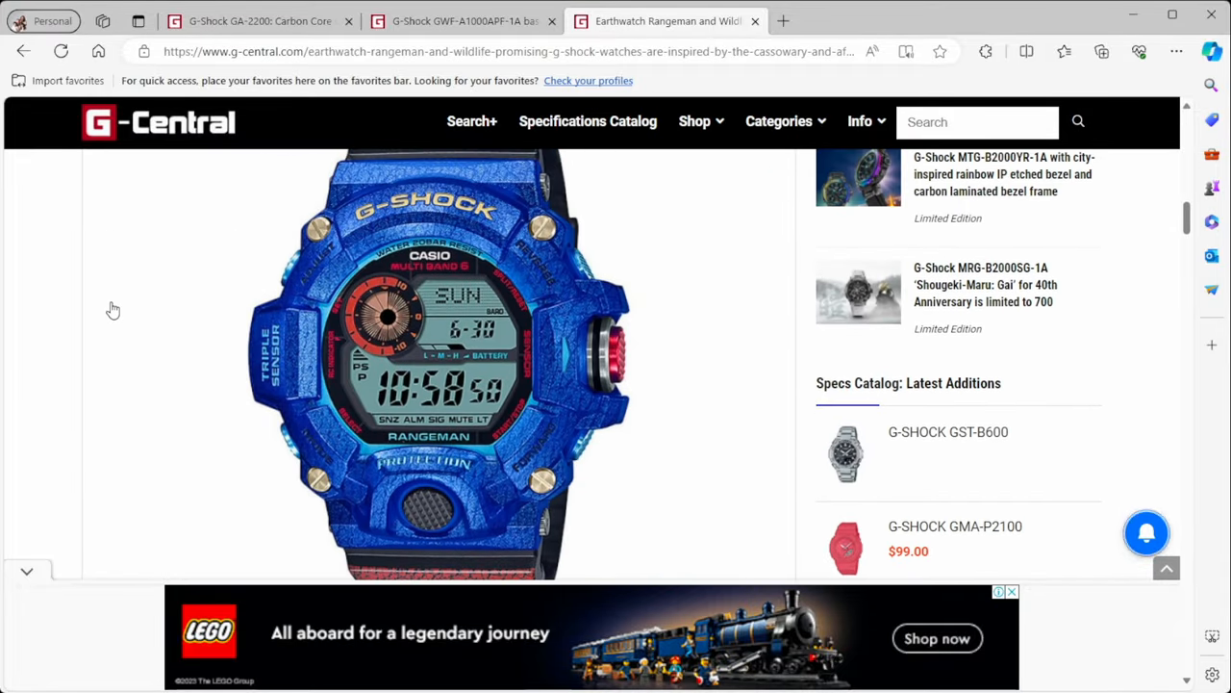
{"action": "scroll", "scroll_direction": "down", "scroll_amount": 3}
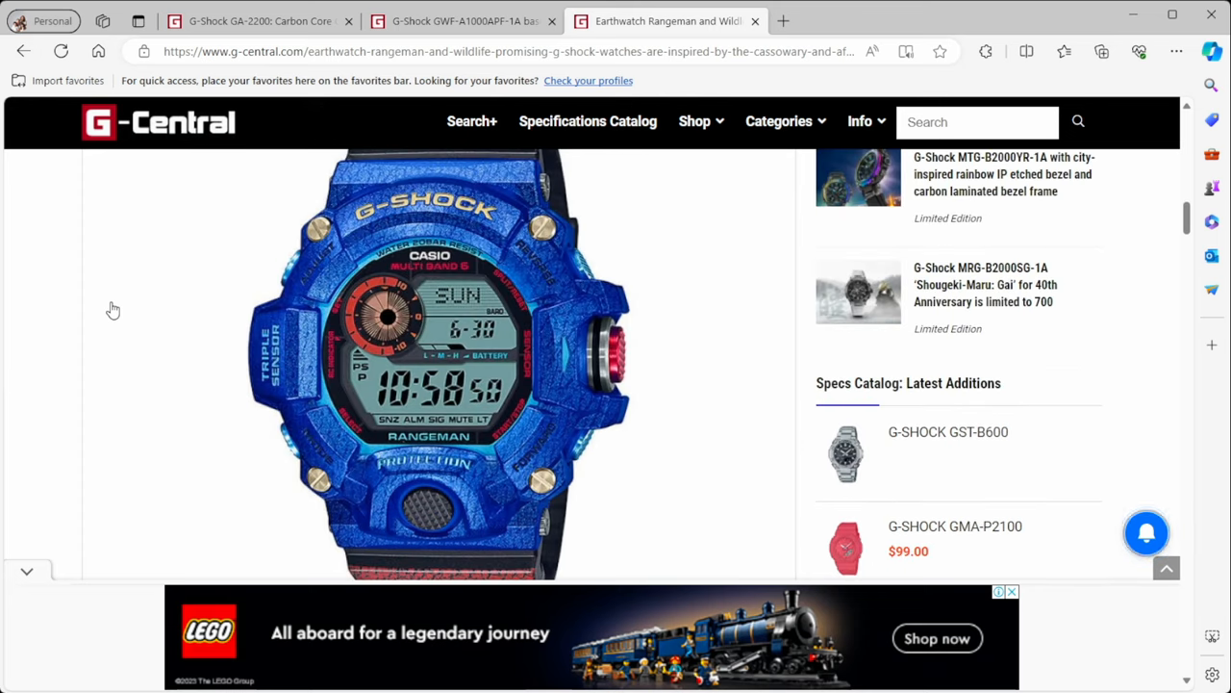
Search Bing for 'cassowary' and enlarge one of the photo results
{"action": "left_click", "coordinate": [784, 21]}
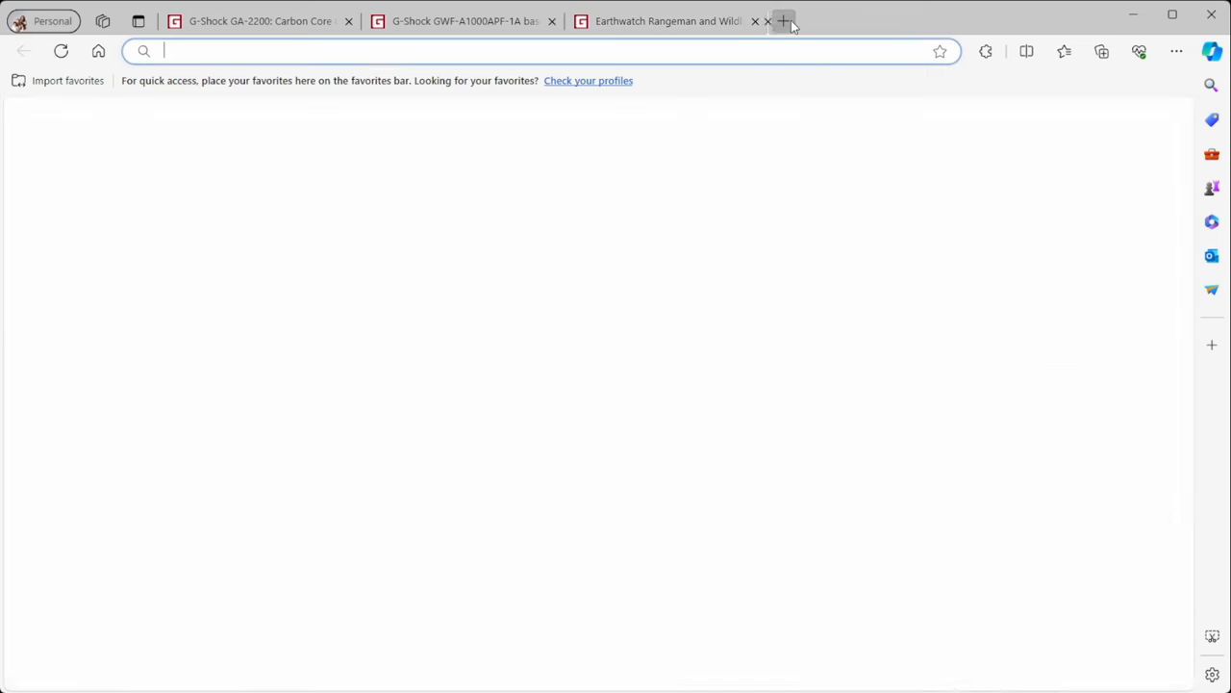
{"action": "type", "text": "cassowary&cvid=8ea7ae908934432d9a507d7dea6859b8&gs_lcrp=EgZjaHJvbWUqBggAEC4Y..."}
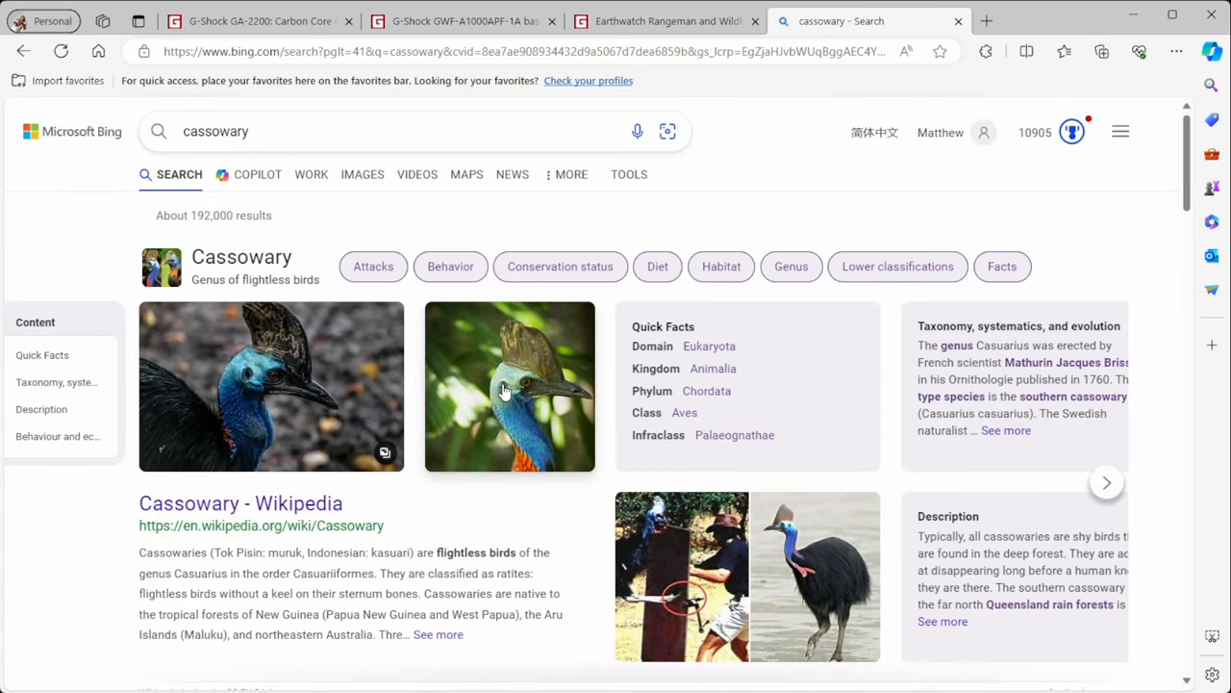
{"action": "left_click", "coordinate": [509, 385]}
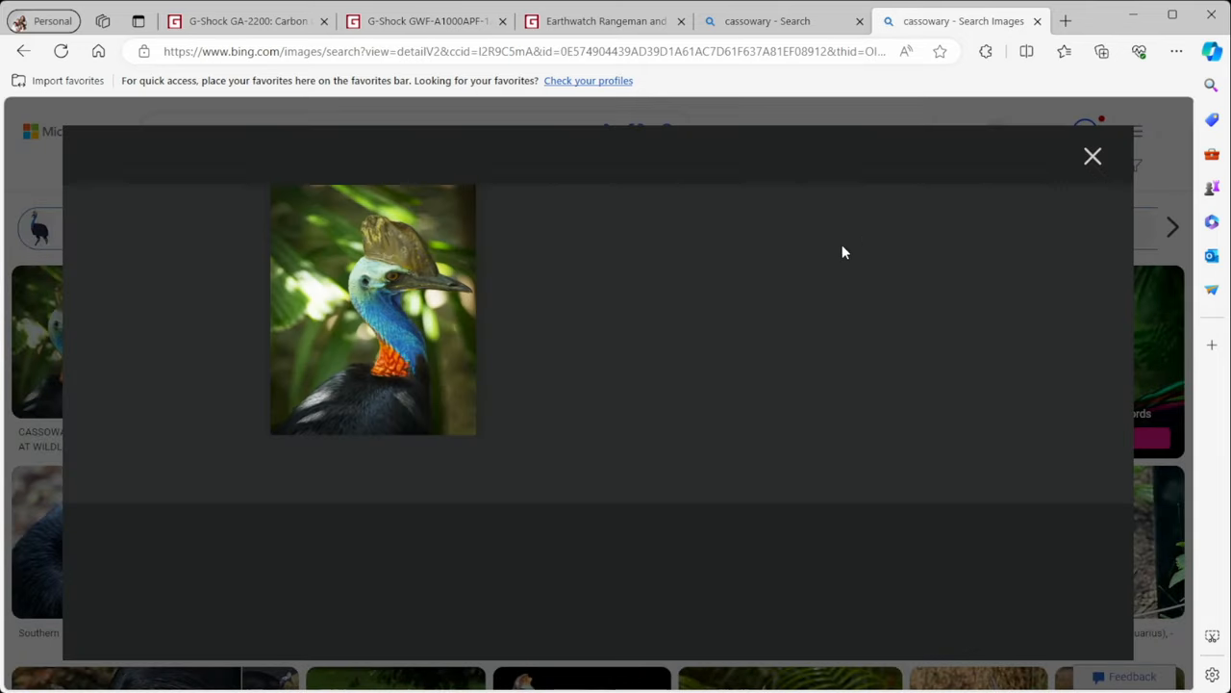
{"action": "left_click", "coordinate": [1092, 155]}
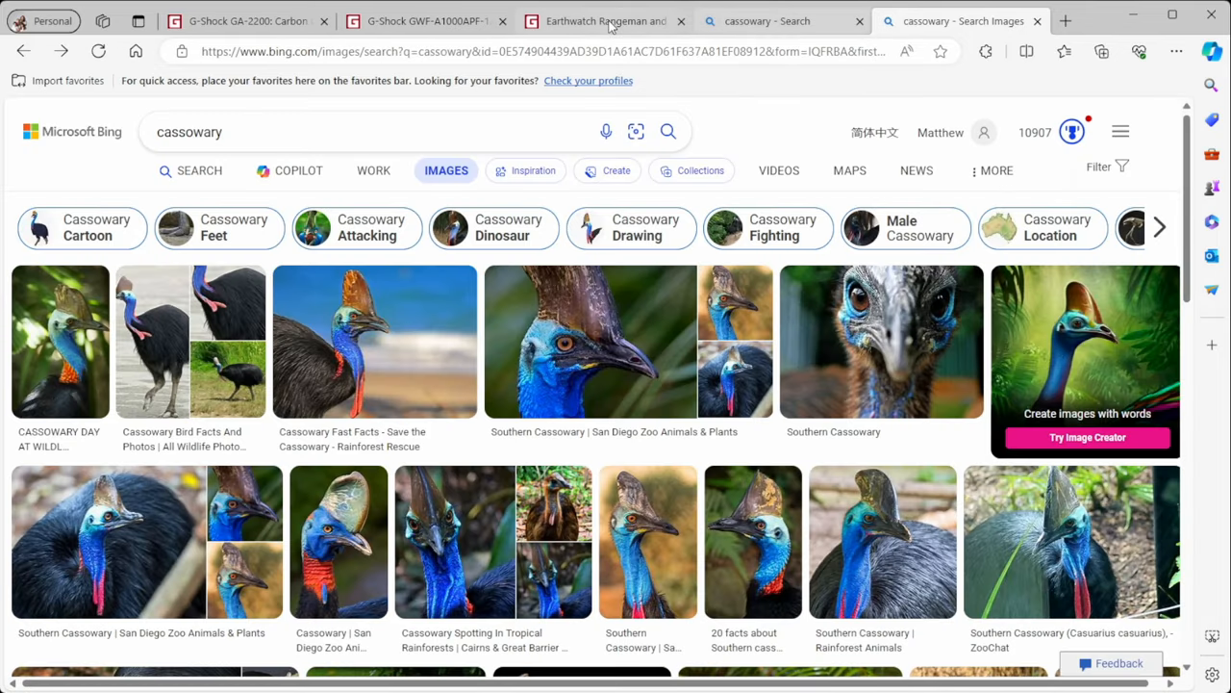
{"action": "left_click", "coordinate": [602, 20]}
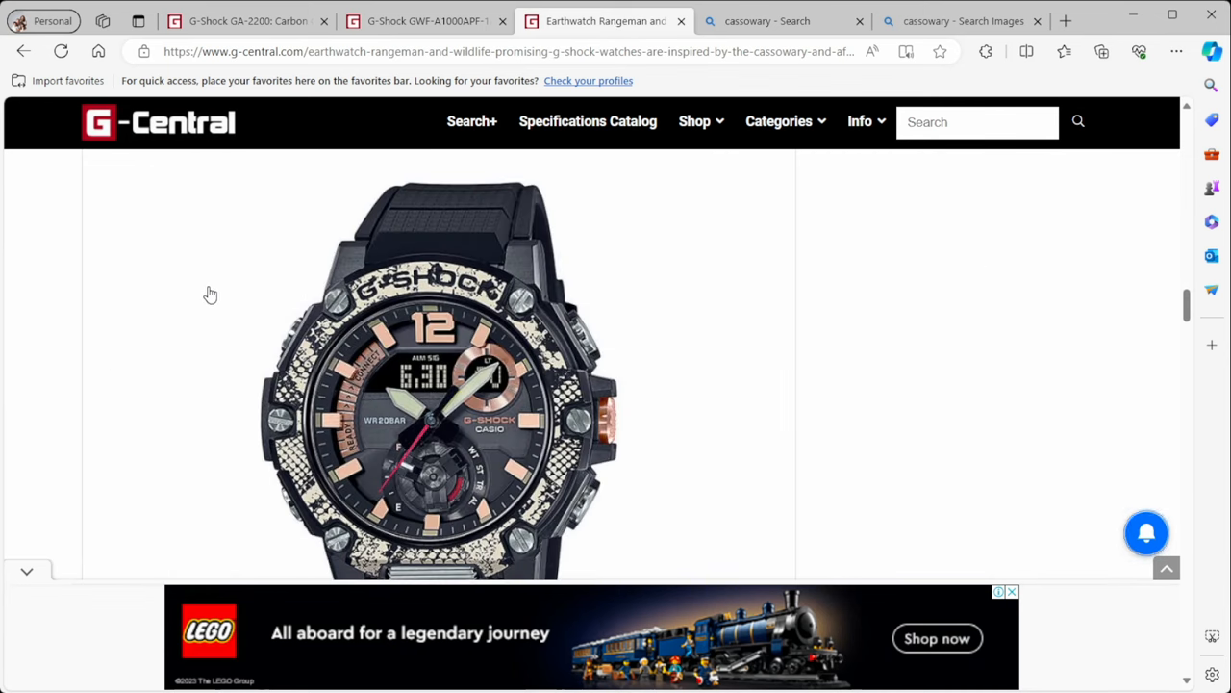
{"action": "scroll", "scroll_direction": "down", "scroll_amount": 3}
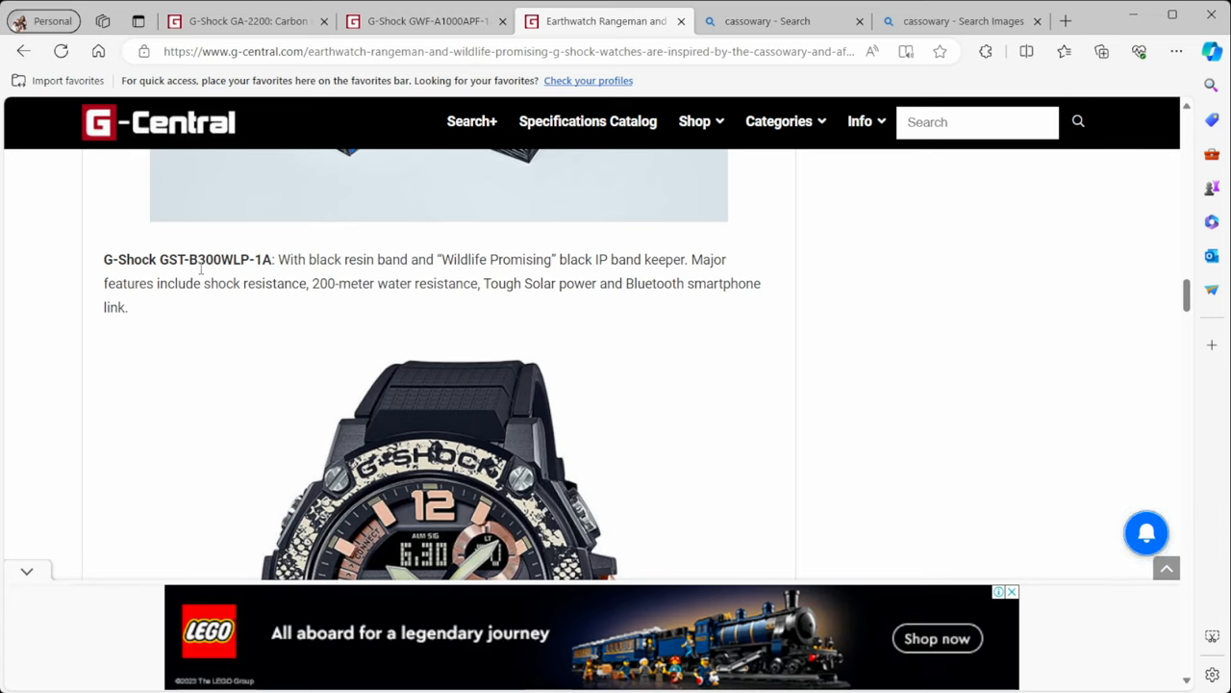
{"action": "mouse_move", "coordinate": [296, 300]}
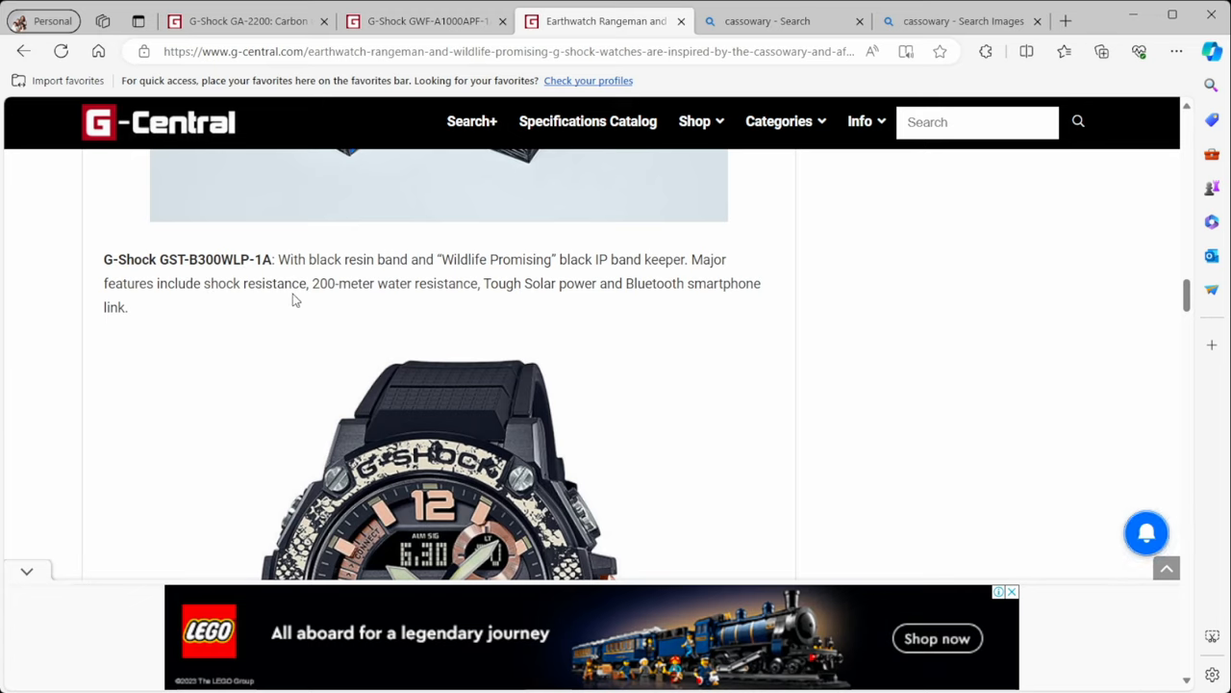
{"action": "scroll", "scroll_direction": "down", "scroll_amount": 3}
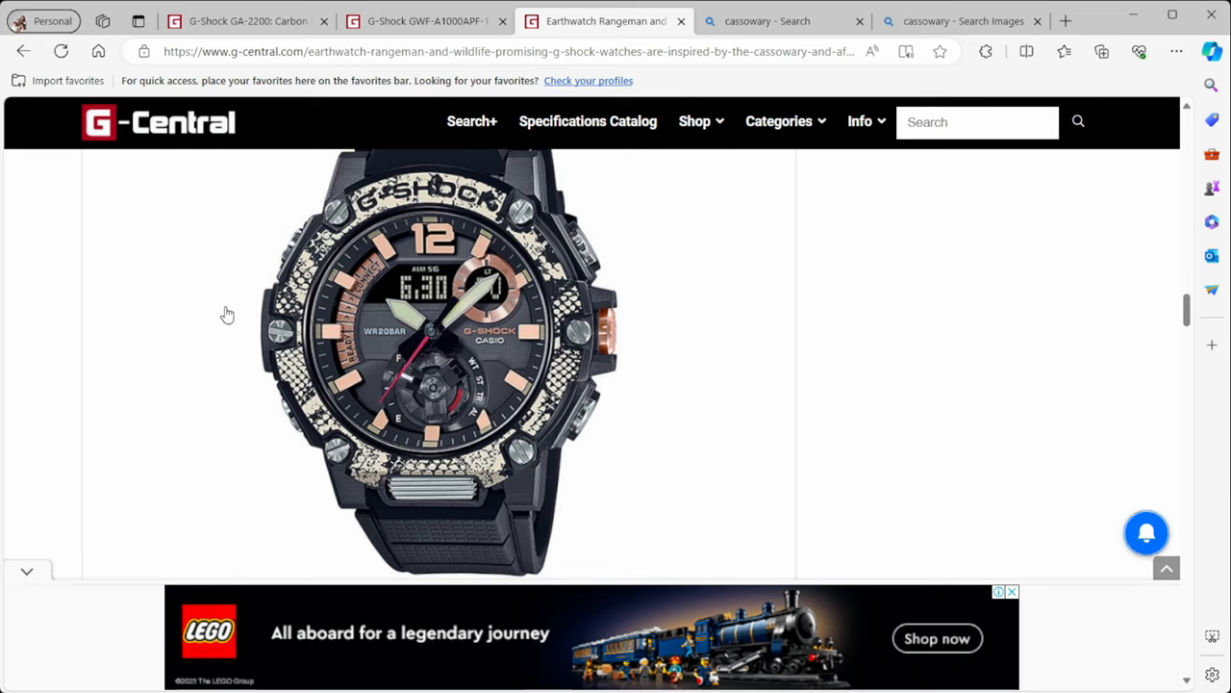
{"action": "mouse_move", "coordinate": [222, 314]}
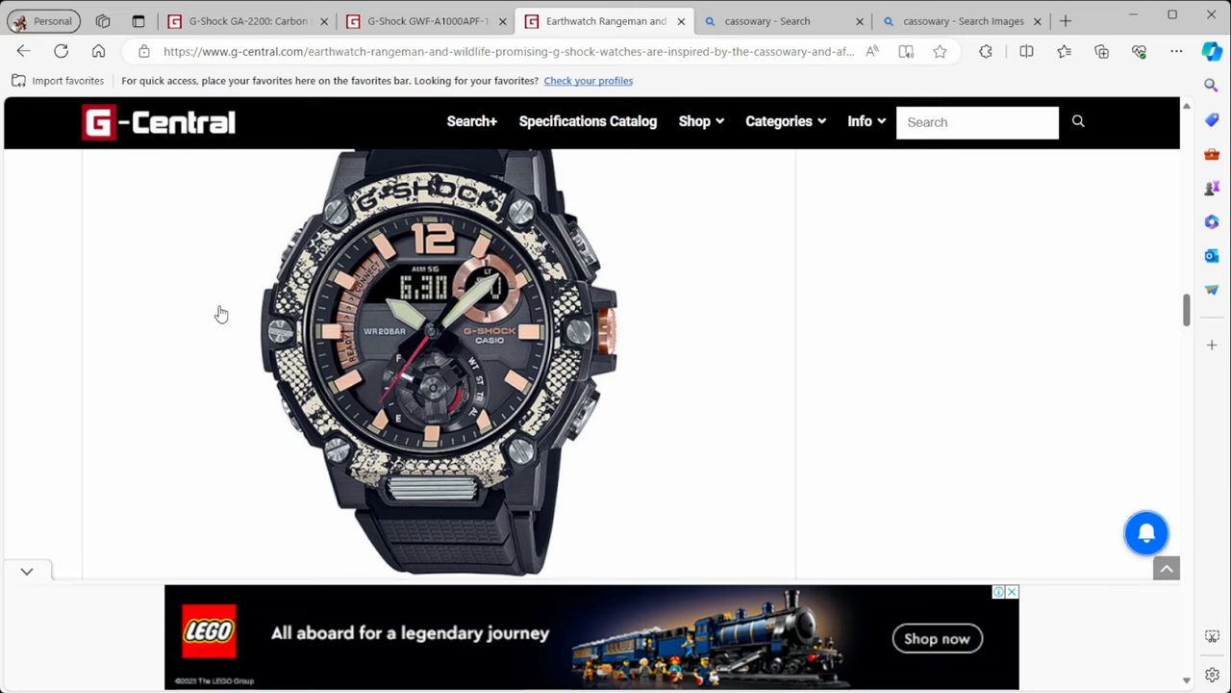
{"action": "mouse_move", "coordinate": [407, 238]}
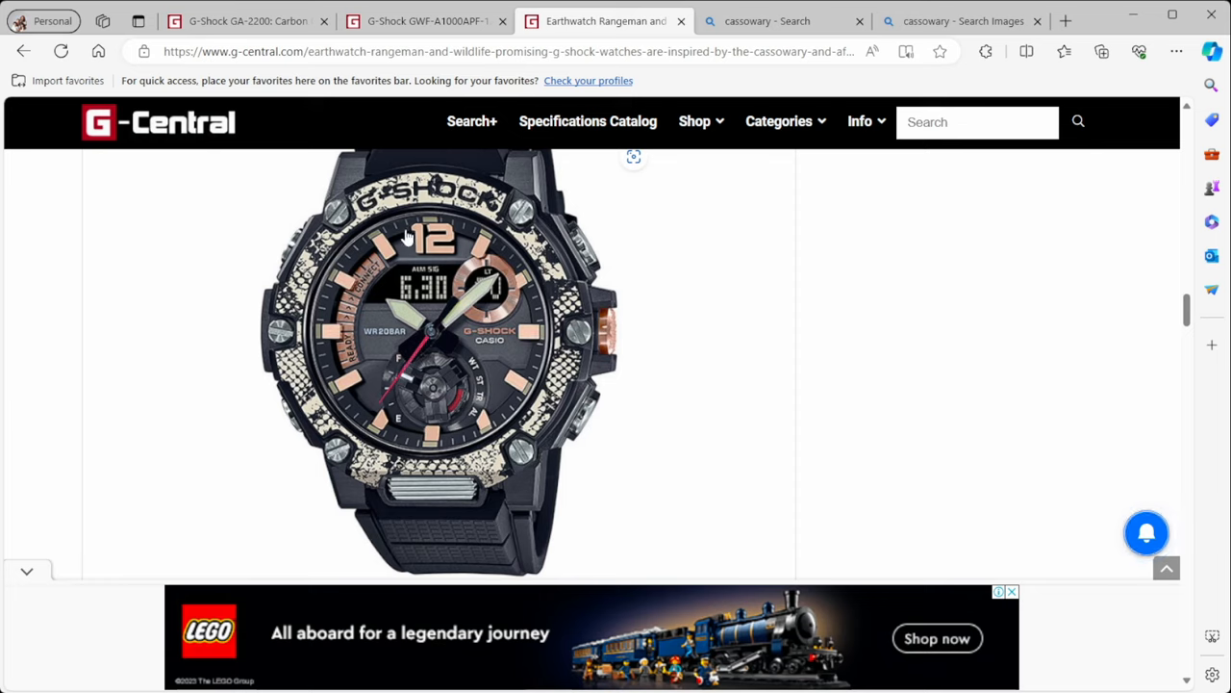
{"action": "mouse_move", "coordinate": [356, 300]}
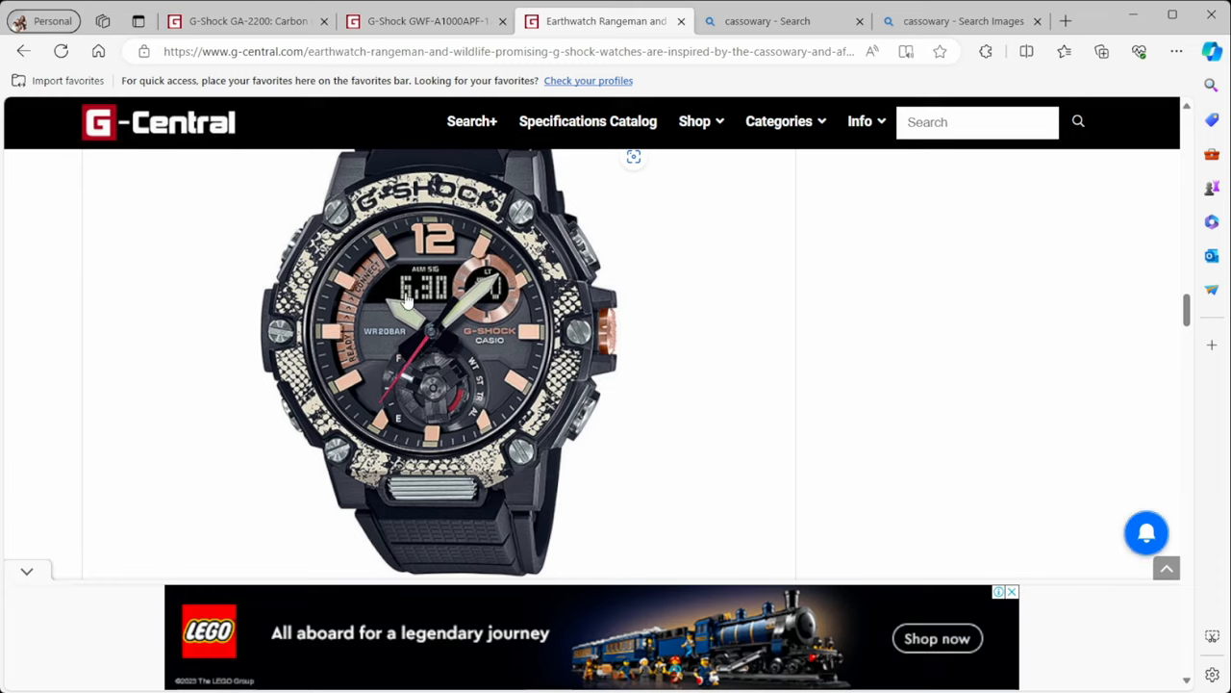
{"action": "mouse_move", "coordinate": [438, 402]}
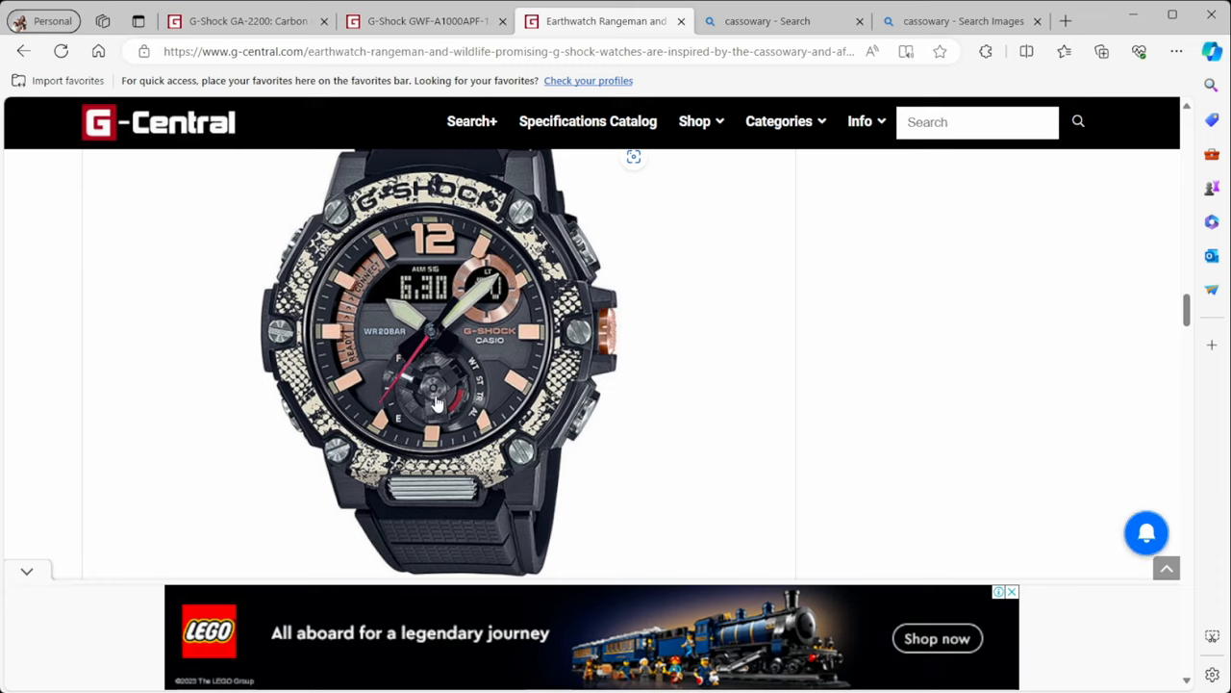
{"action": "scroll", "scroll_direction": "down", "scroll_amount": 3}
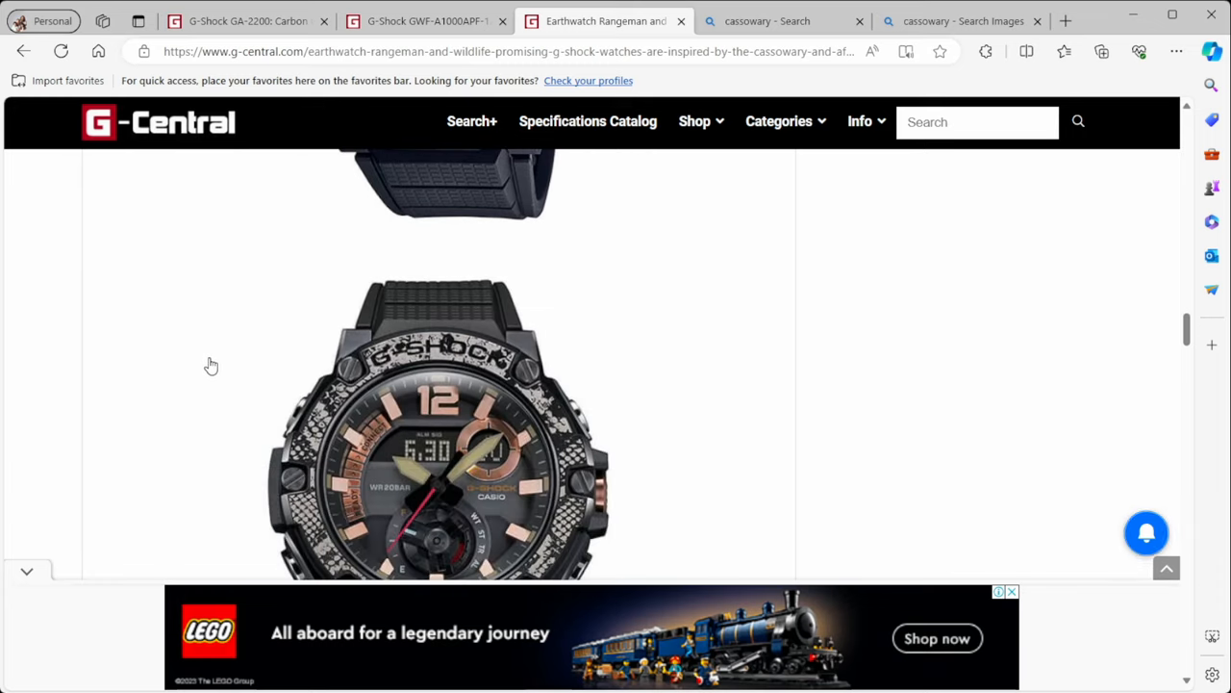
{"action": "scroll", "scroll_direction": "down", "scroll_amount": 3}
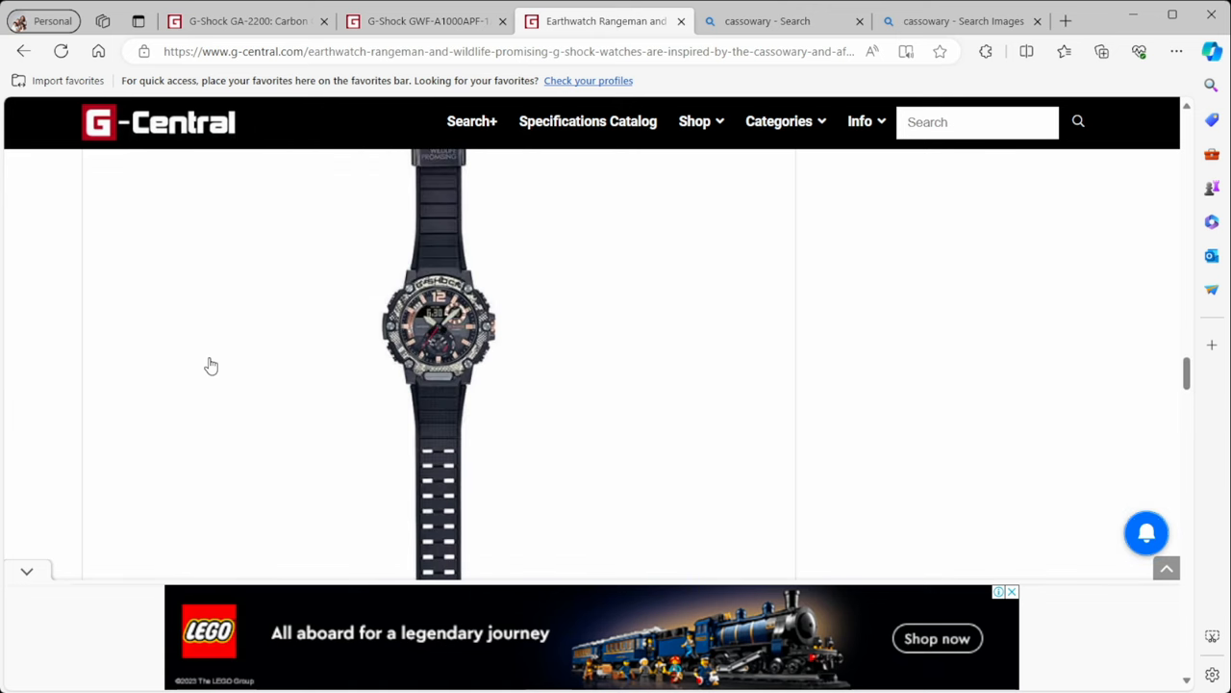
{"action": "scroll", "scroll_direction": "down", "scroll_amount": 3}
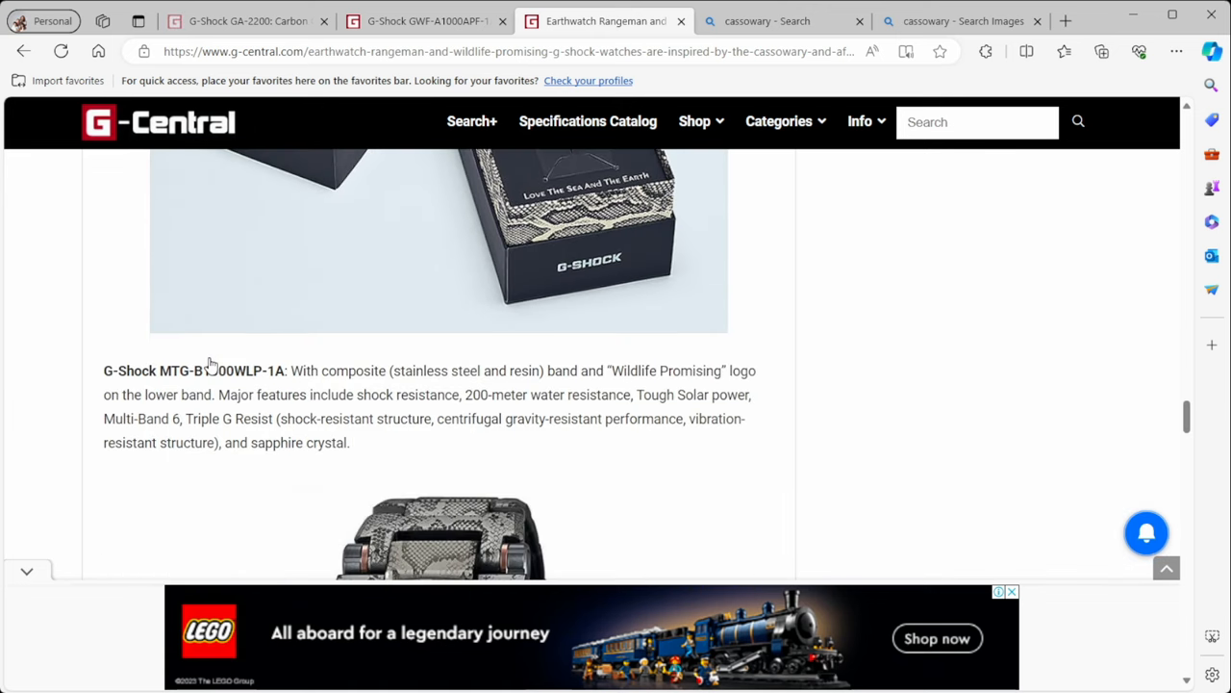
{"action": "scroll", "scroll_direction": "down", "scroll_amount": 3}
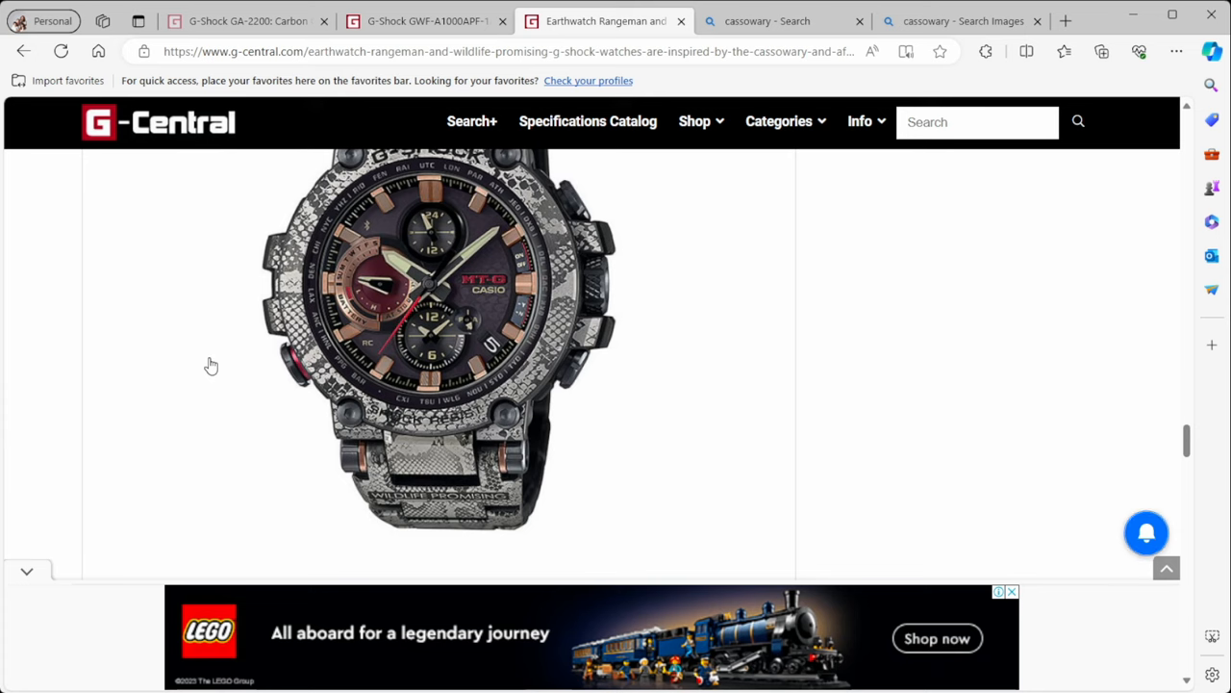
{"action": "scroll", "scroll_direction": "down", "scroll_amount": 3}
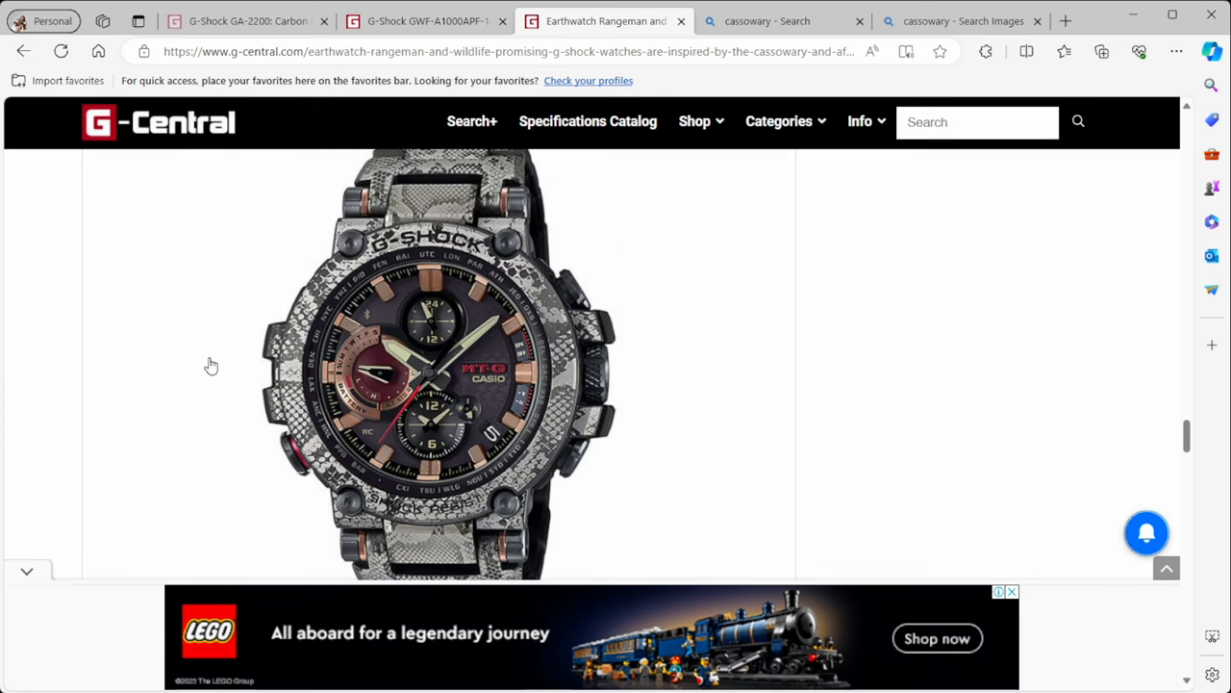
{"action": "scroll", "scroll_direction": "down", "scroll_amount": 3}
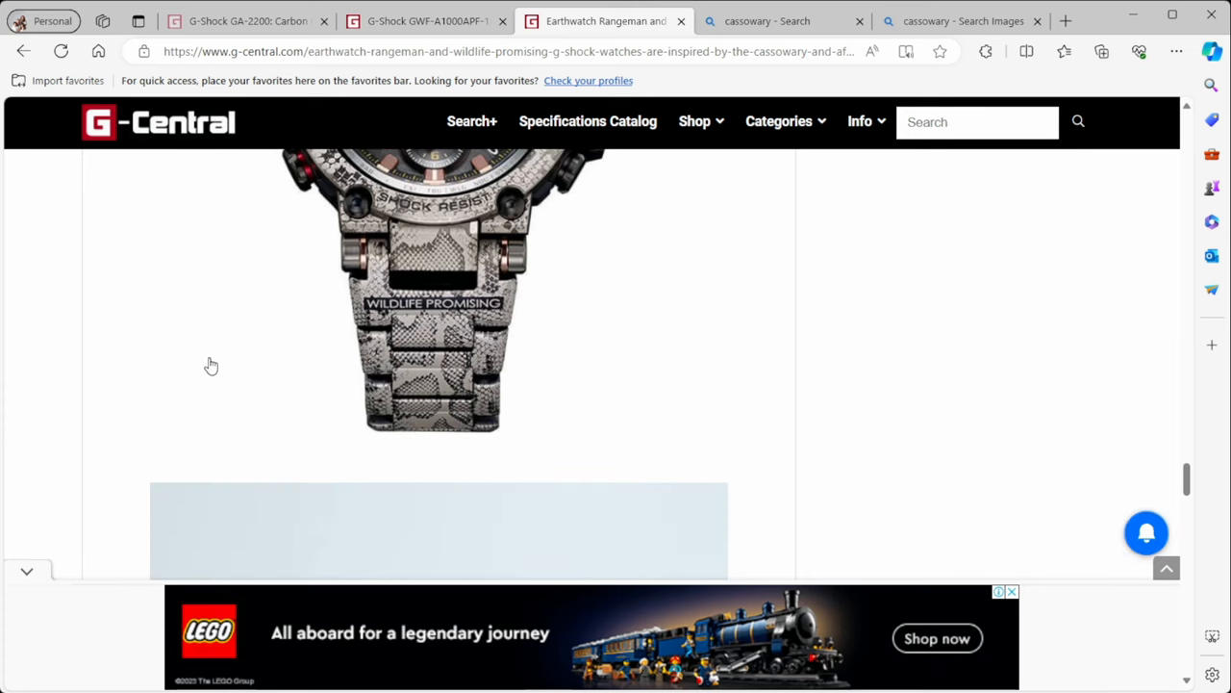
{"action": "scroll", "scroll_direction": "down", "scroll_amount": 3}
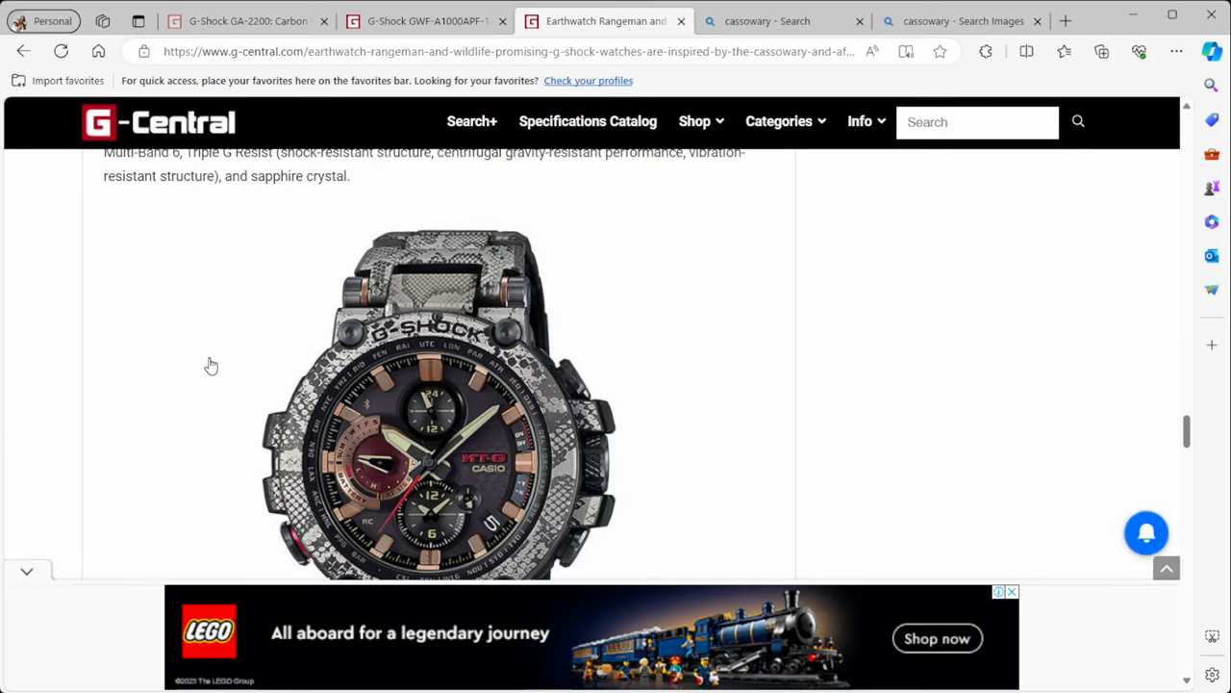
{"action": "scroll", "scroll_direction": "down", "scroll_amount": 3}
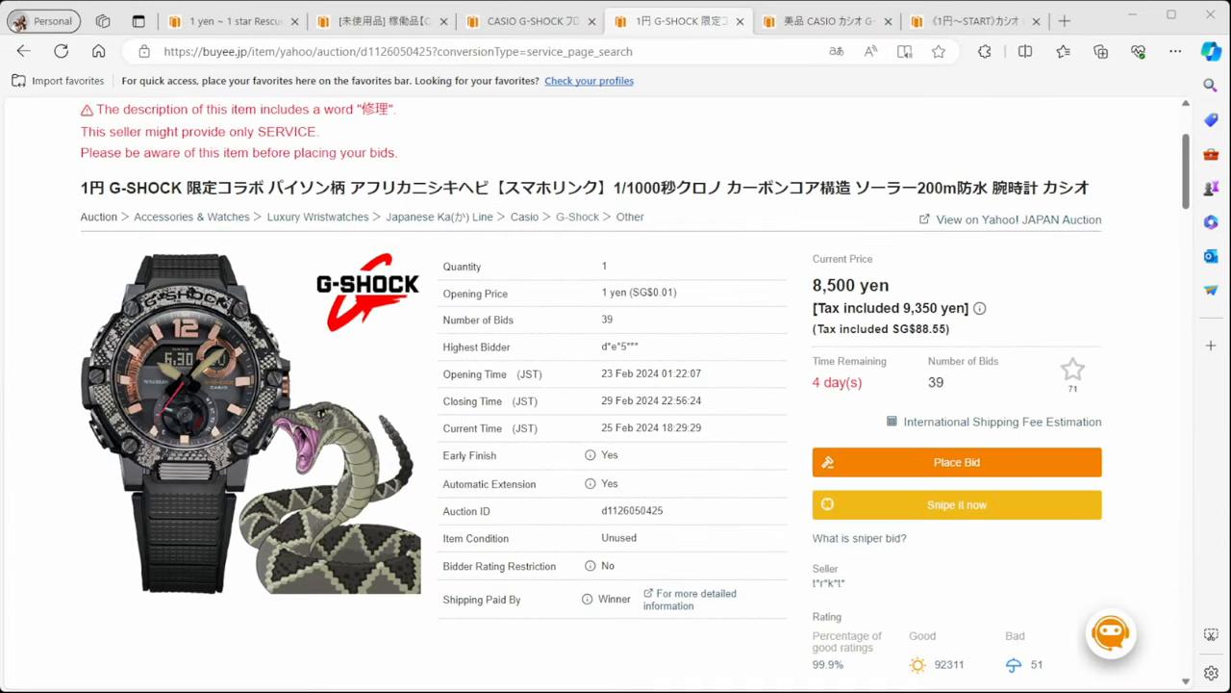
{"action": "scroll", "scroll_direction": "down", "scroll_amount": 3}
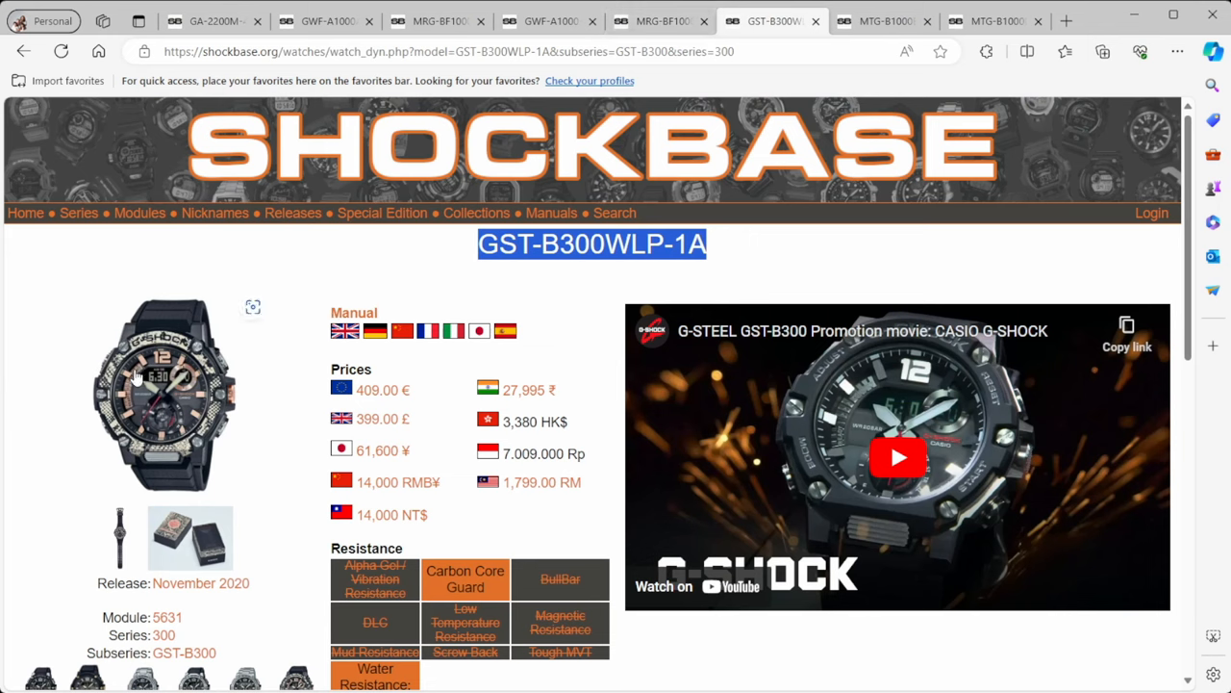
{"action": "mouse_move", "coordinate": [356, 475]}
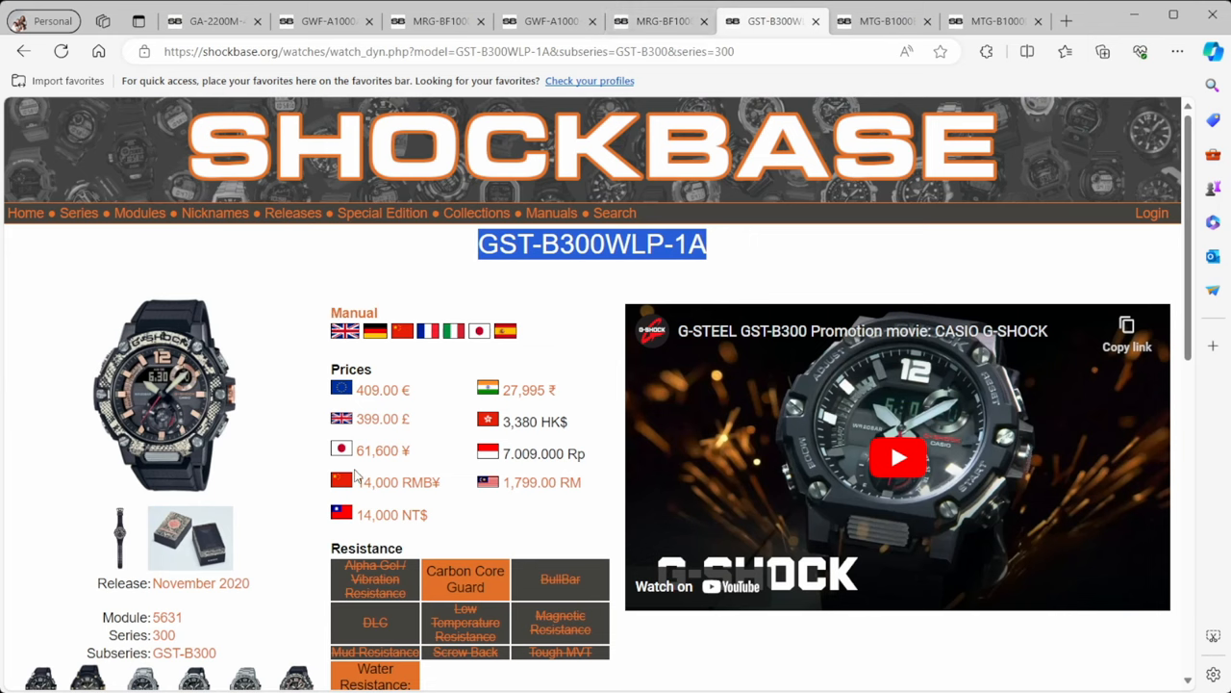
{"action": "mouse_move", "coordinate": [375, 462]}
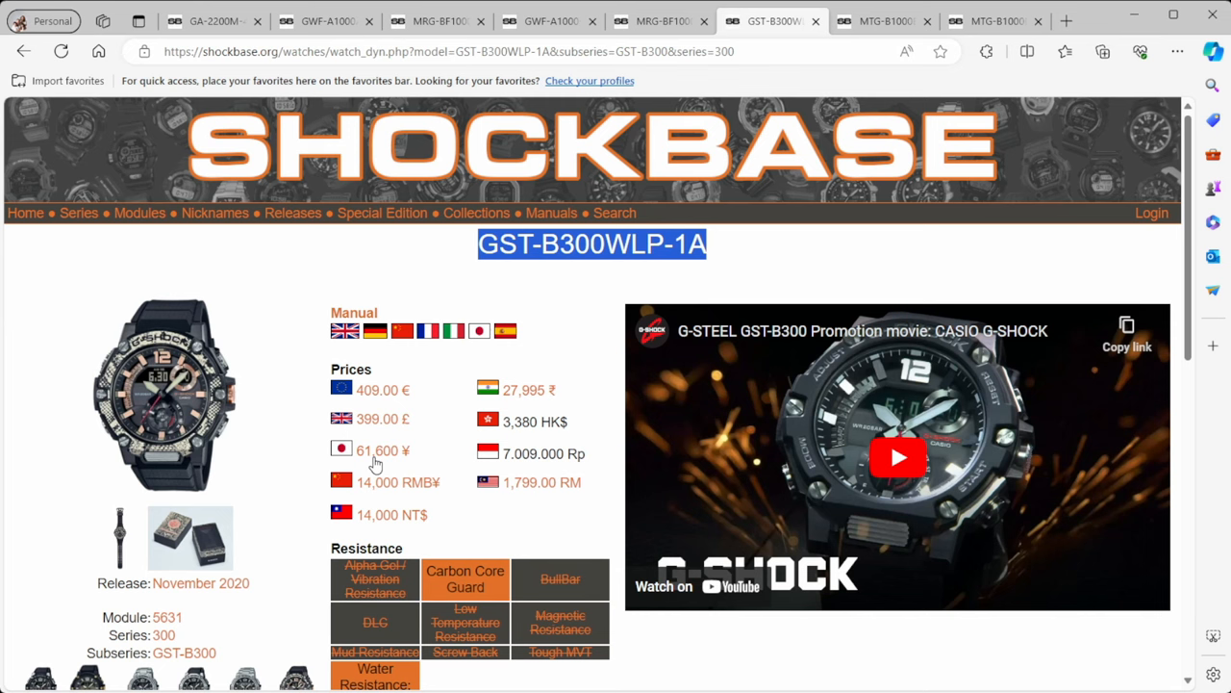
{"action": "mouse_move", "coordinate": [87, 407]}
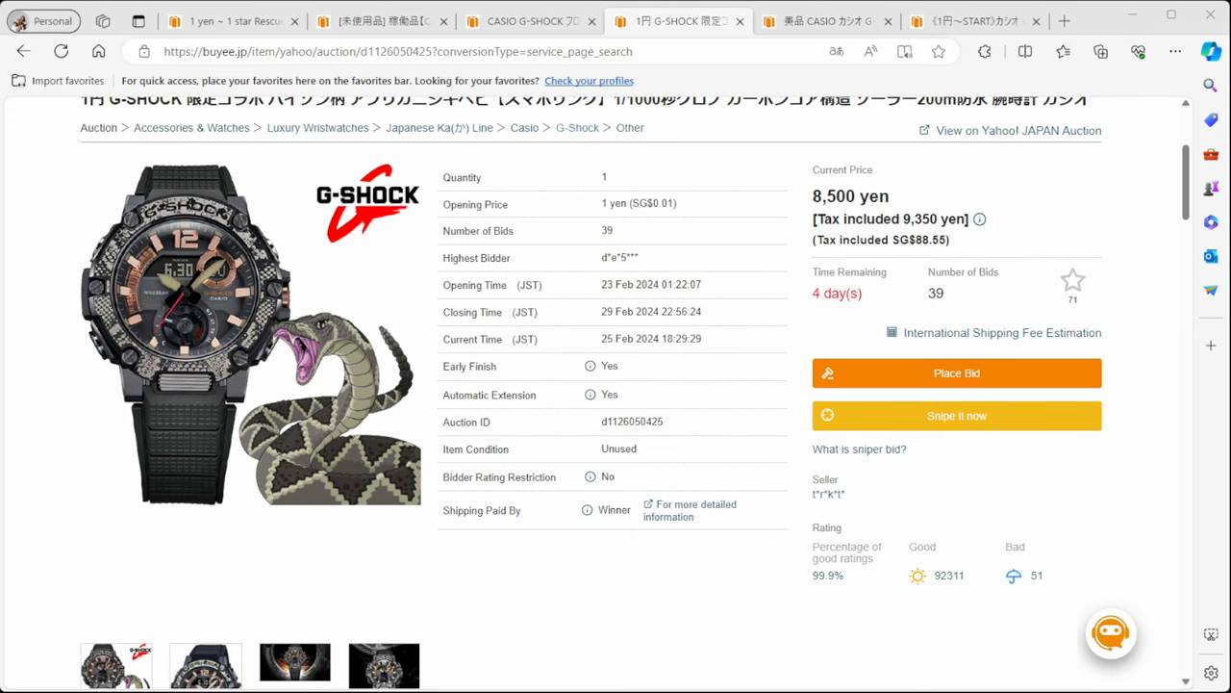
Switch to the MTG-B1000BD-1AJF auction listing, at 17,000 yen with 45 bids
{"action": "scroll", "scroll_direction": "down", "scroll_amount": 3}
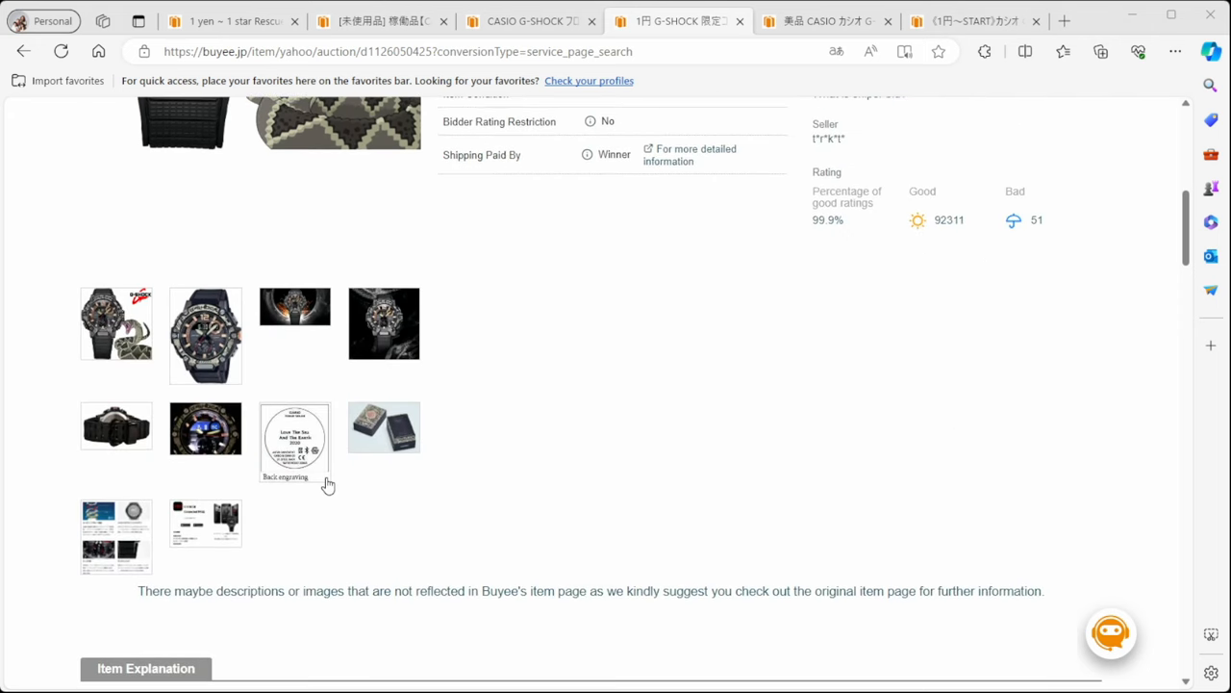
{"action": "scroll", "scroll_direction": "up", "scroll_amount": 3}
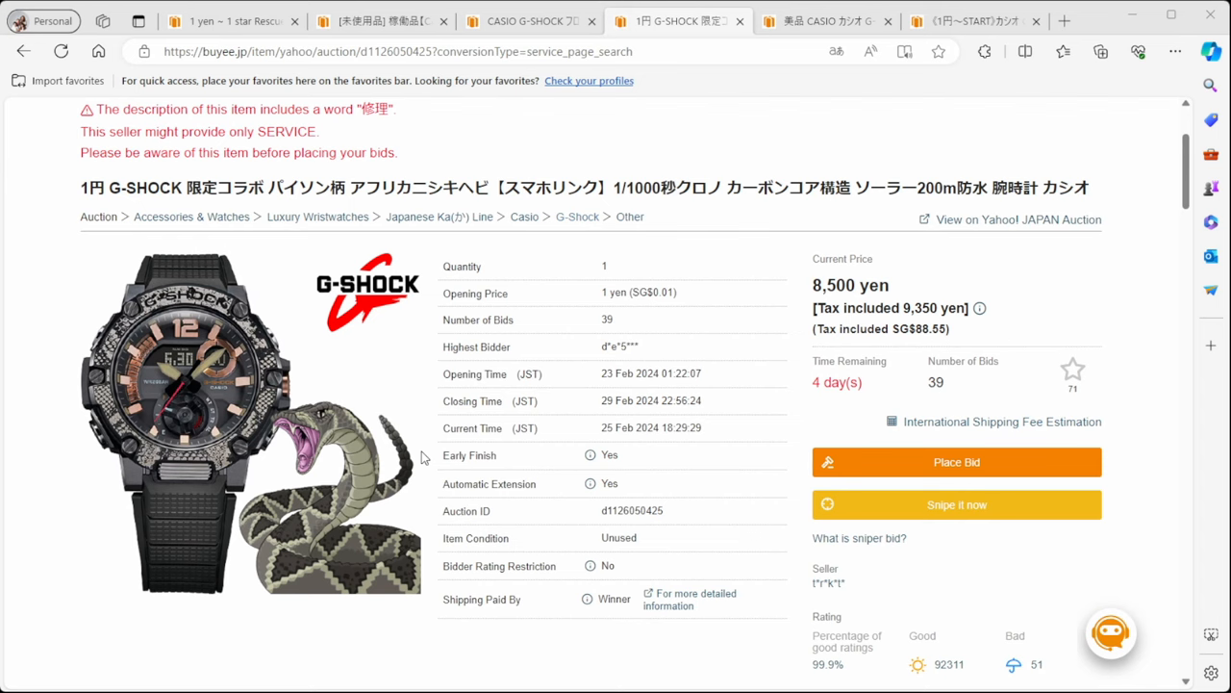
{"action": "mouse_move", "coordinate": [501, 394]}
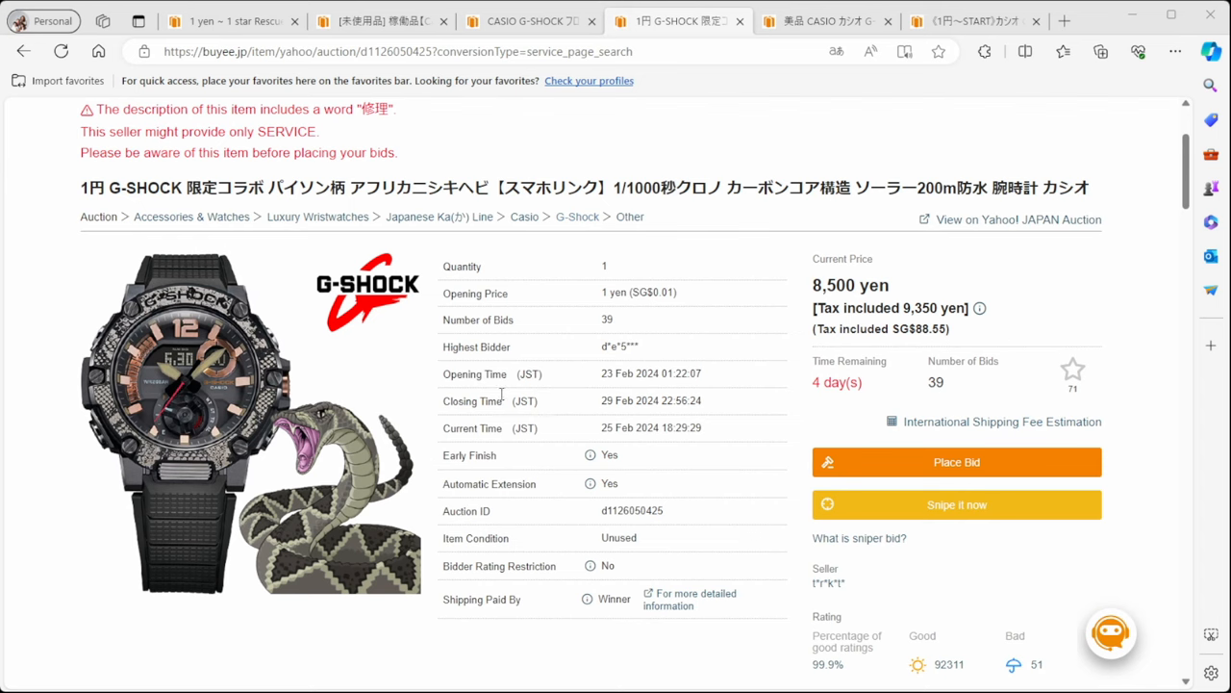
{"action": "left_click", "coordinate": [827, 22]}
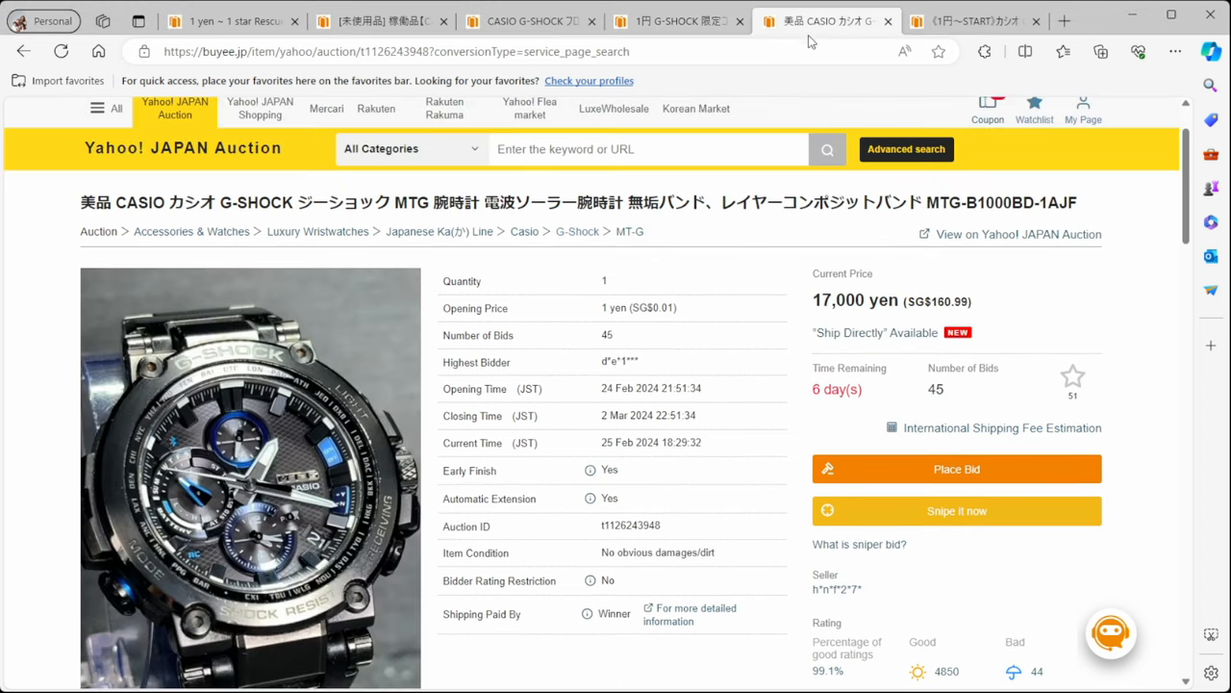
{"action": "mouse_move", "coordinate": [526, 439]}
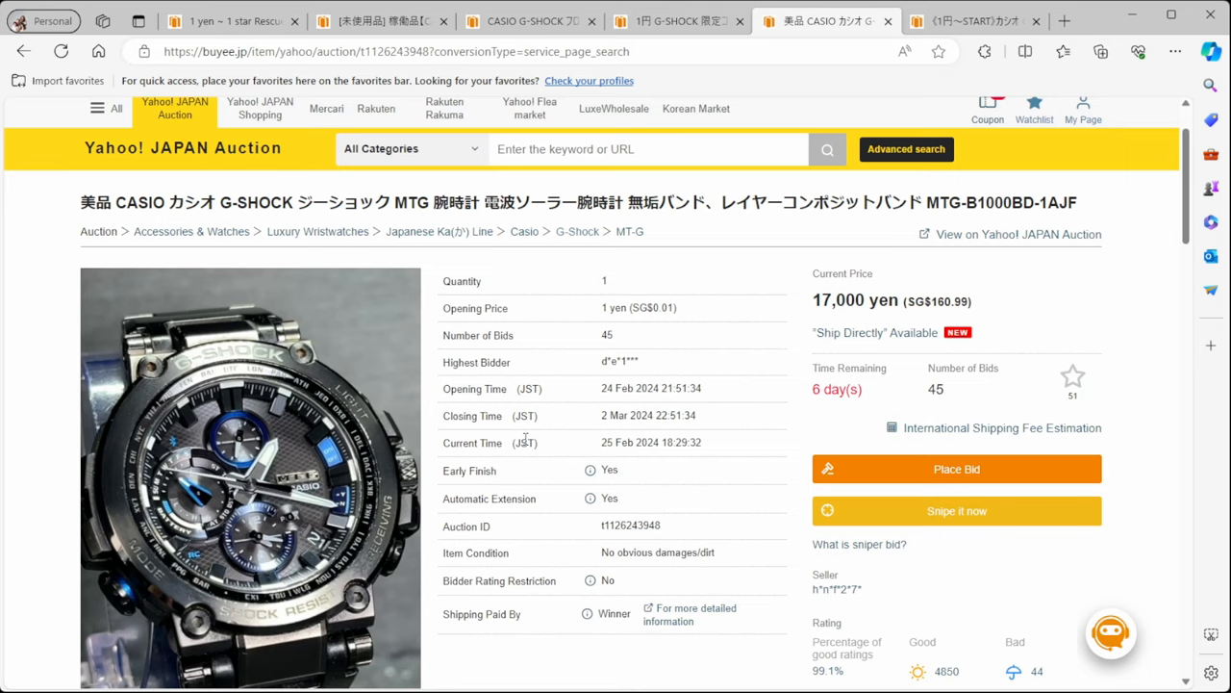
{"action": "scroll", "scroll_direction": "down", "scroll_amount": 3}
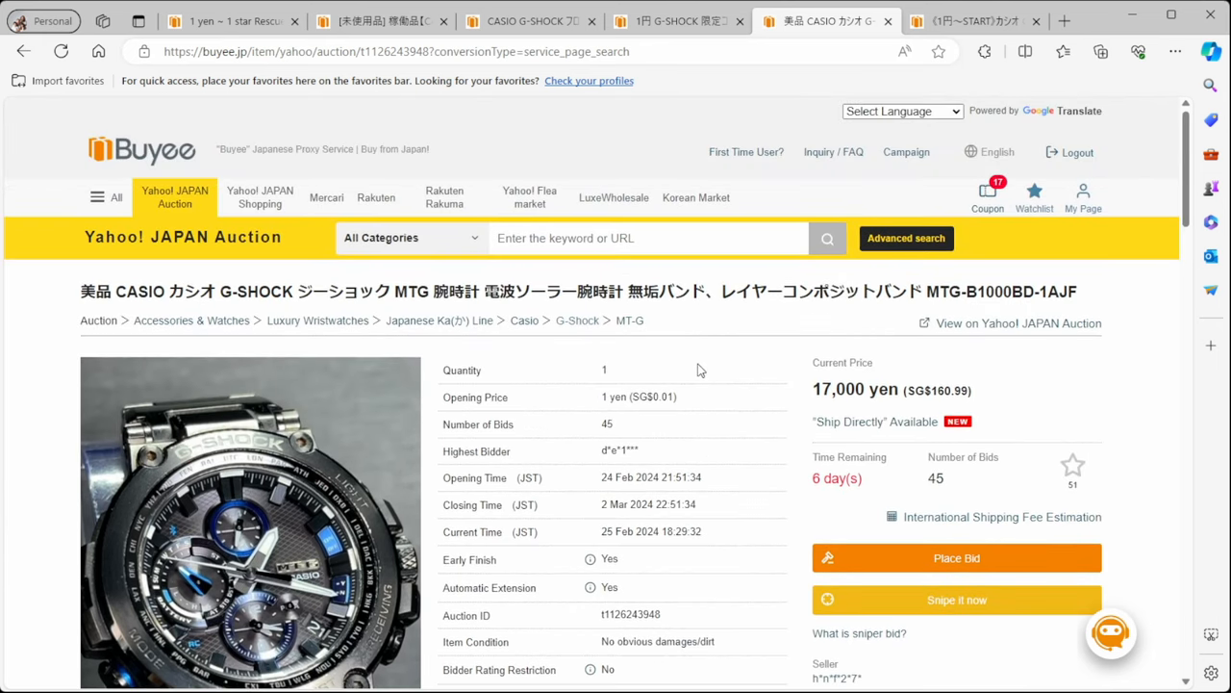
{"action": "scroll", "scroll_direction": "down", "scroll_amount": 3}
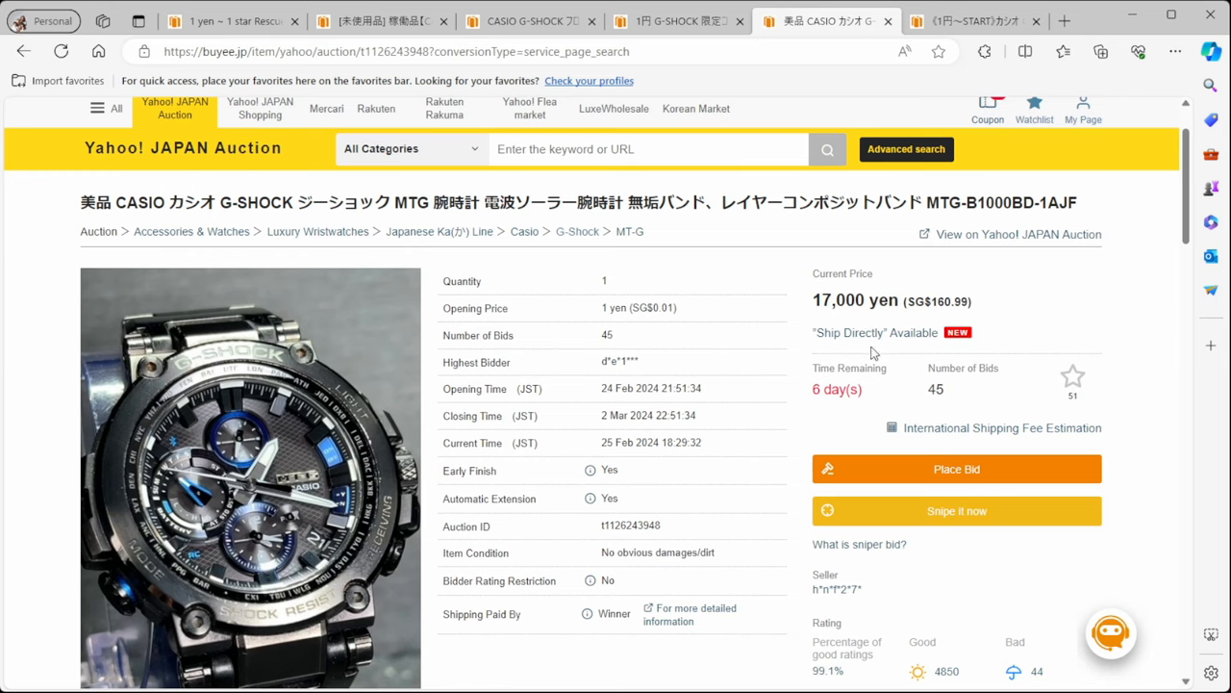
{"action": "mouse_move", "coordinate": [1051, 276]}
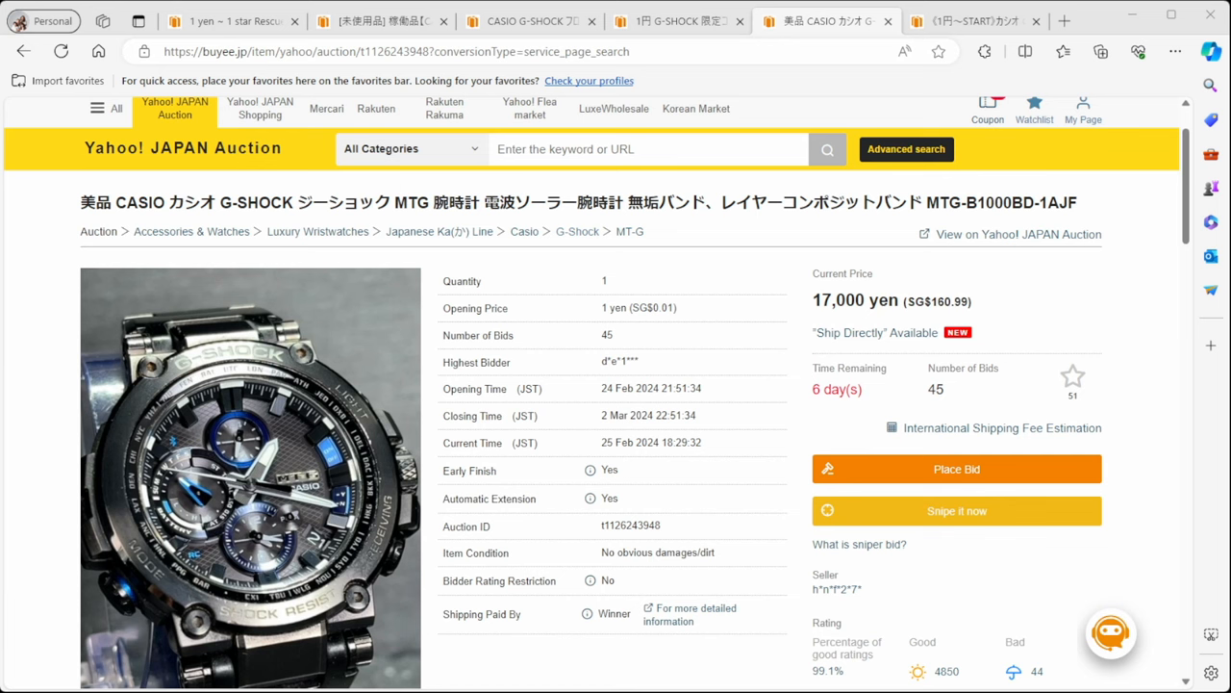
Enlarge the listing's main watch photo and another gallery photo, then close the viewer
{"action": "left_click", "coordinate": [883, 20]}
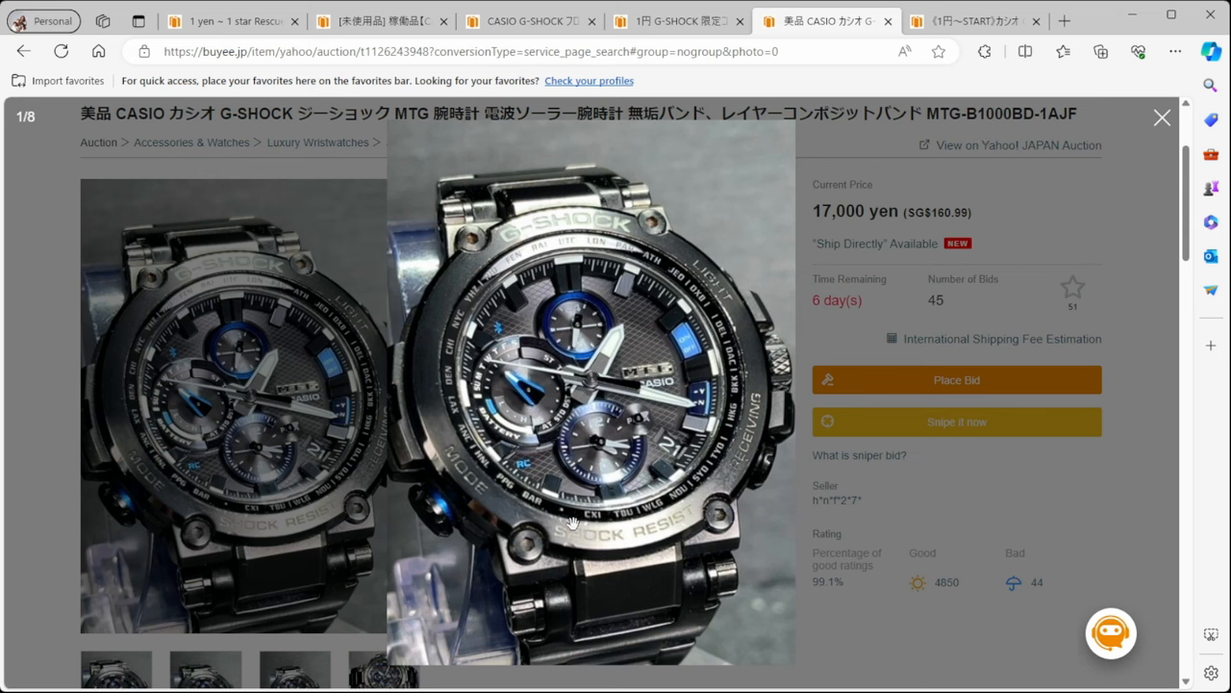
{"action": "mouse_move", "coordinate": [1163, 121]}
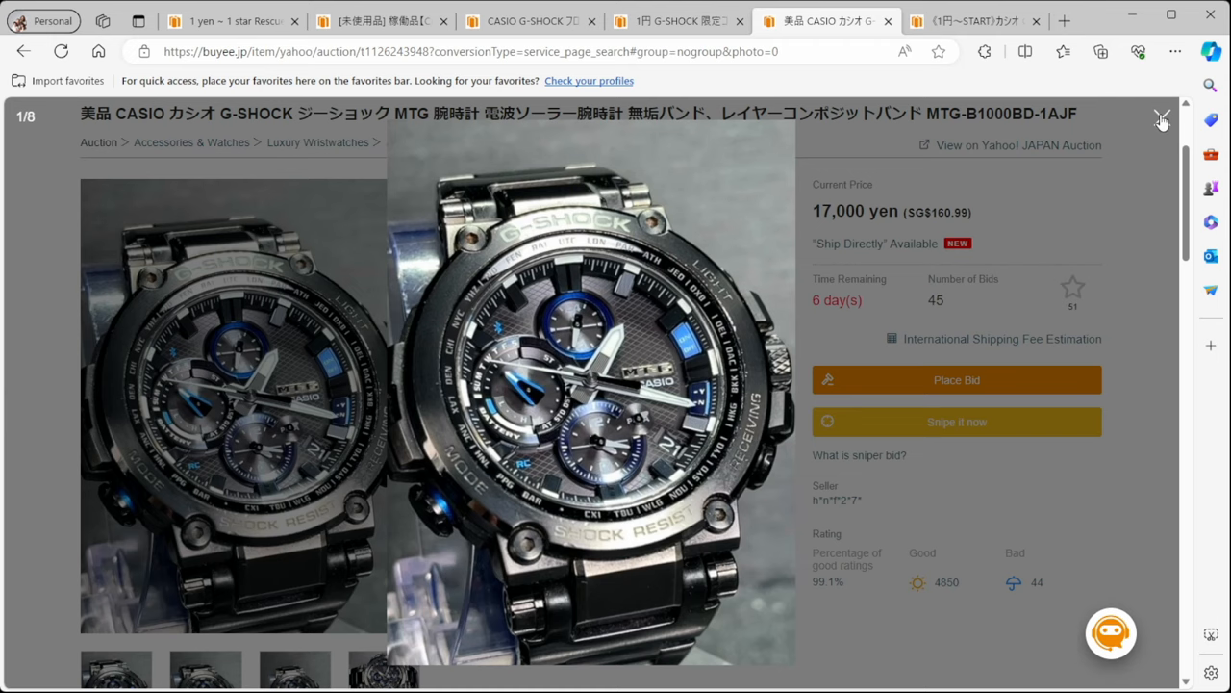
{"action": "scroll", "scroll_direction": "down", "scroll_amount": 3}
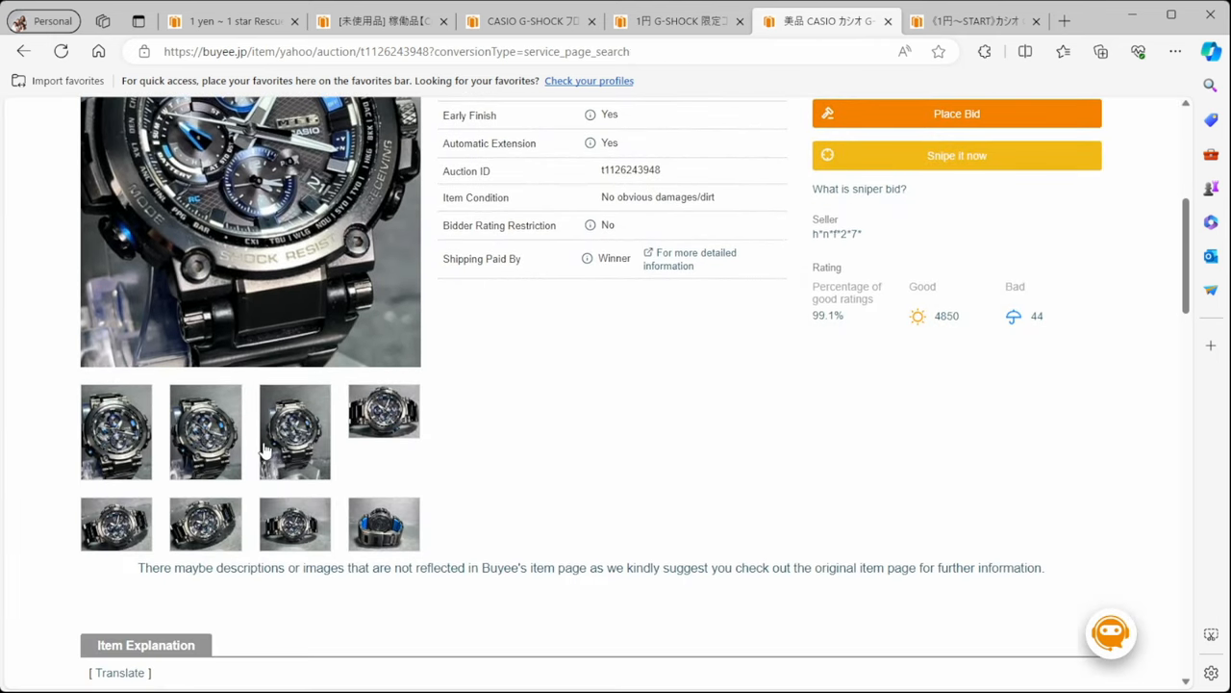
{"action": "scroll", "scroll_direction": "up", "scroll_amount": 3}
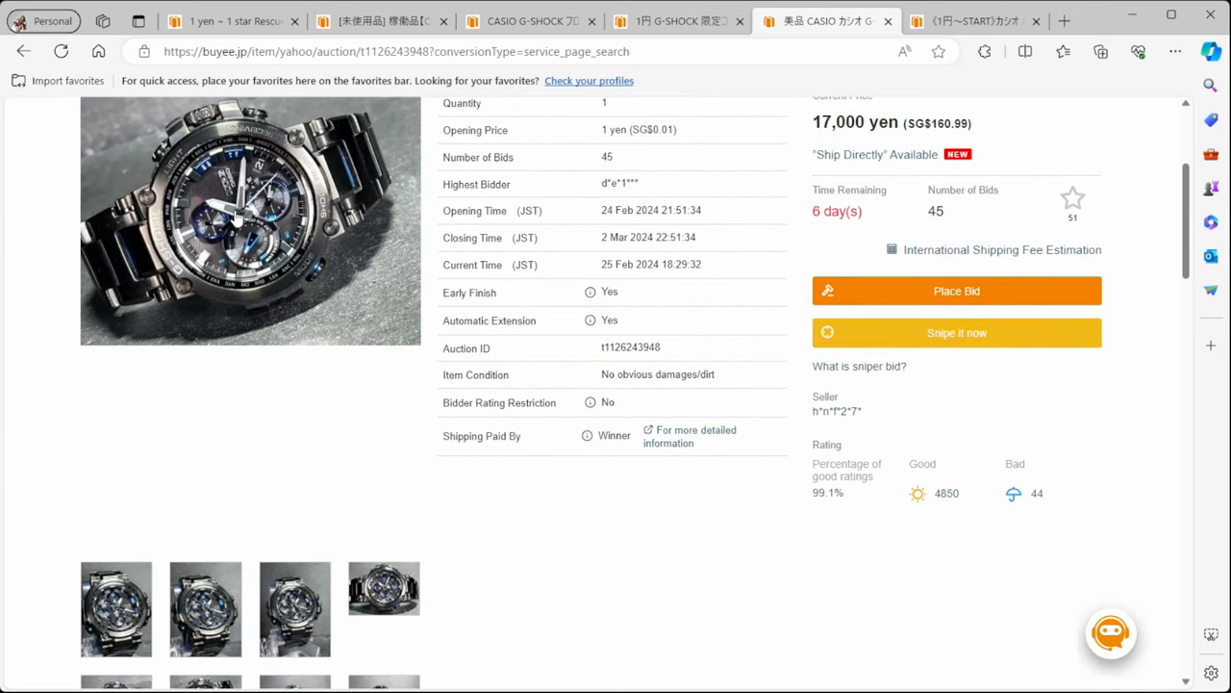
{"action": "left_click", "coordinate": [250, 221]}
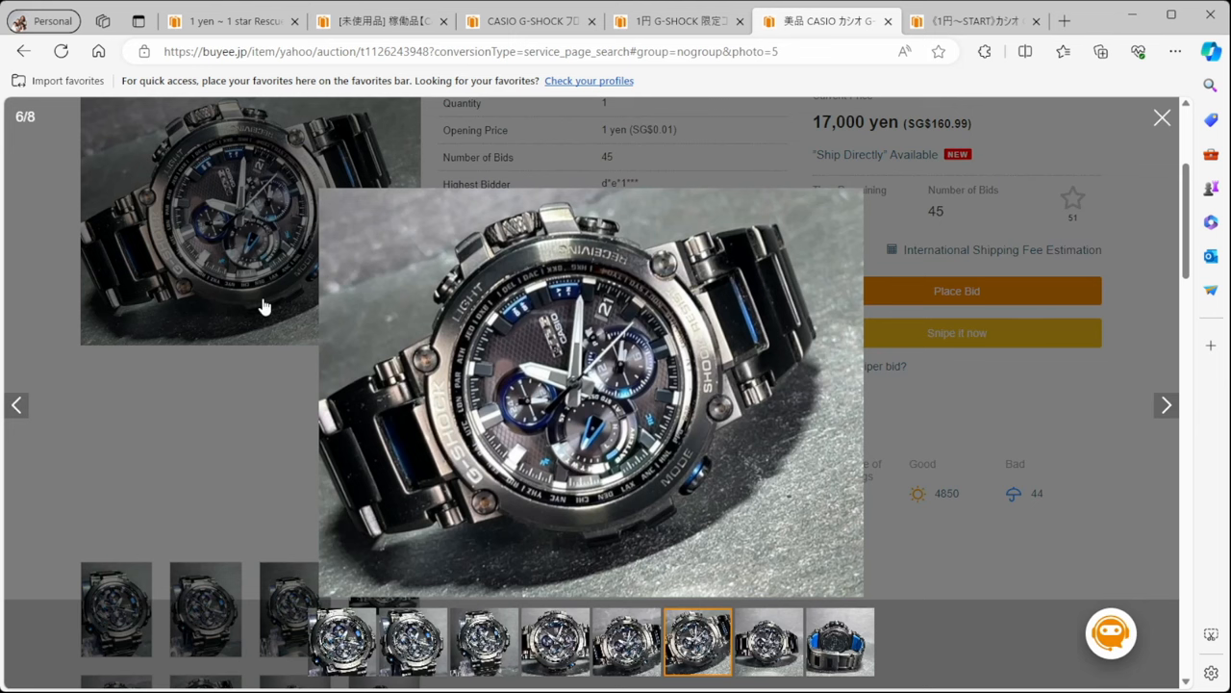
{"action": "left_click", "coordinate": [1162, 118]}
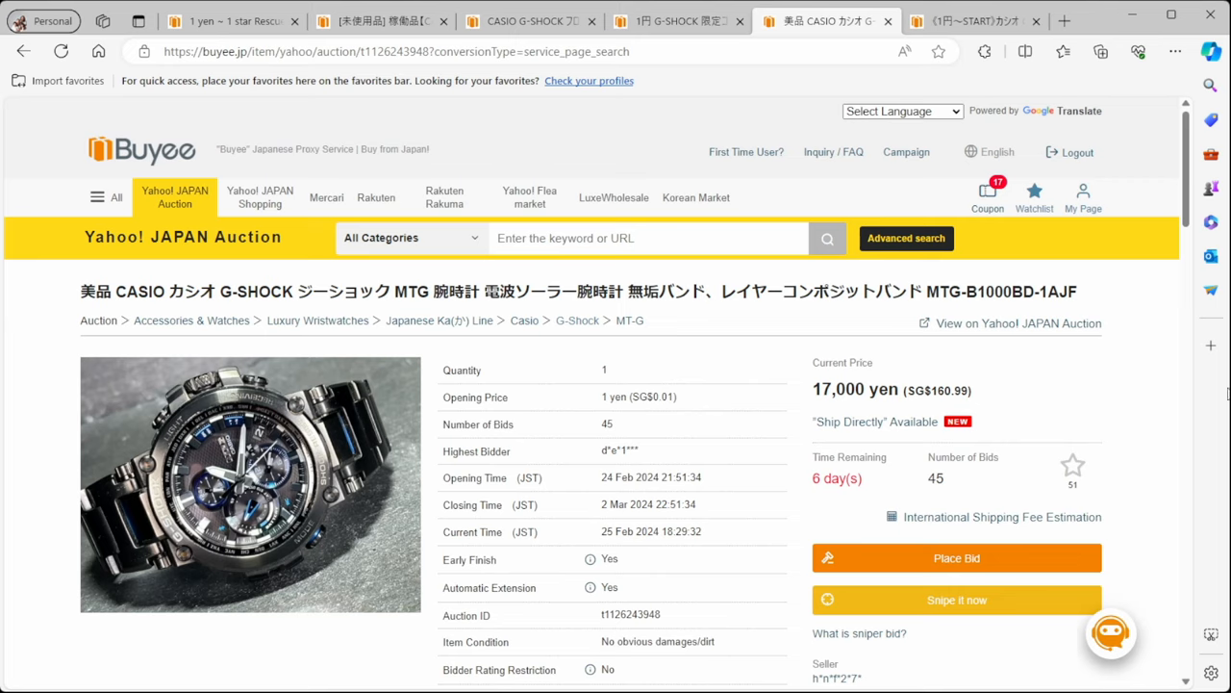
View Shockbase's MTG-B1000BD-1A specs: metal band, sapphire glass, 182 g
{"action": "left_click", "coordinate": [883, 21]}
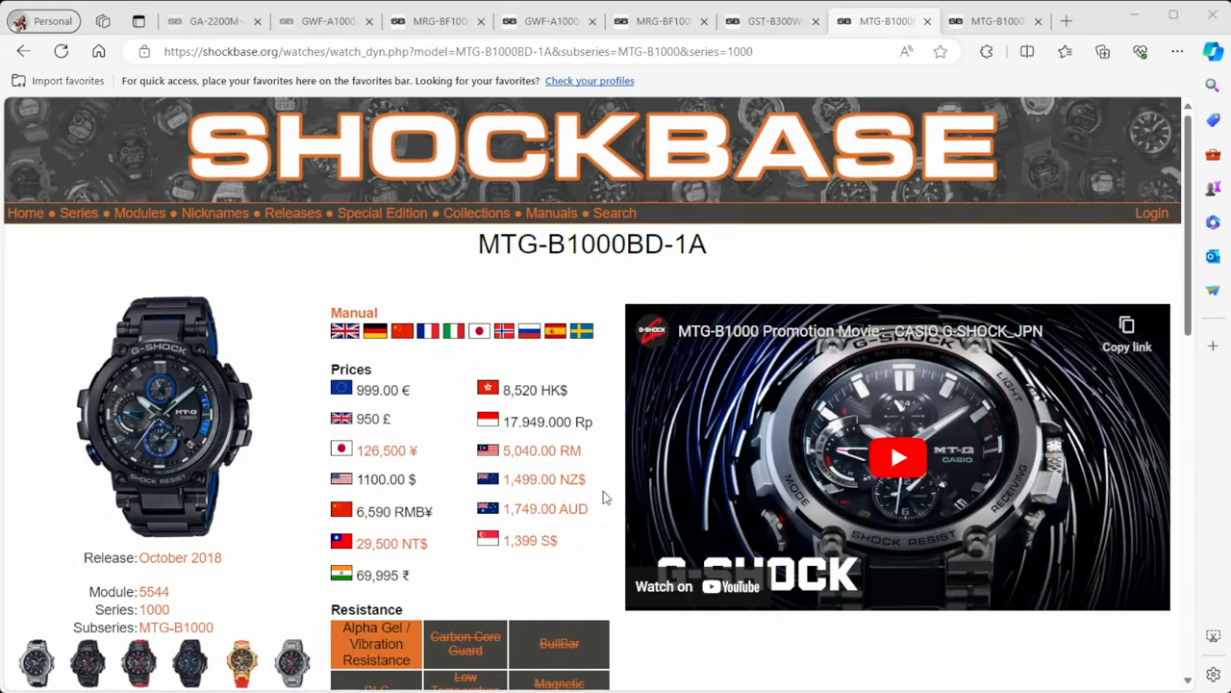
{"action": "scroll", "scroll_direction": "down", "scroll_amount": 3}
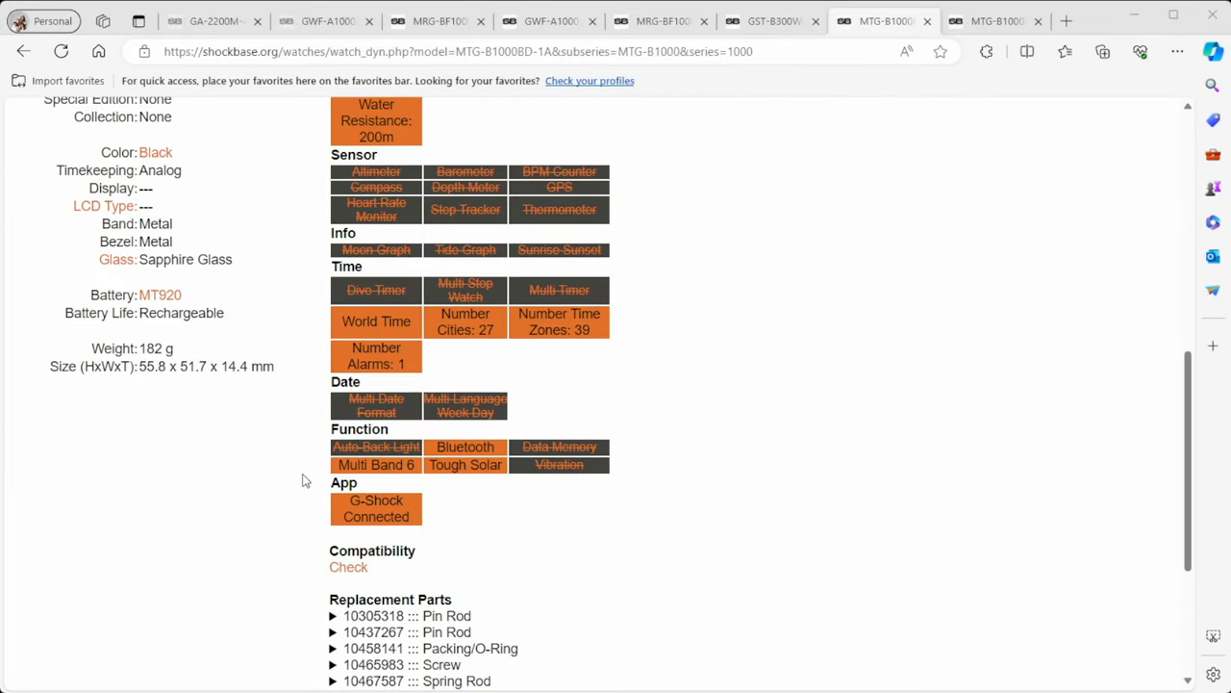
{"action": "mouse_move", "coordinate": [263, 488]}
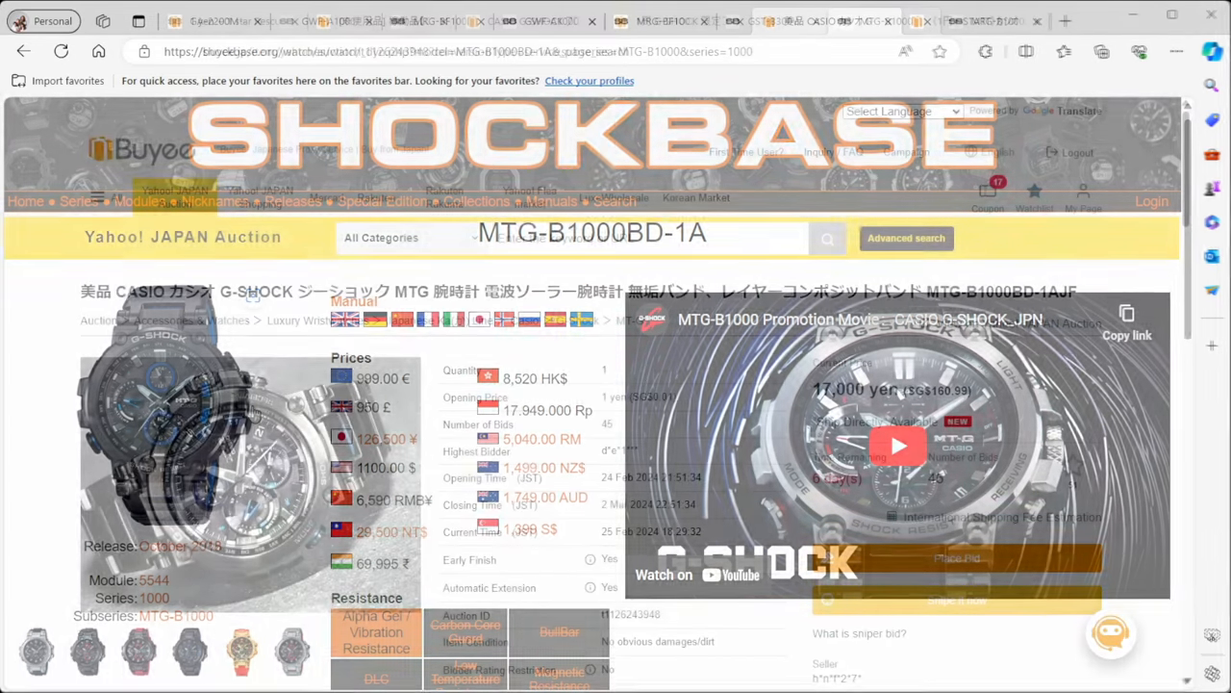
{"action": "left_click", "coordinate": [972, 21]}
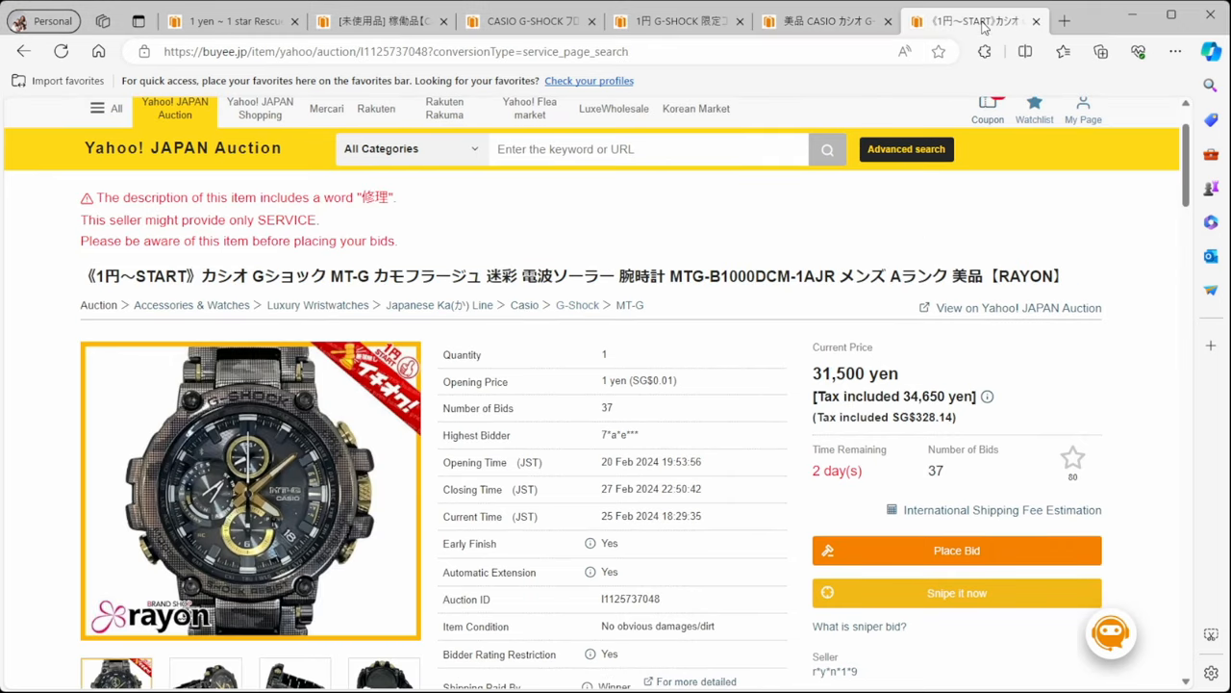
{"action": "scroll", "scroll_direction": "down", "scroll_amount": 3}
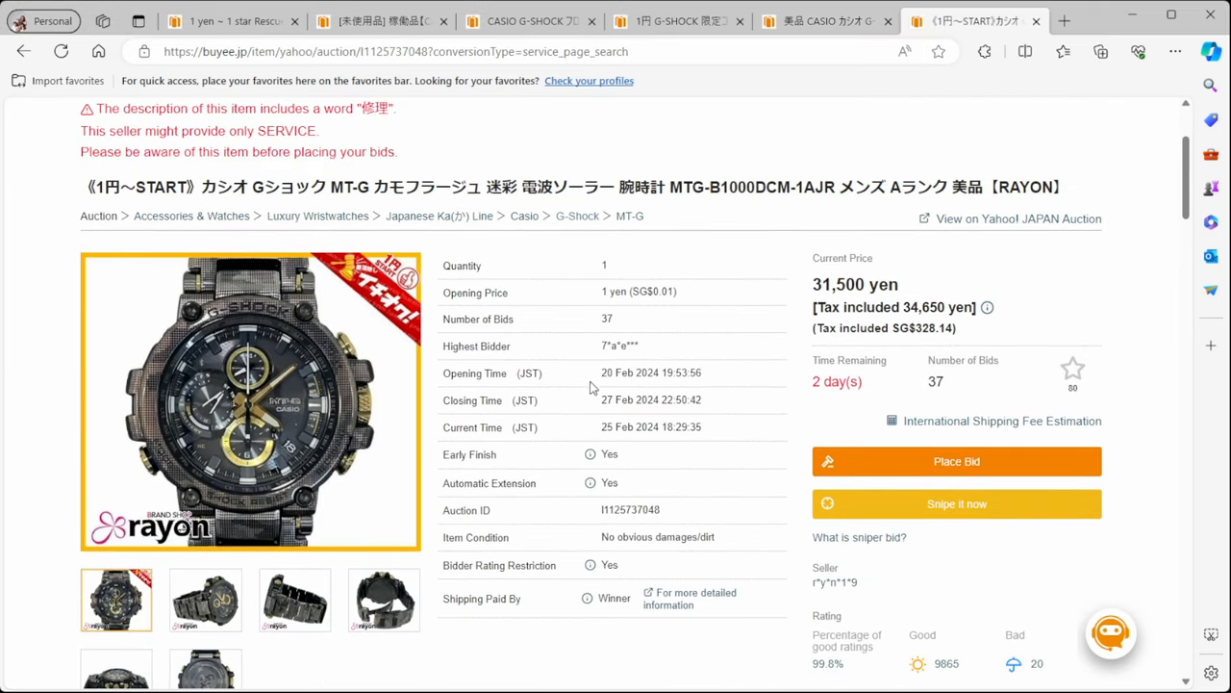
{"action": "mouse_move", "coordinate": [590, 454]}
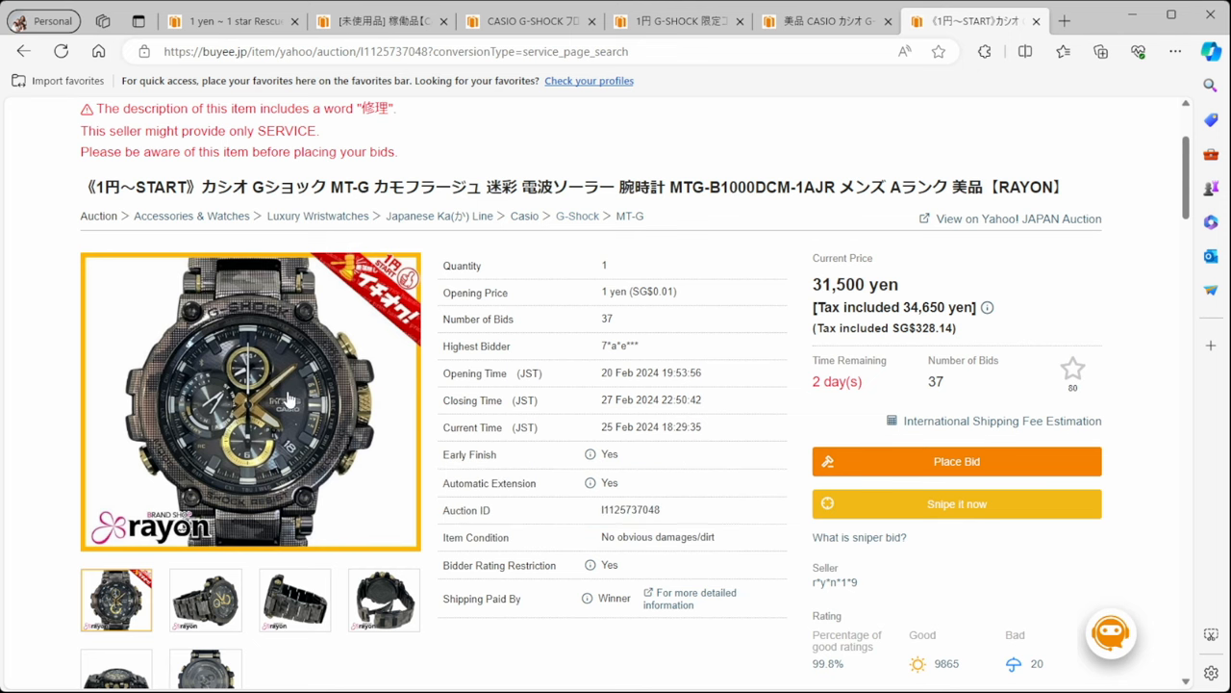
{"action": "left_click", "coordinate": [250, 402]}
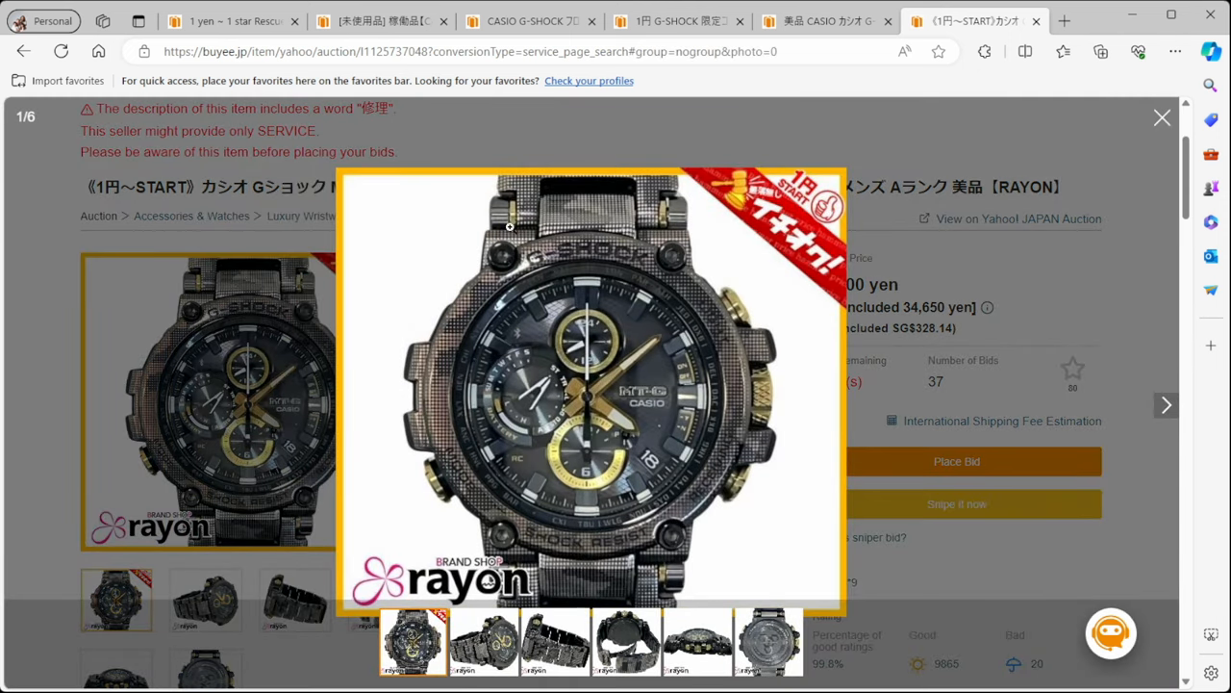
{"action": "mouse_move", "coordinate": [864, 409]}
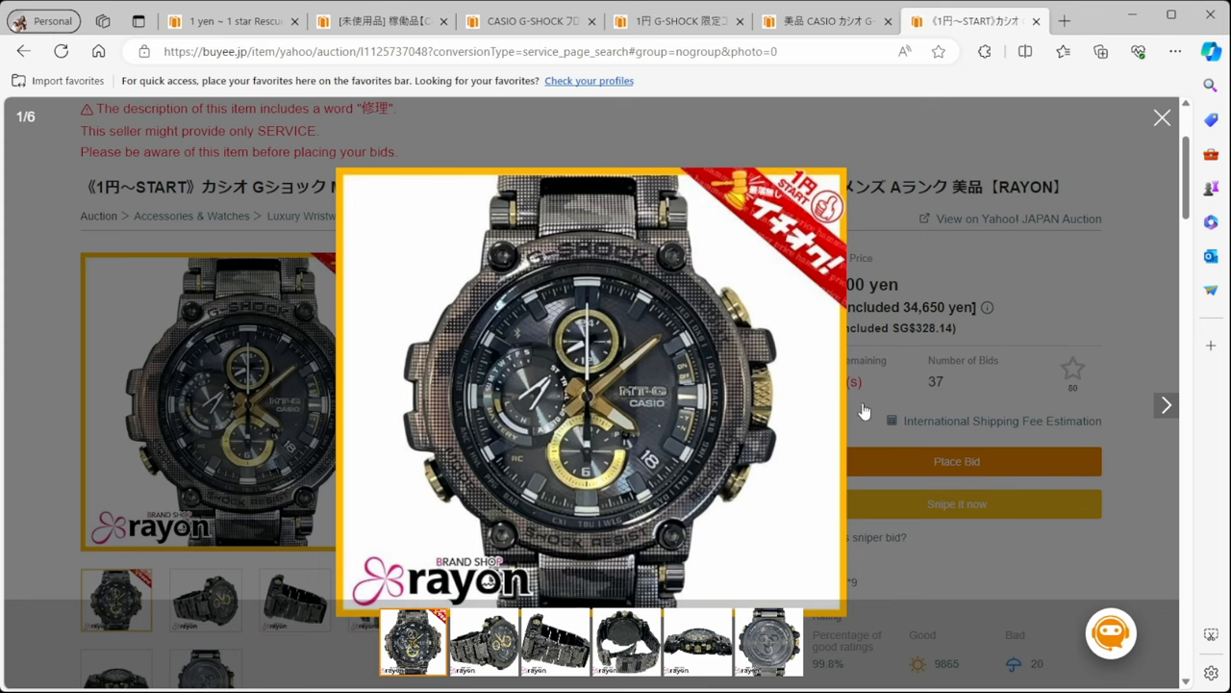
{"action": "left_click", "coordinate": [1162, 118]}
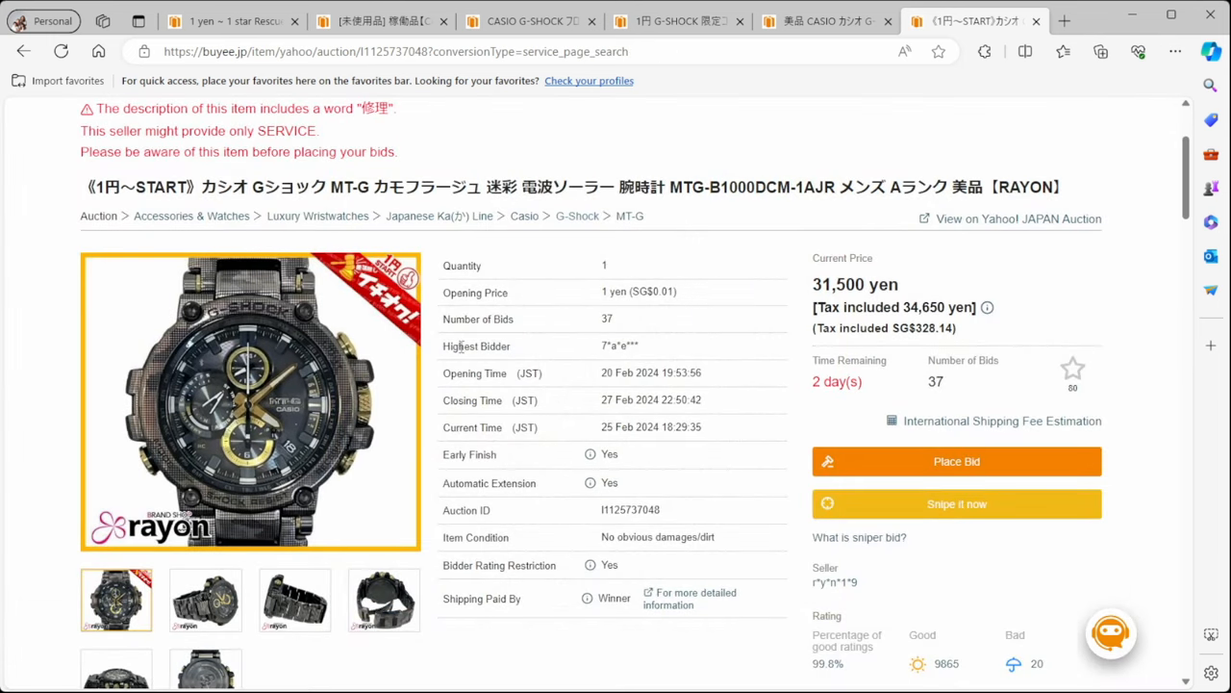
{"action": "mouse_move", "coordinate": [784, 239]}
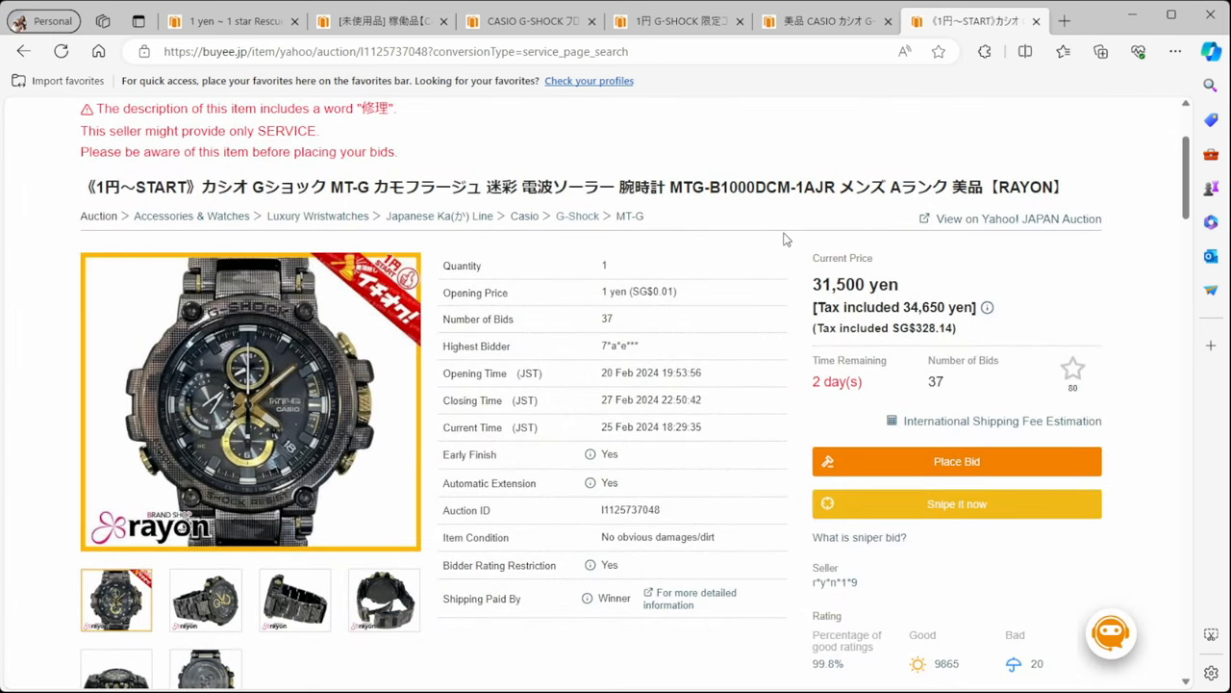
{"action": "scroll", "scroll_direction": "down", "scroll_amount": 3}
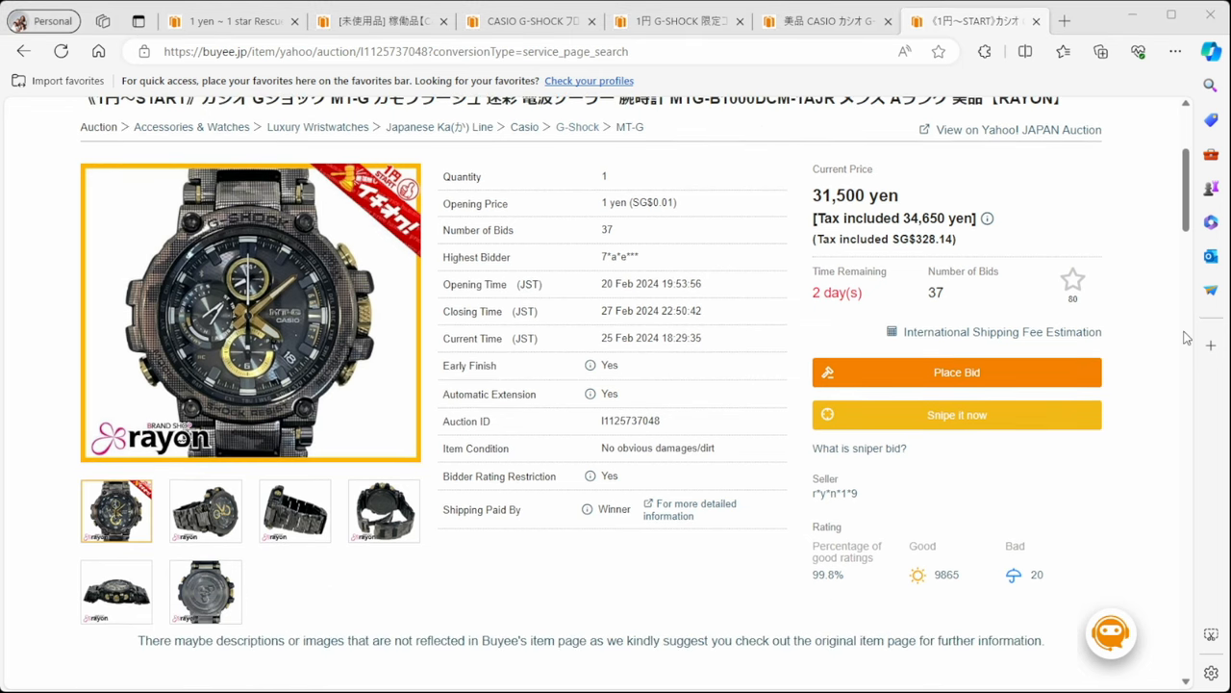
View the MTG-B1000DCM-1A Shockbase prices, November 2019 release and resistance features
{"action": "left_click", "coordinate": [993, 20]}
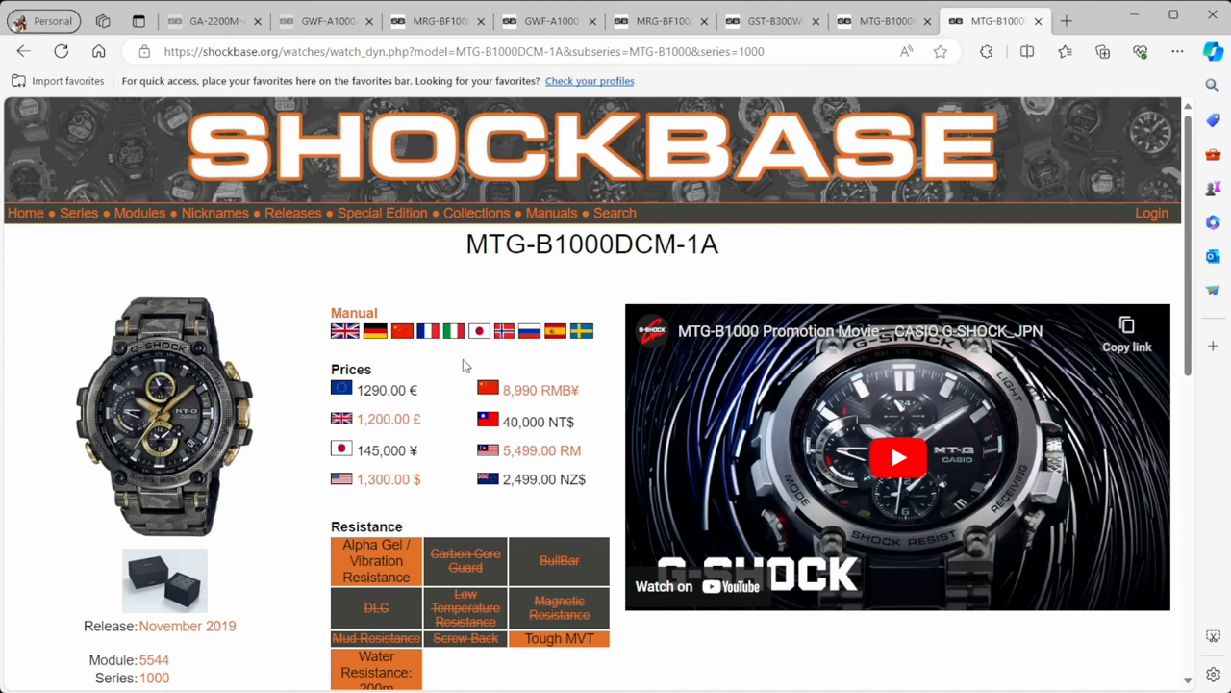
{"action": "scroll", "scroll_direction": "down", "scroll_amount": 3}
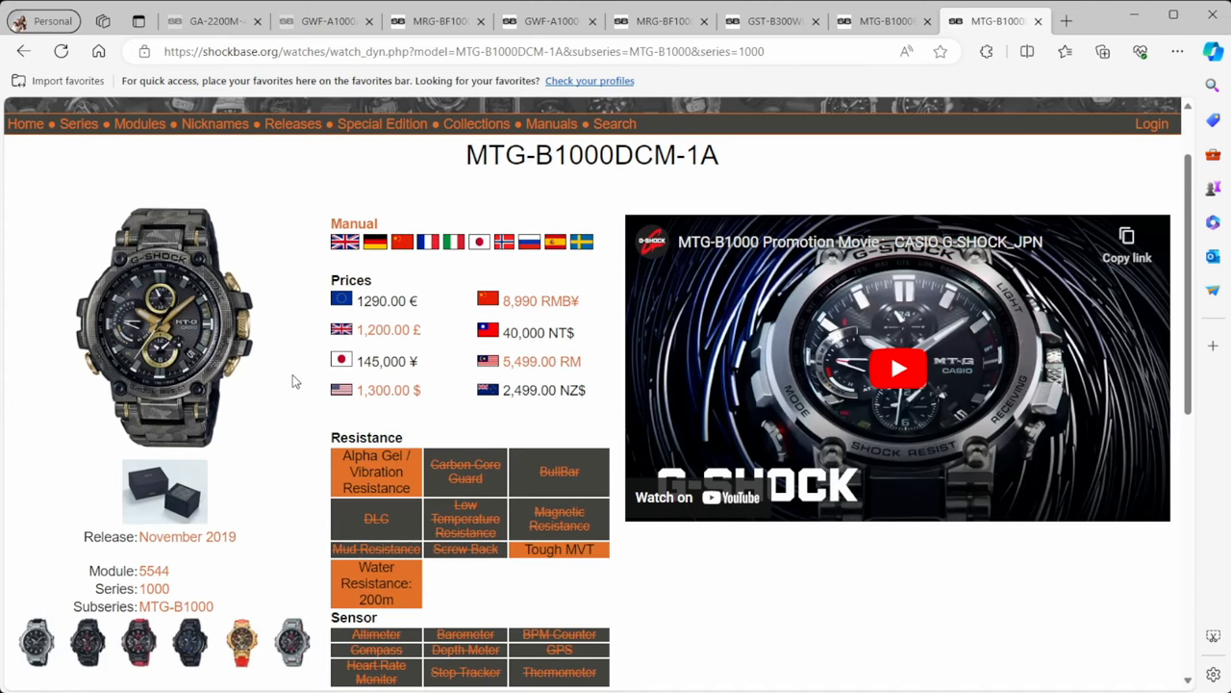
{"action": "mouse_move", "coordinate": [372, 378]}
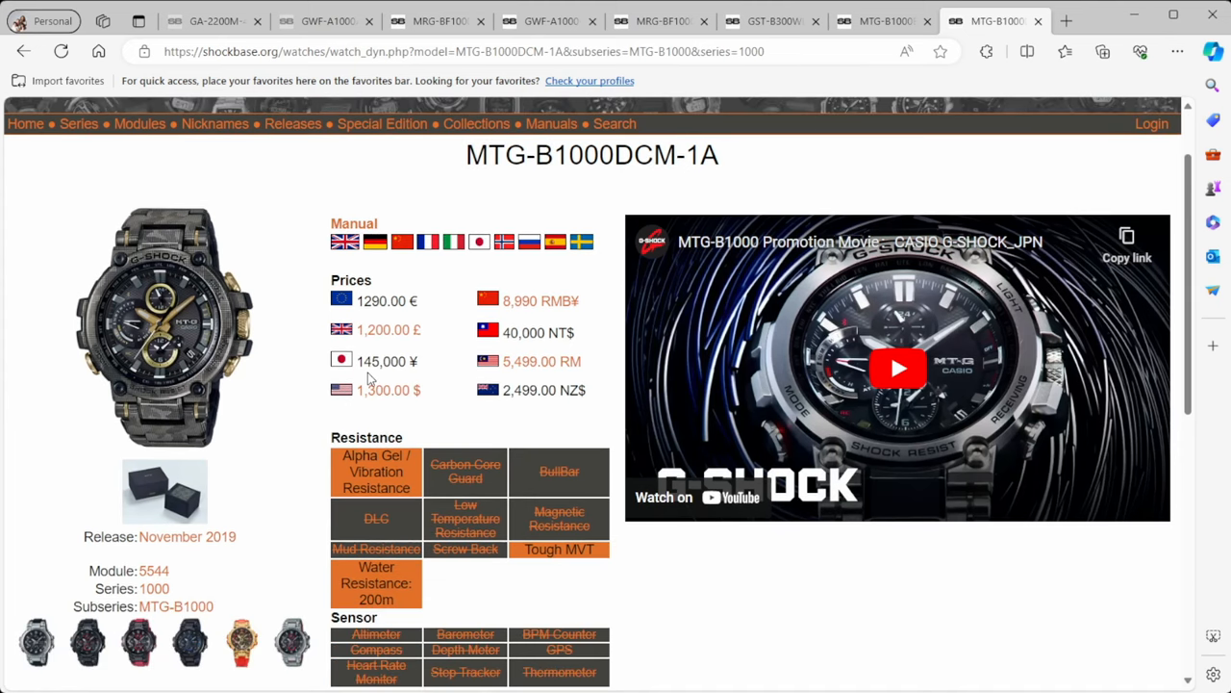
{"action": "mouse_move", "coordinate": [317, 375]}
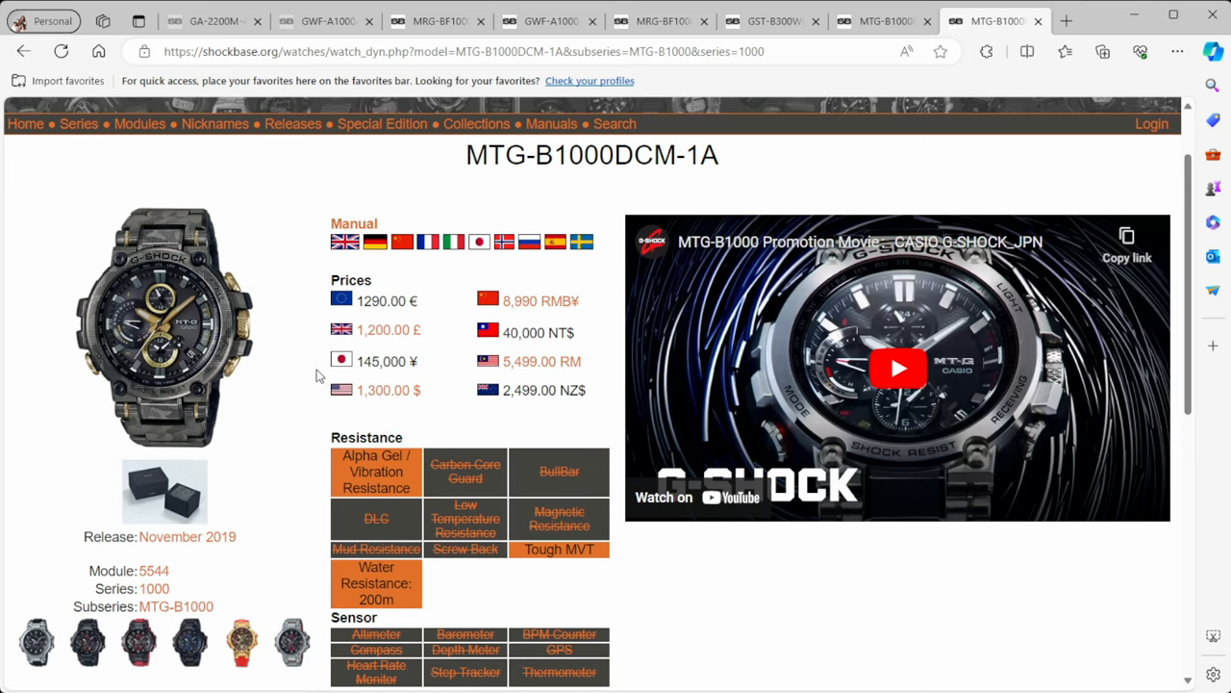
{"action": "mouse_move", "coordinate": [313, 377]}
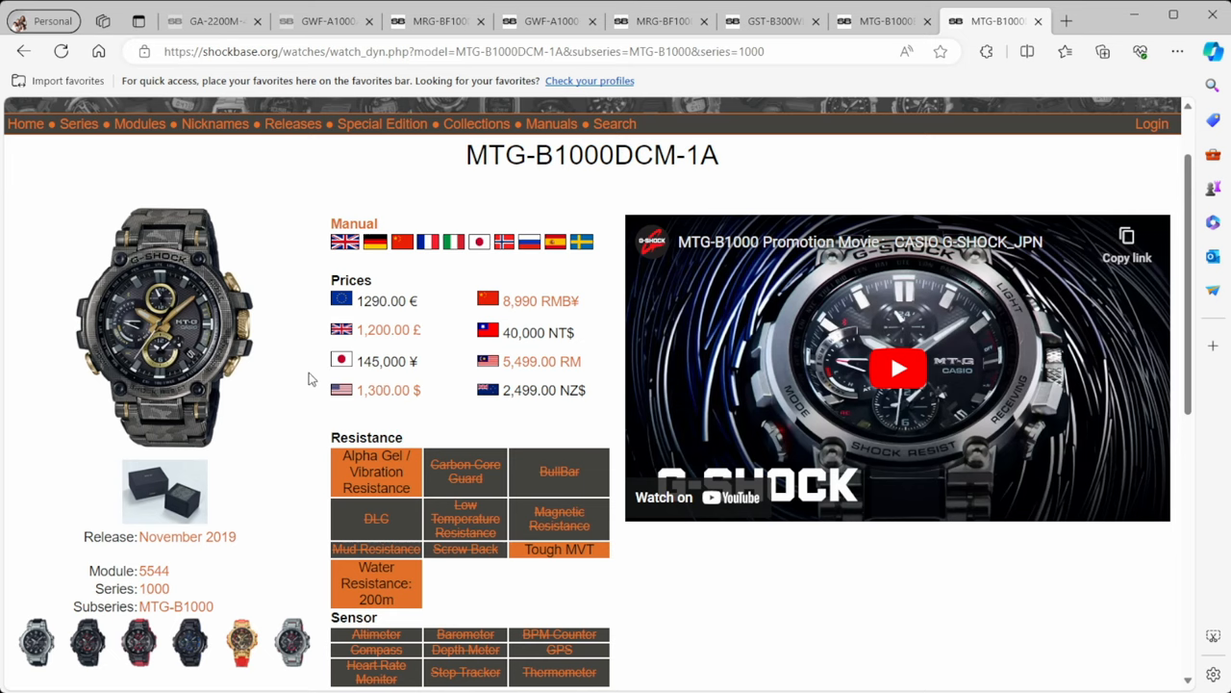
{"action": "mouse_move", "coordinate": [233, 354]}
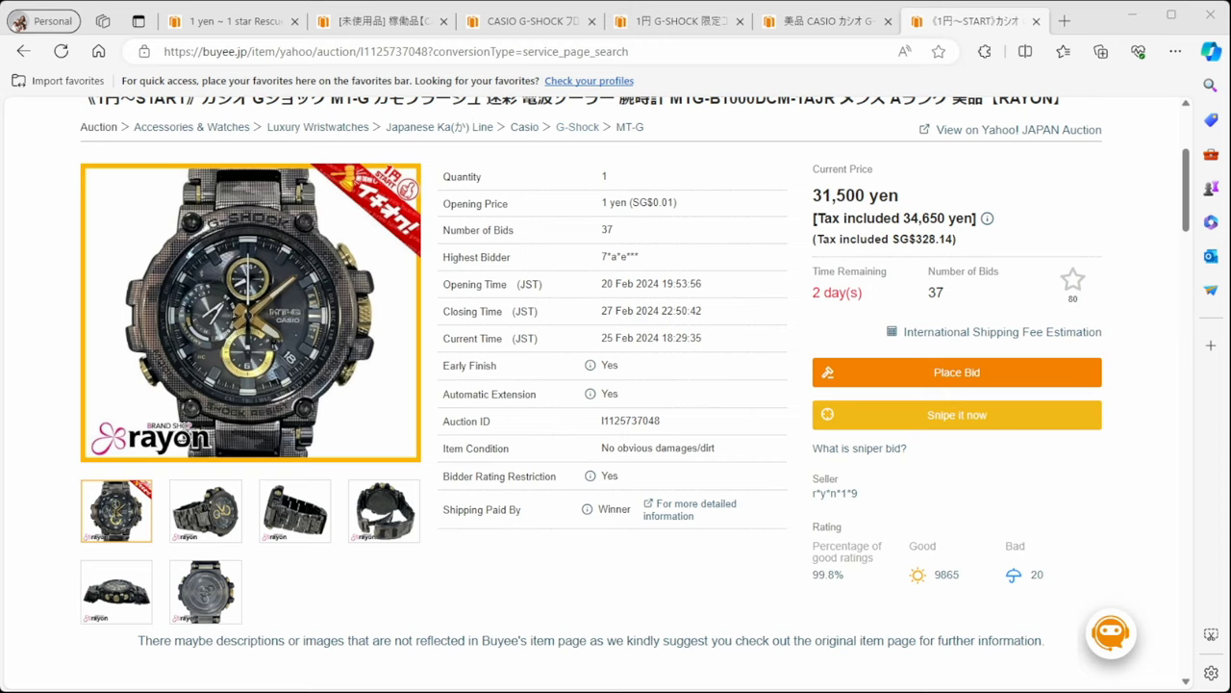
{"action": "mouse_move", "coordinate": [981, 453]}
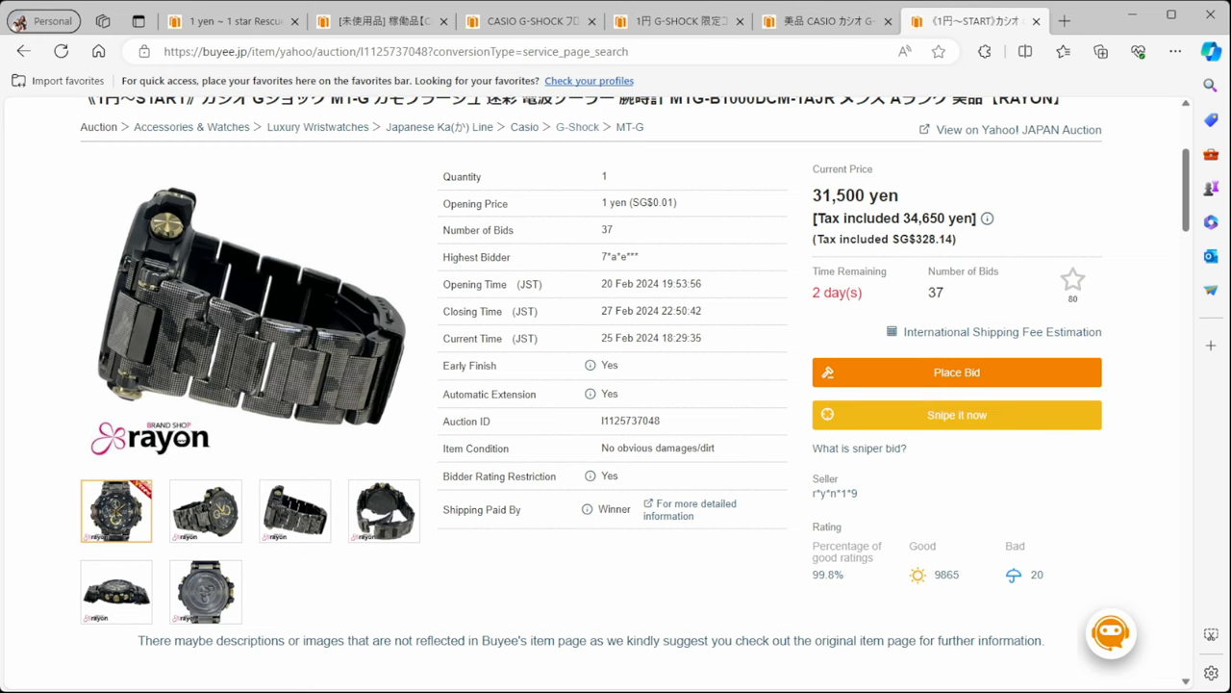
Show the camouflage watch's bracelet side-view photo on the Buyee listing
{"action": "left_click", "coordinate": [991, 20]}
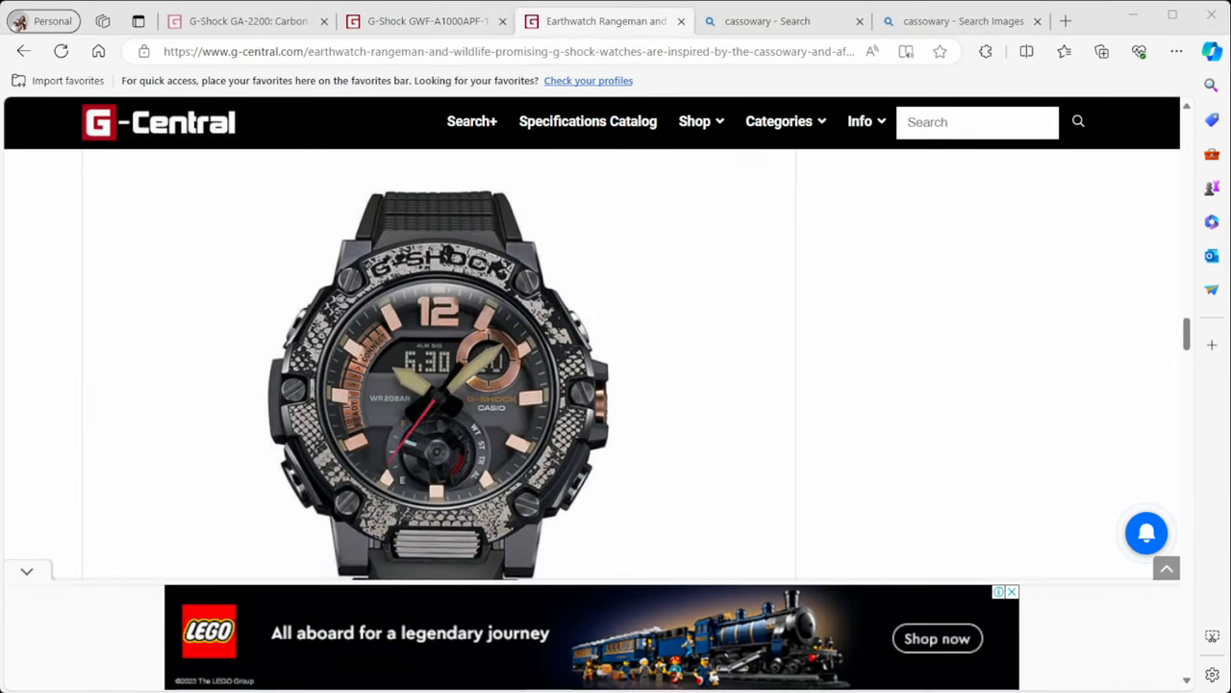
Search G-Central for 'MTG-B1000DCM-1A' and read the Metal Camouflage Pattern article through its pricing
{"action": "type", "text": "MTG-B1000DCM-1A"}
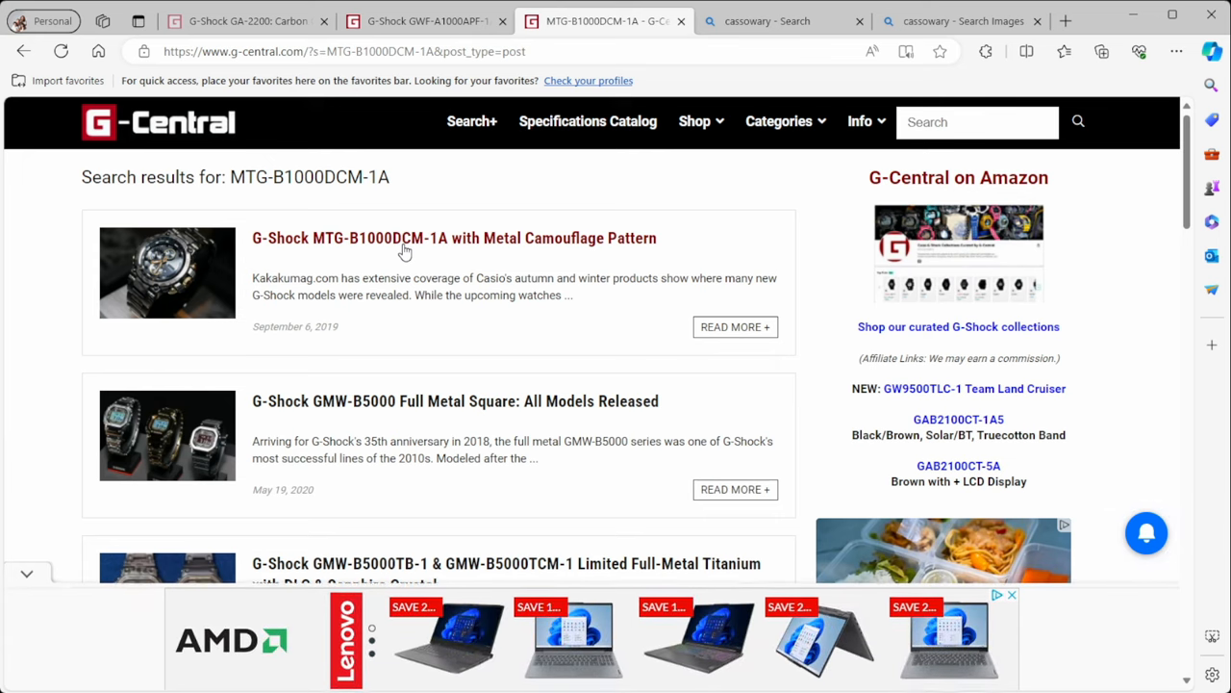
{"action": "left_click", "coordinate": [453, 238]}
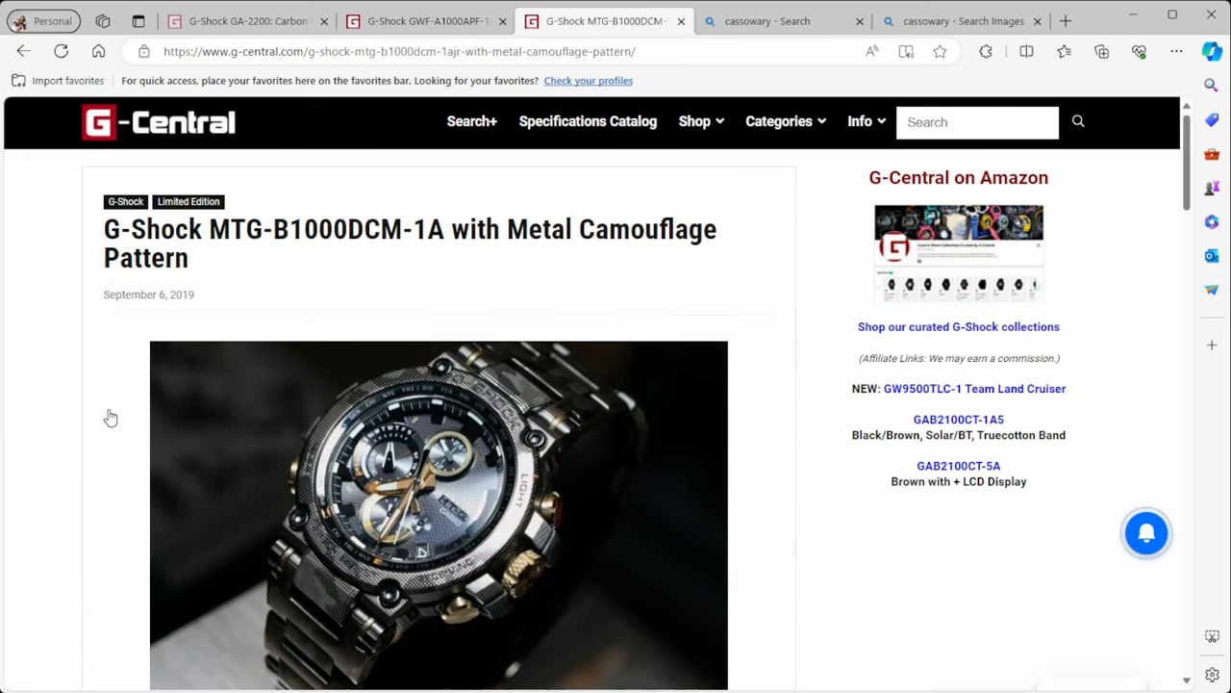
{"action": "scroll", "scroll_direction": "down", "scroll_amount": 3}
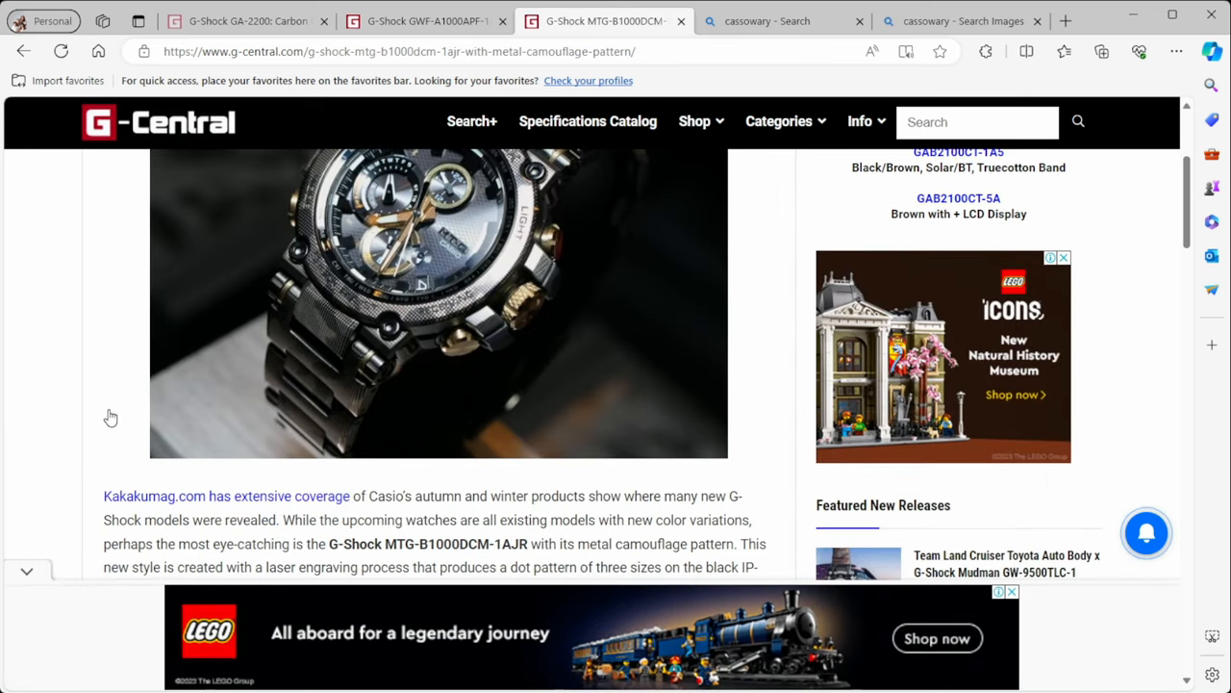
{"action": "scroll", "scroll_direction": "down", "scroll_amount": 3}
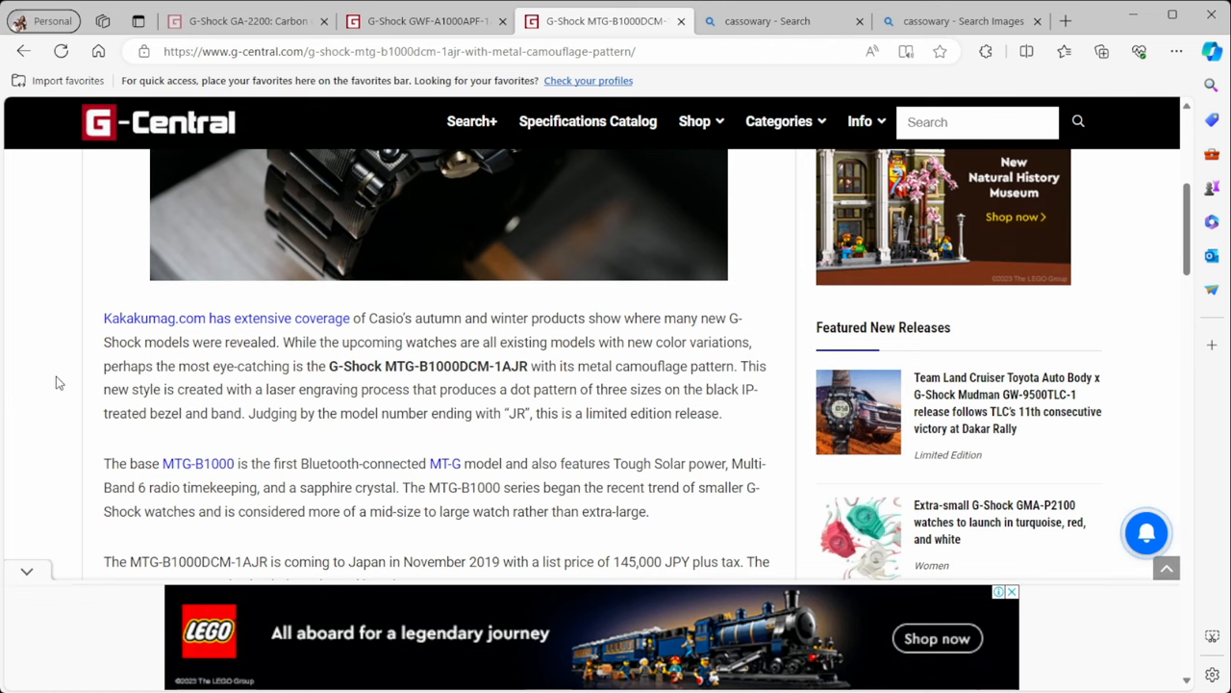
{"action": "scroll", "scroll_direction": "down", "scroll_amount": 3}
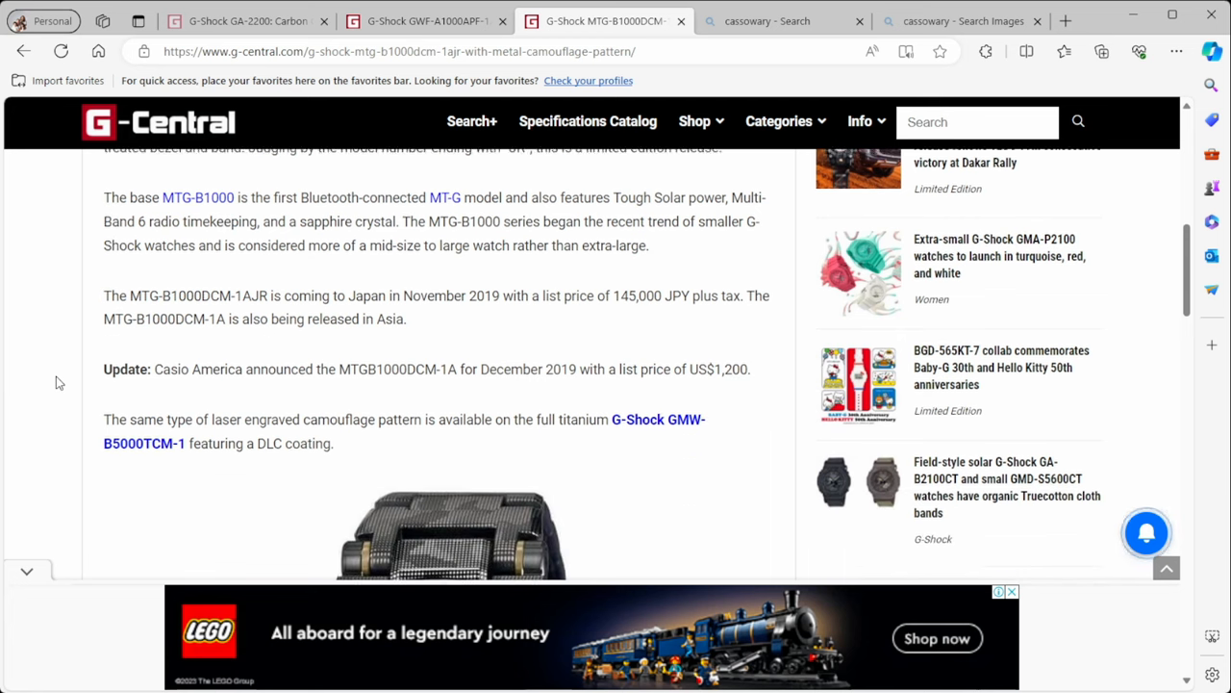
{"action": "scroll", "scroll_direction": "down", "scroll_amount": 3}
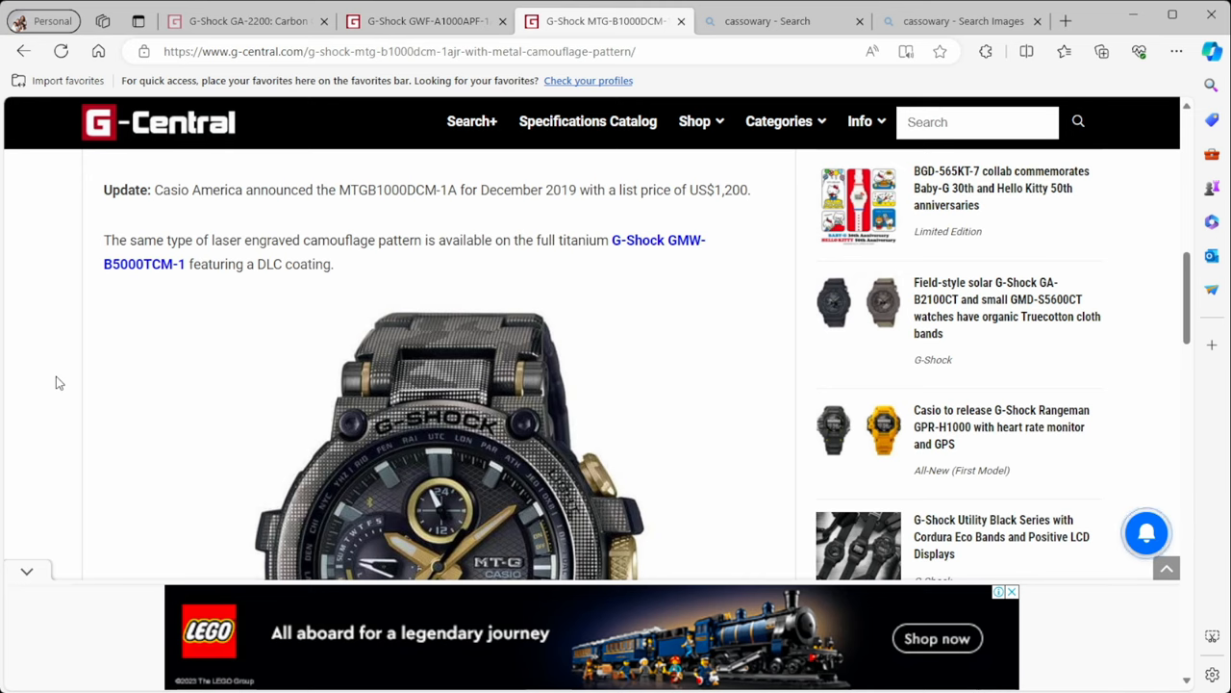
{"action": "scroll", "scroll_direction": "down", "scroll_amount": 3}
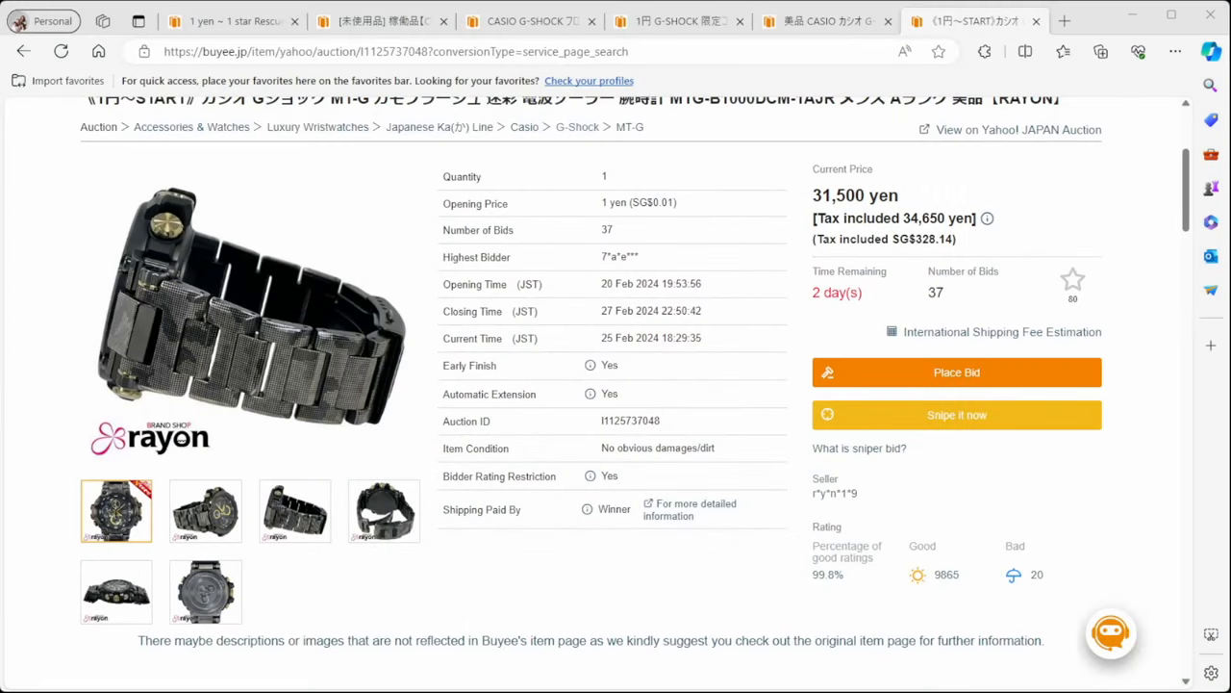
{"action": "left_click", "coordinate": [233, 20]}
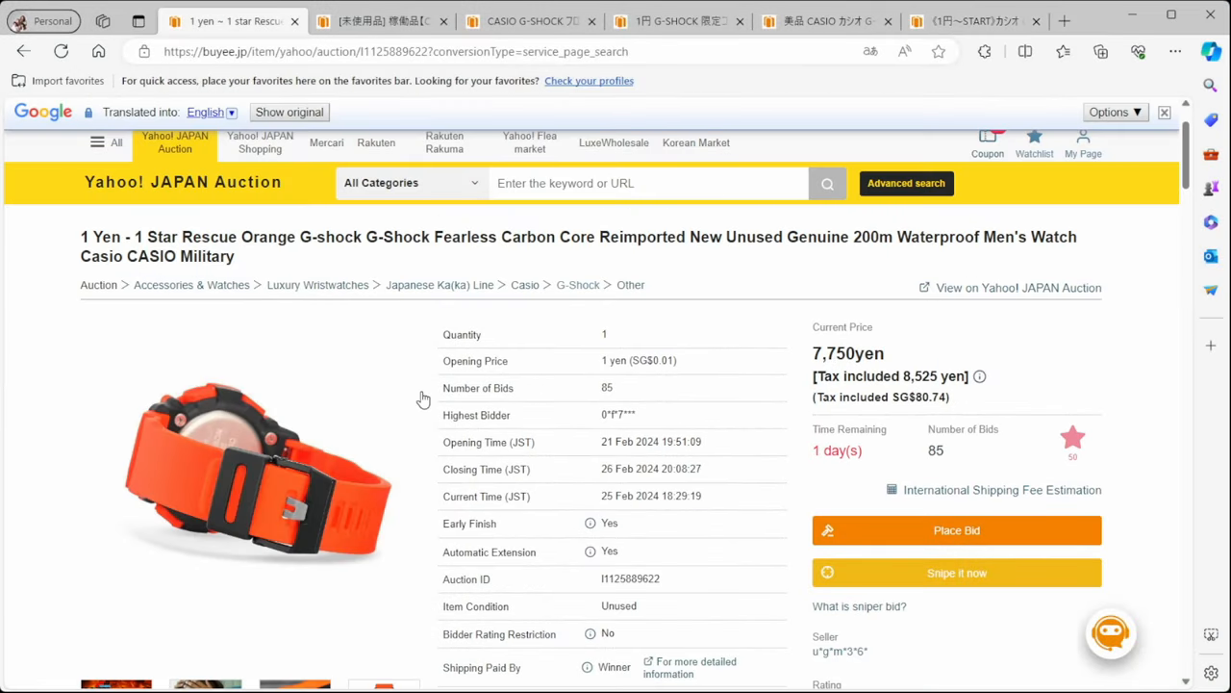
{"action": "scroll", "scroll_direction": "down", "scroll_amount": 3}
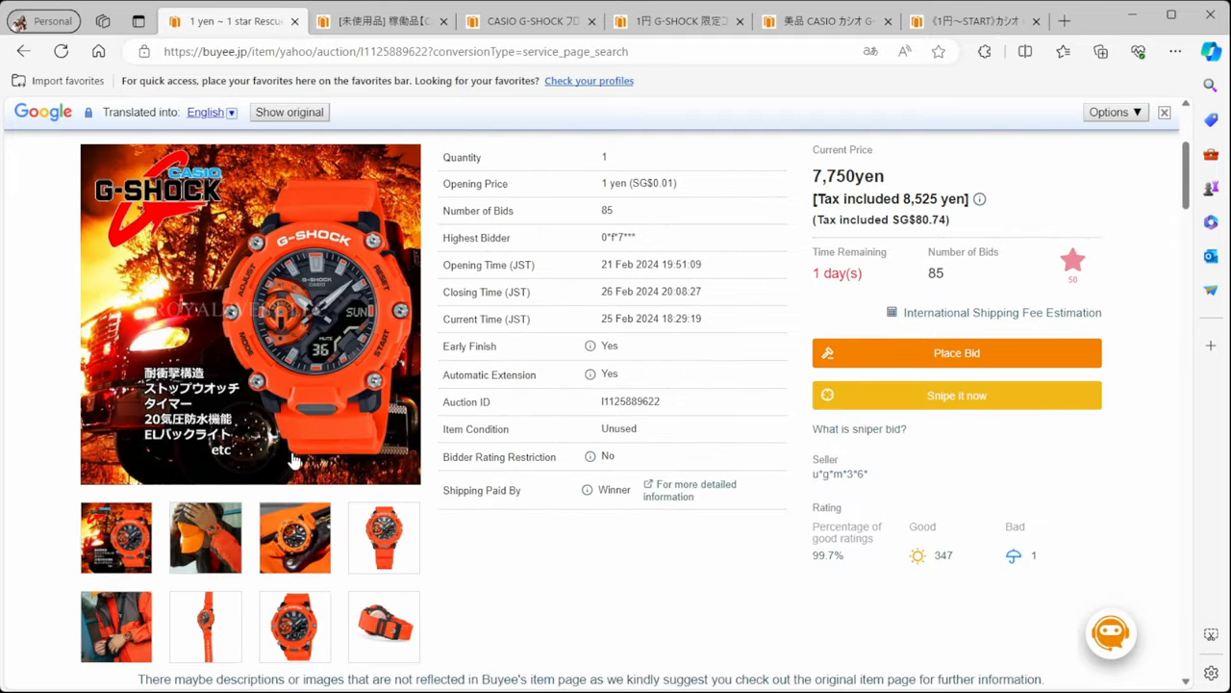
{"action": "left_click", "coordinate": [380, 20]}
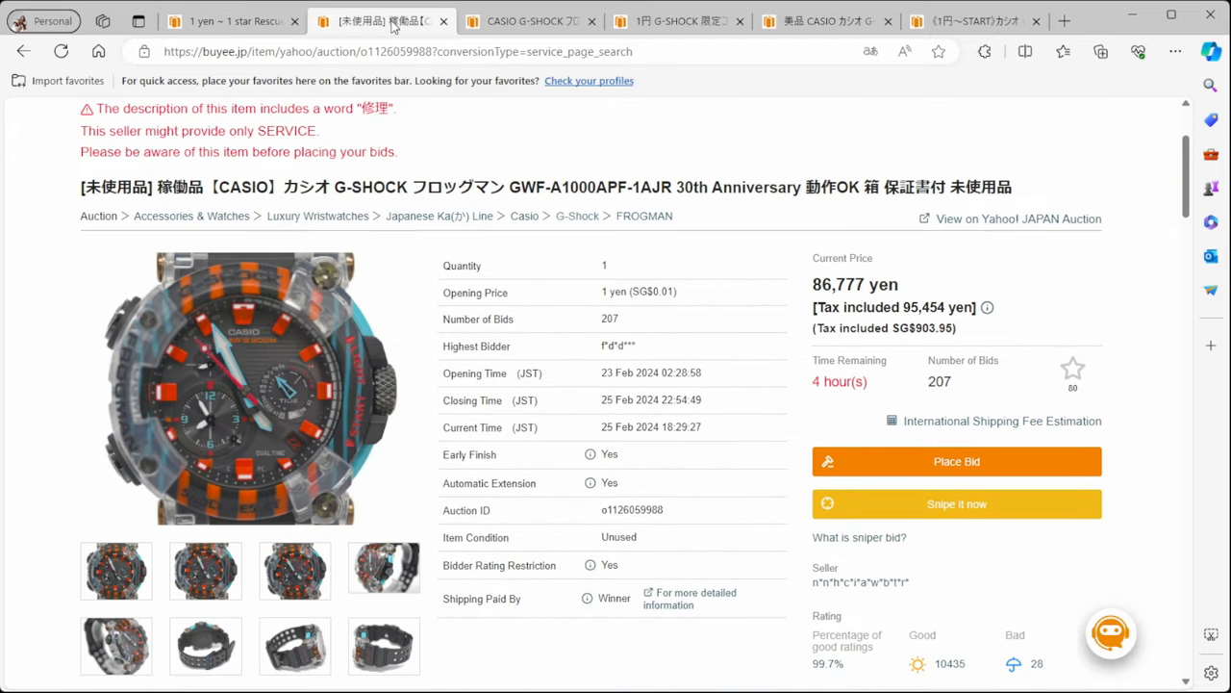
{"action": "mouse_move", "coordinate": [393, 339]}
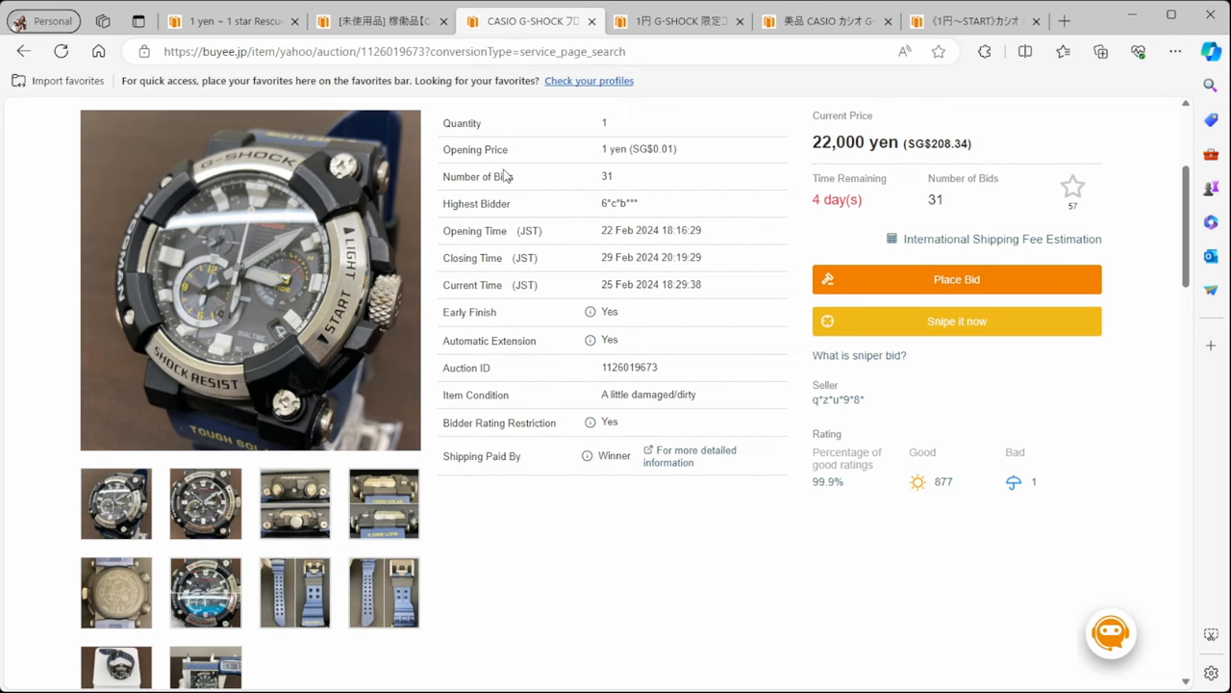
{"action": "left_click", "coordinate": [678, 21]}
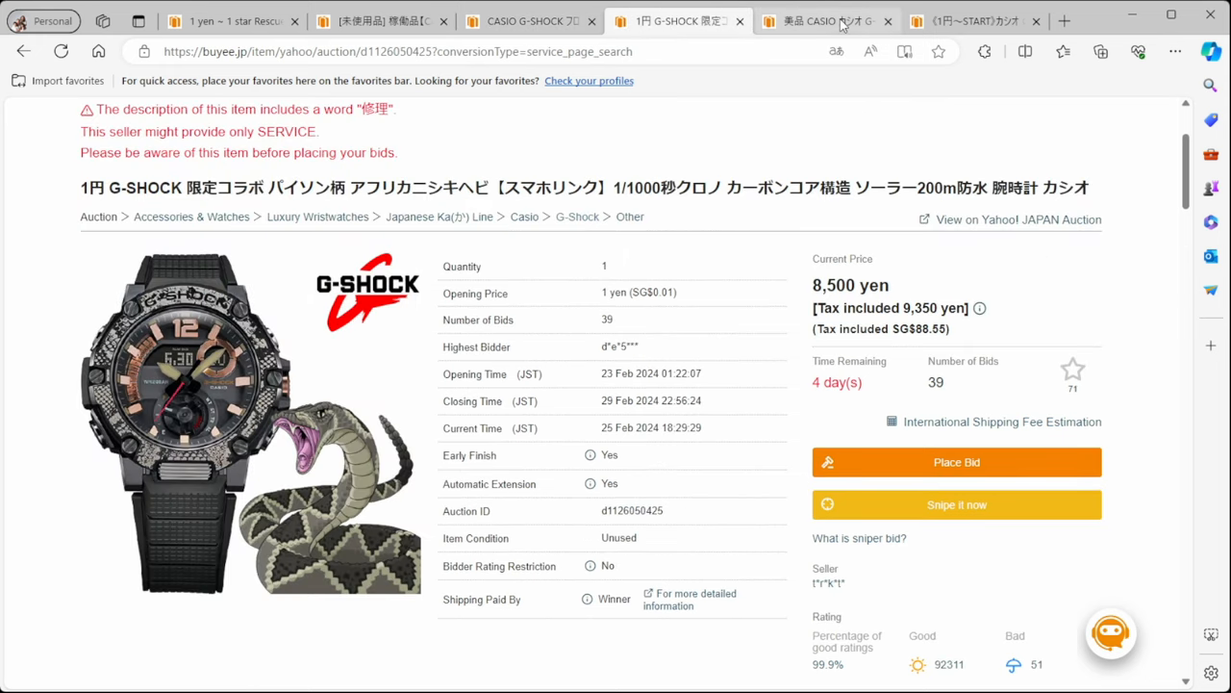
{"action": "left_click", "coordinate": [972, 21]}
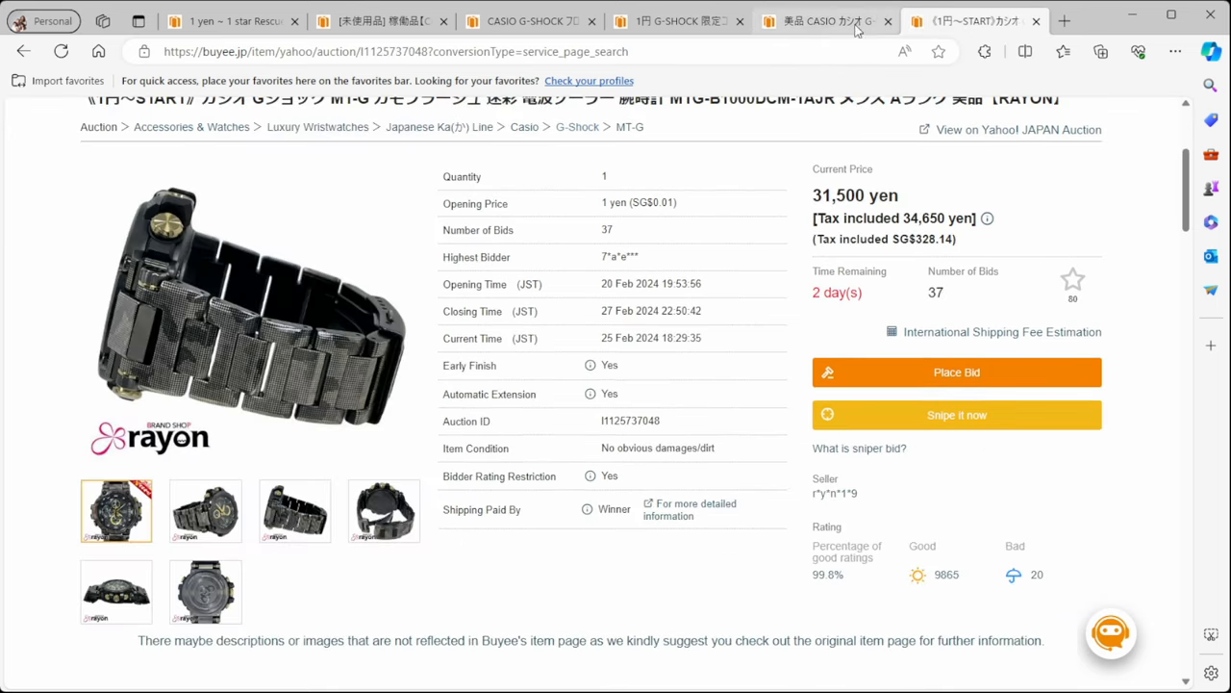